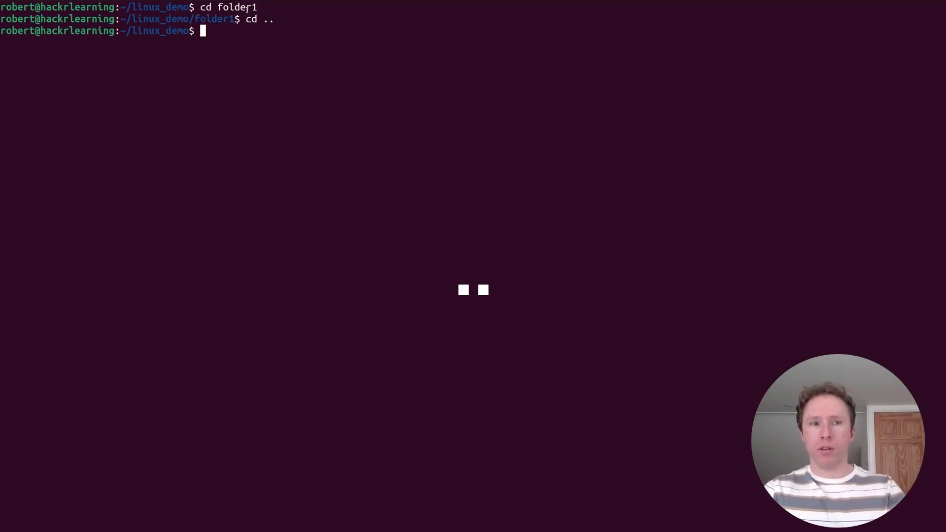
Step: Print the current working directory with pwd
type("pw")
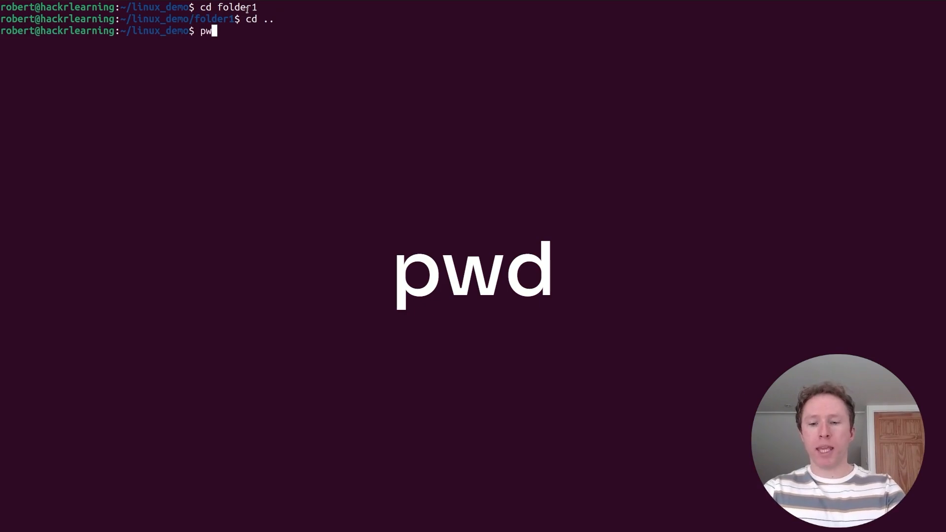
key("Return")
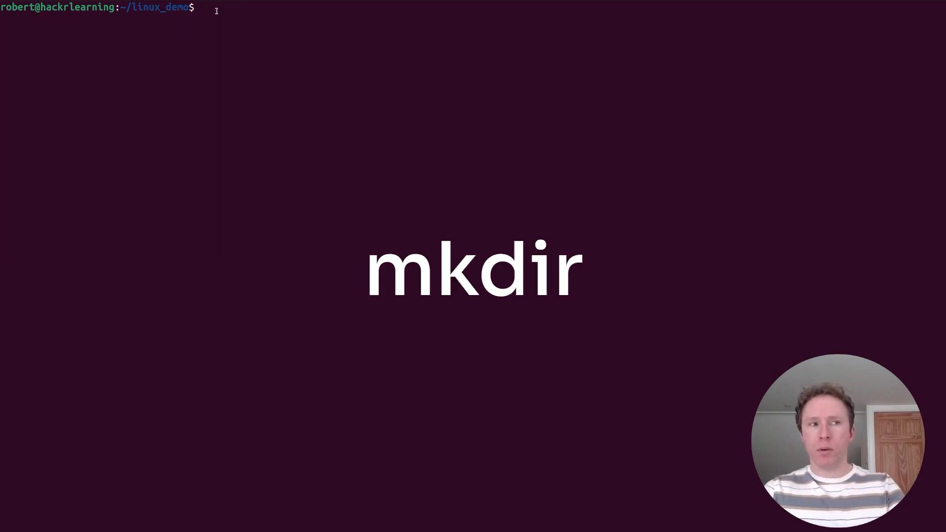
Step: Create the nested directories new_folder/sub_folder with mkdir -p, then change into new_folder
type("mkdir")
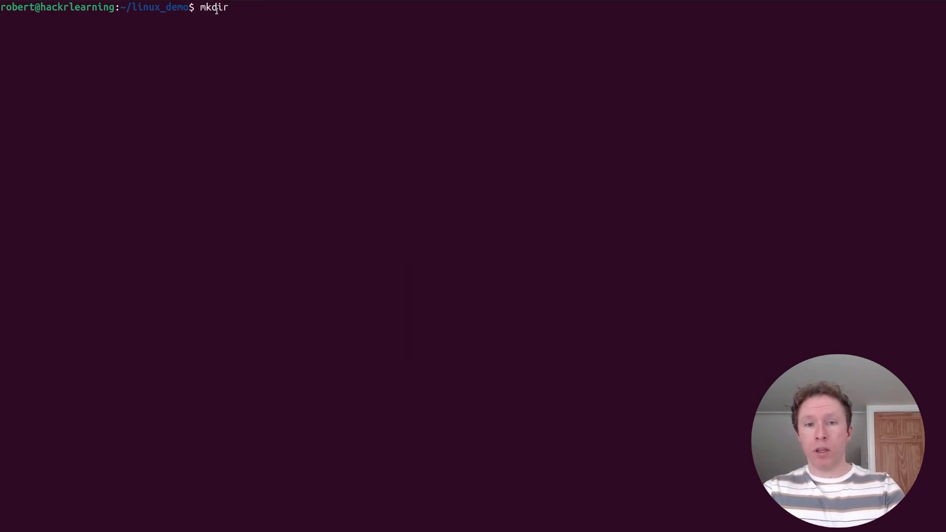
type("-p")
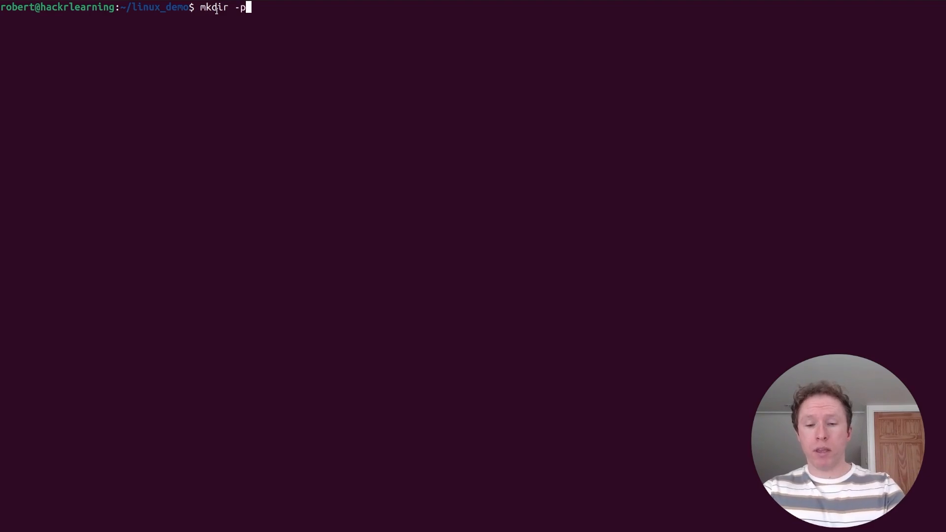
type("new_folder/")
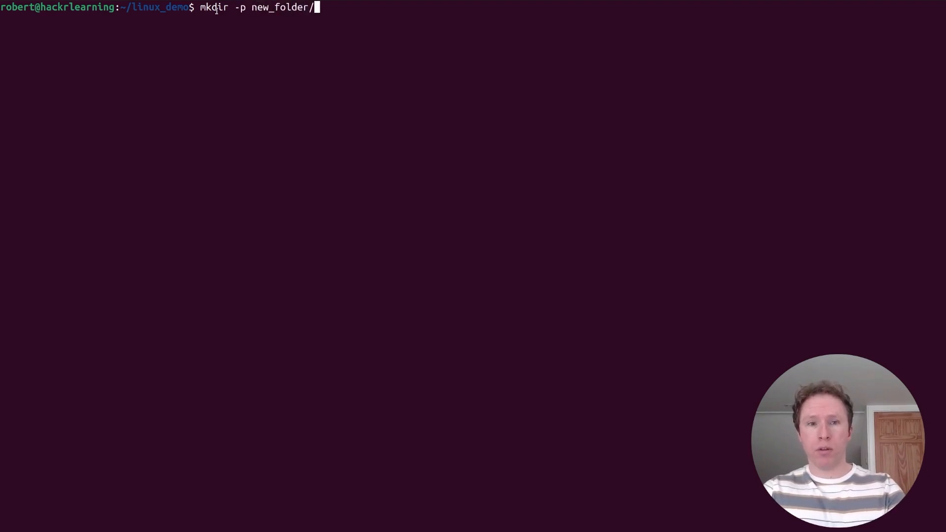
key("Return")
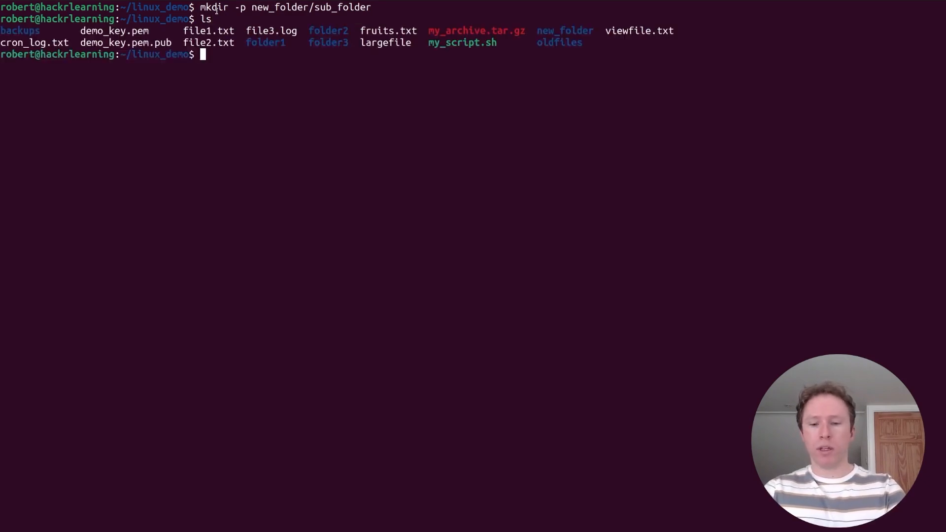
type("cd new_folder/")
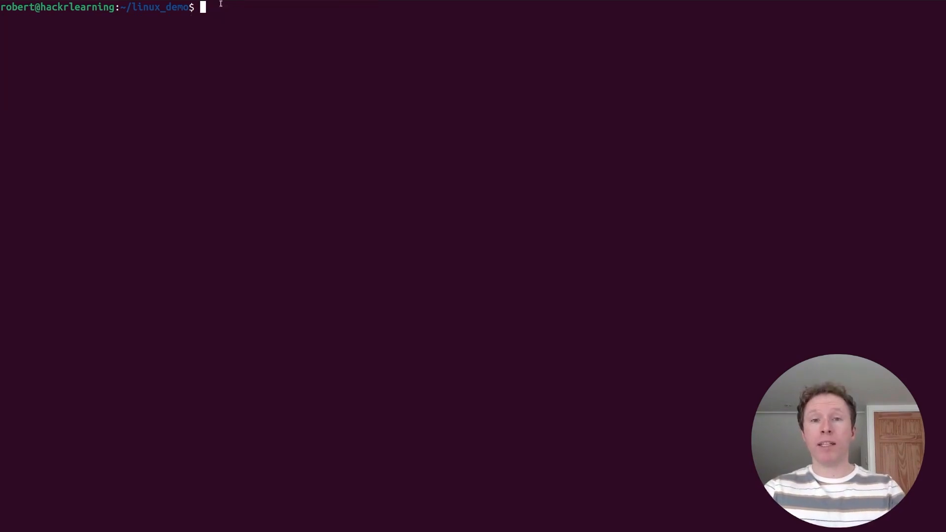
Step: Remove new_folder and its contents with rm -r, then clear the screen
type("rm")
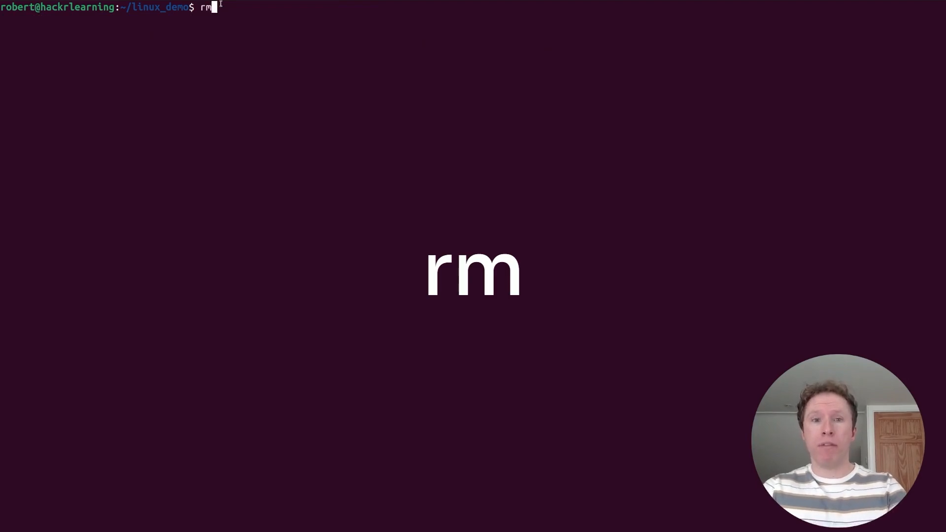
type("\" \"")
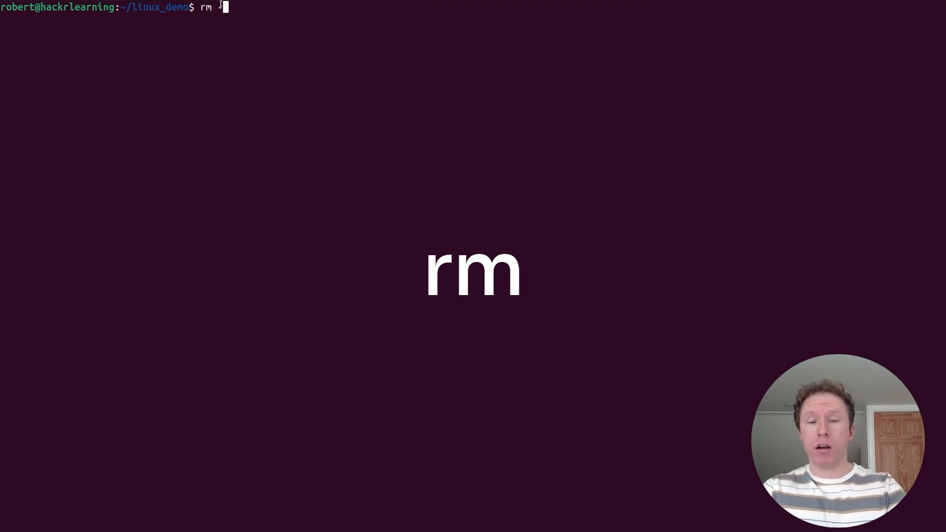
type("r")
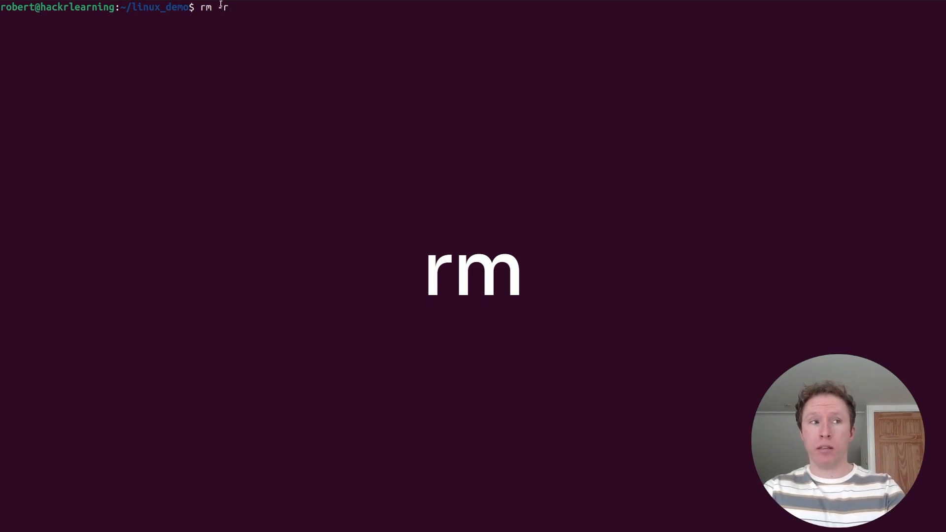
type("fold")
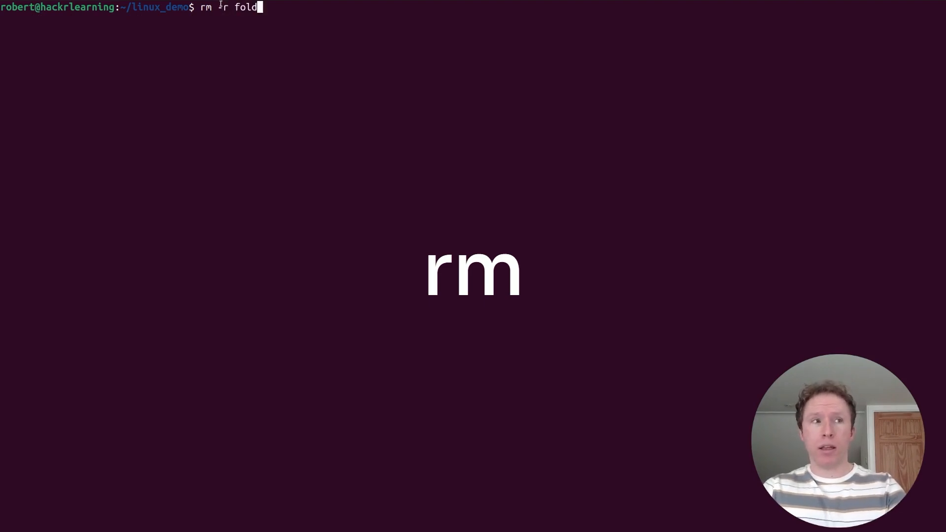
key("BackSpace")
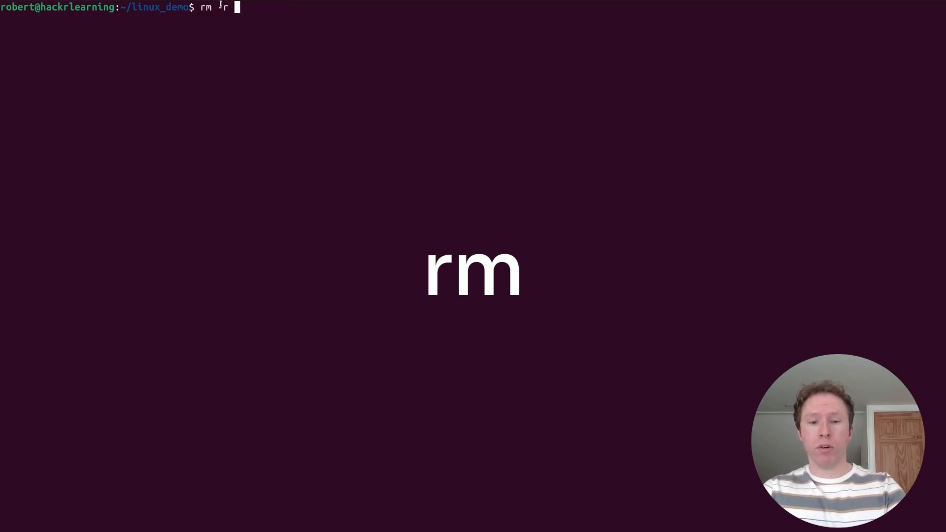
type("new_folder/")
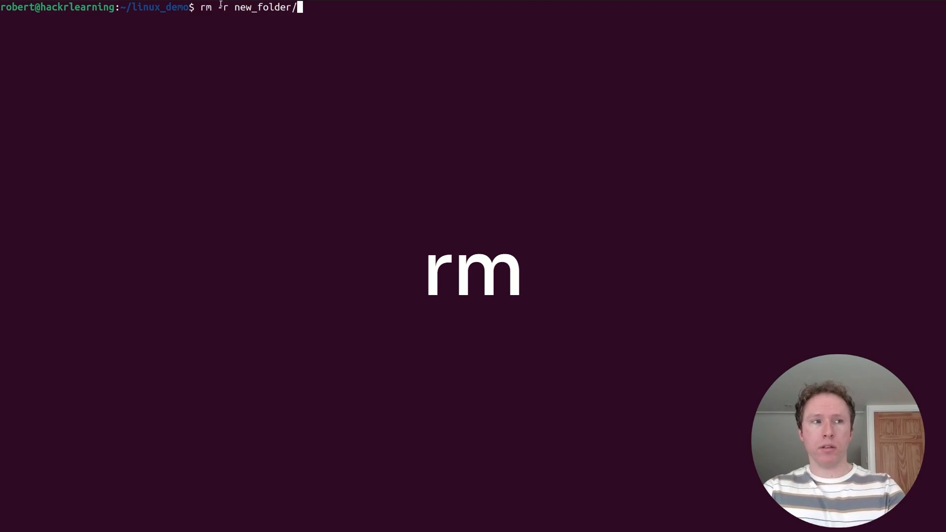
key("Return")
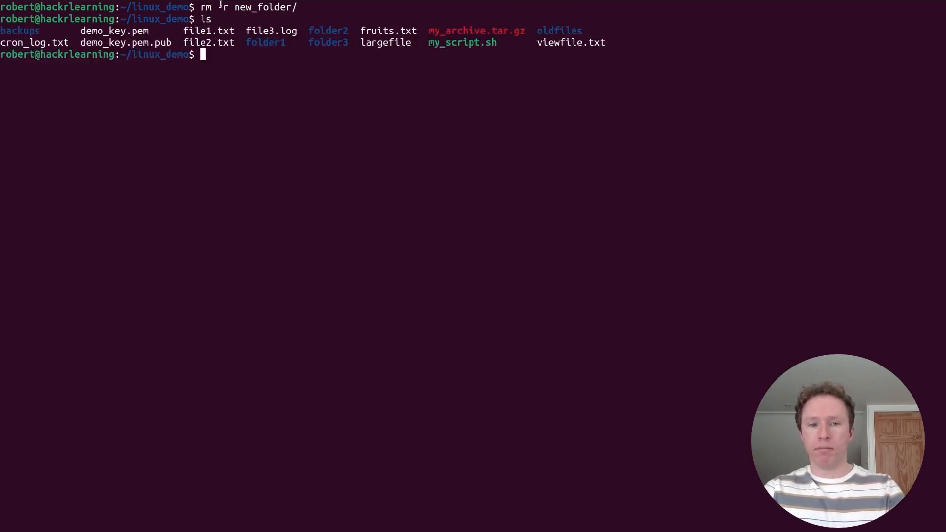
key("ctrl+l")
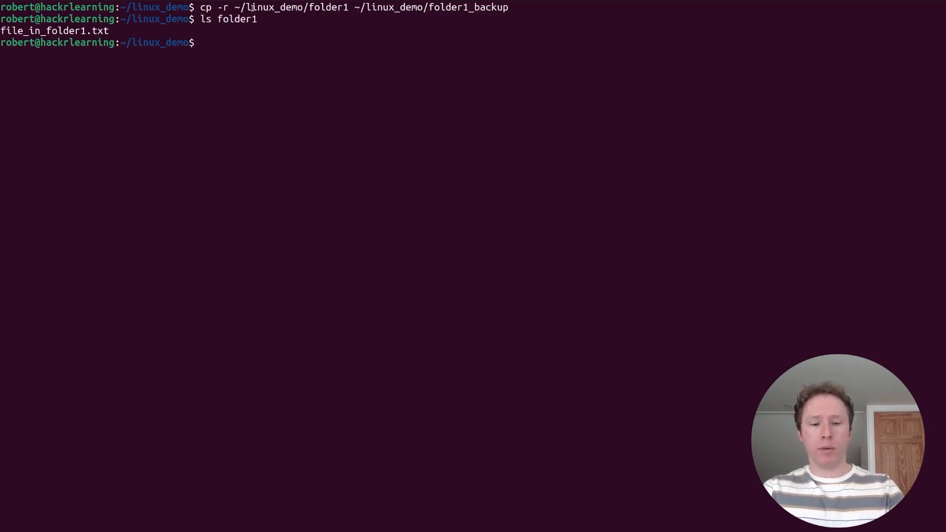
Step: List folder1_backup's contents, then rename file1.txt to renamed_file1.txt
key("Return")
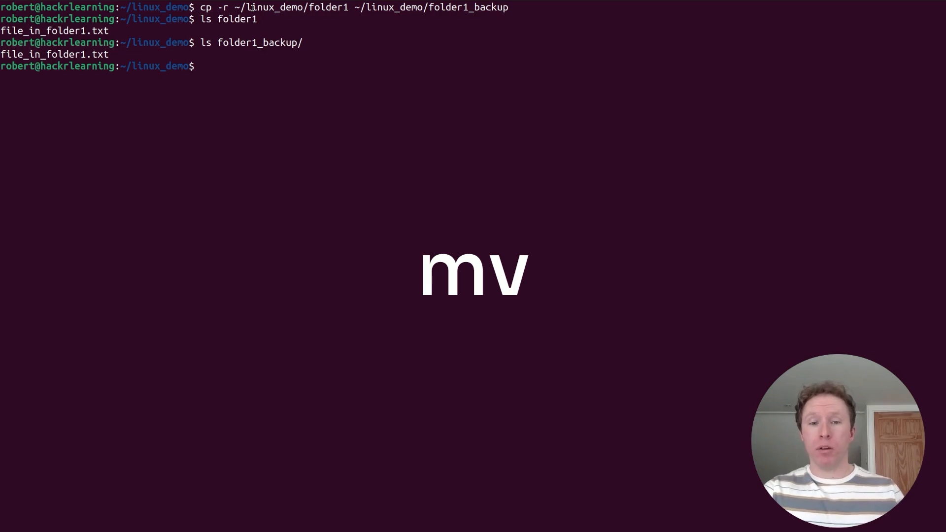
type("mv file")
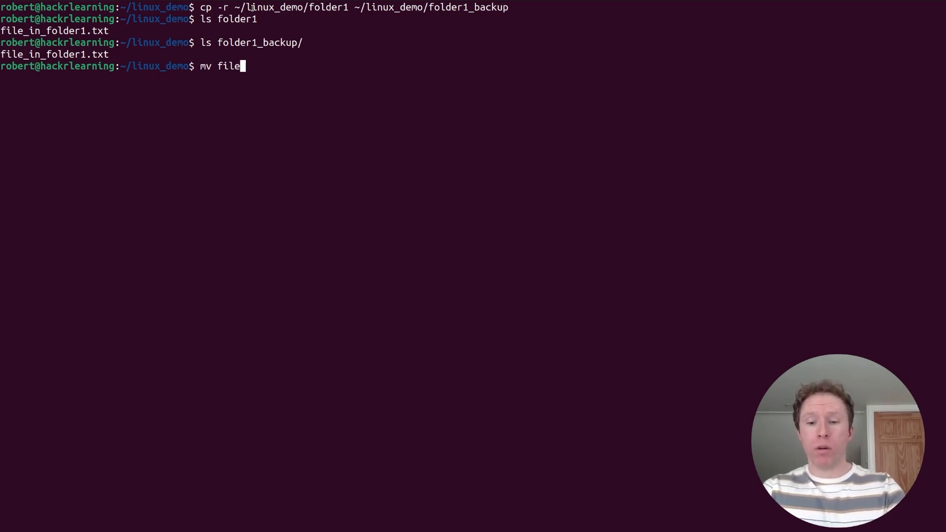
type("1.txt")
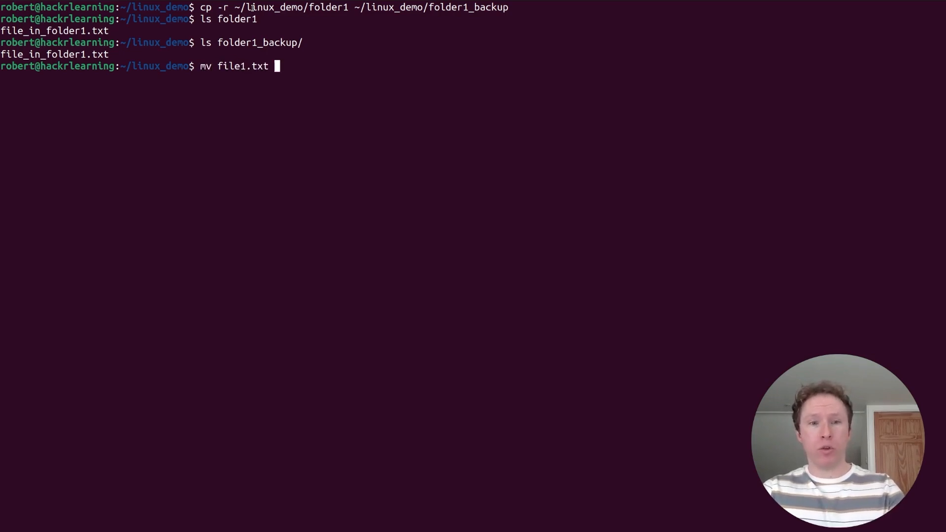
type("renamed_")
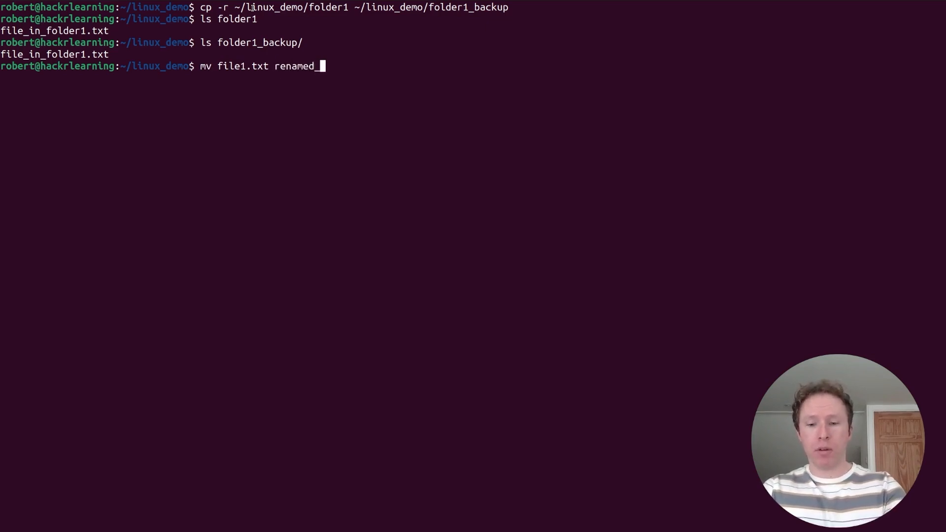
type("file1.txt")
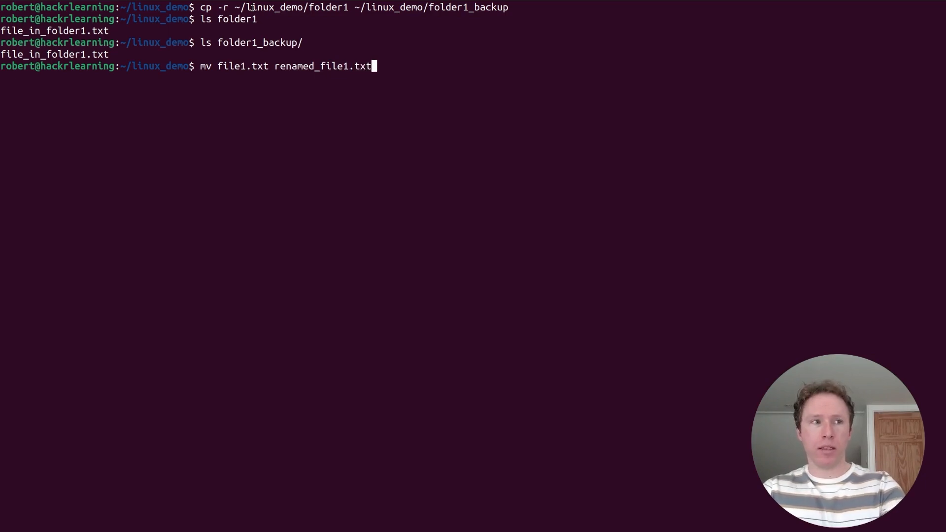
key("Return")
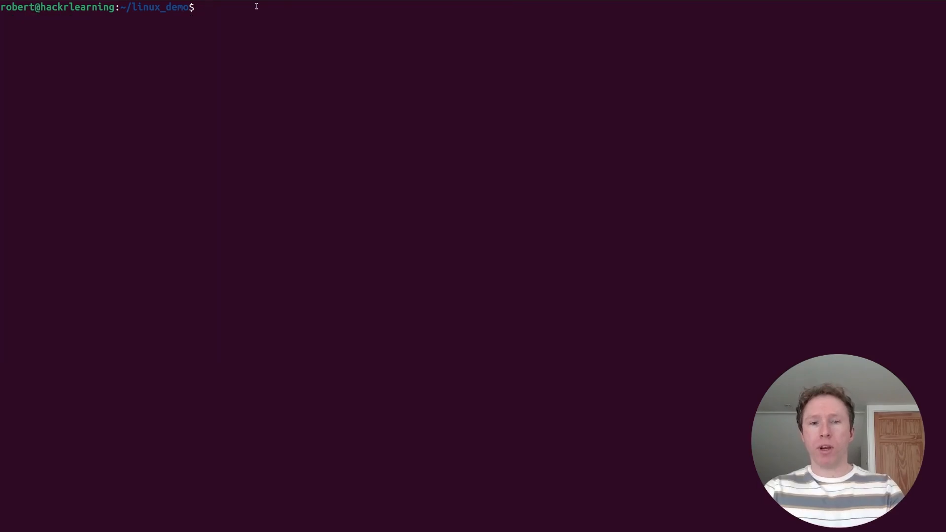
Step: Create emptyfile.txt with touch, then discard a mistaken 'cat file1' command
type("touch emptyfile.txt")
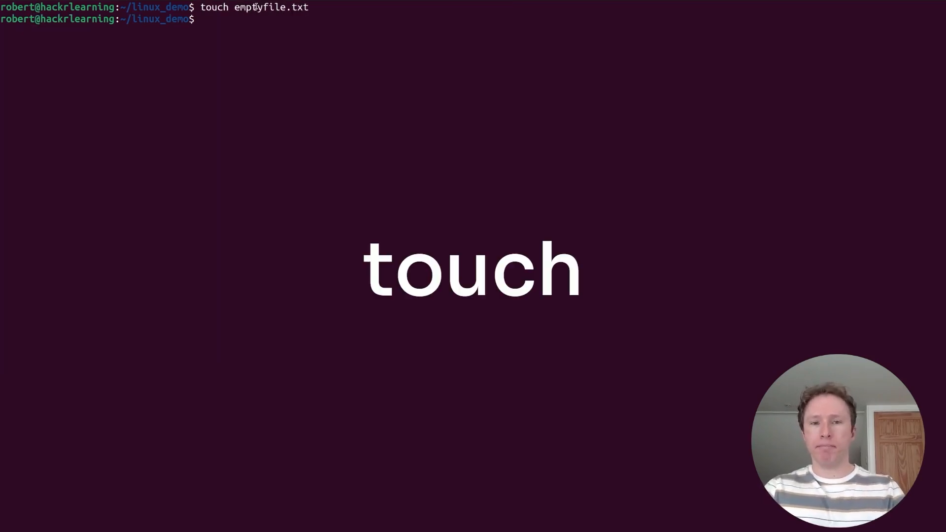
type("cat f")
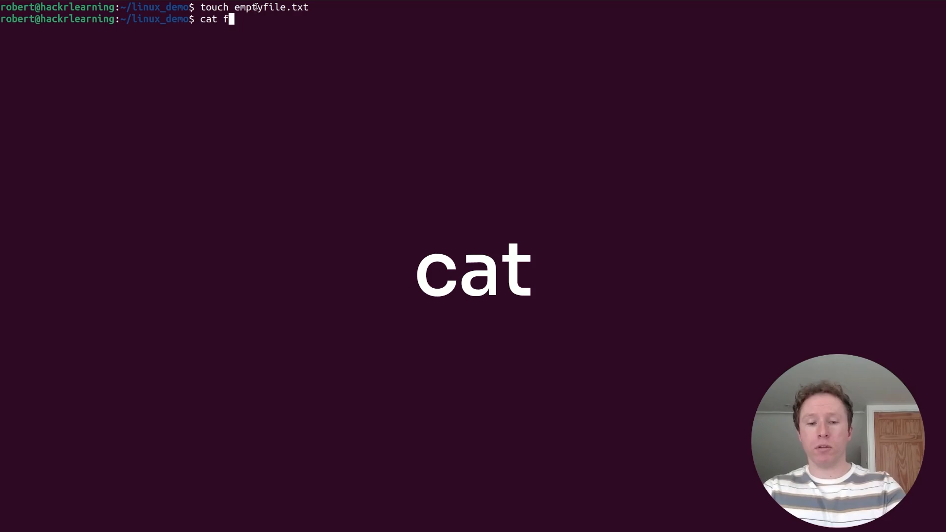
type("ile1")
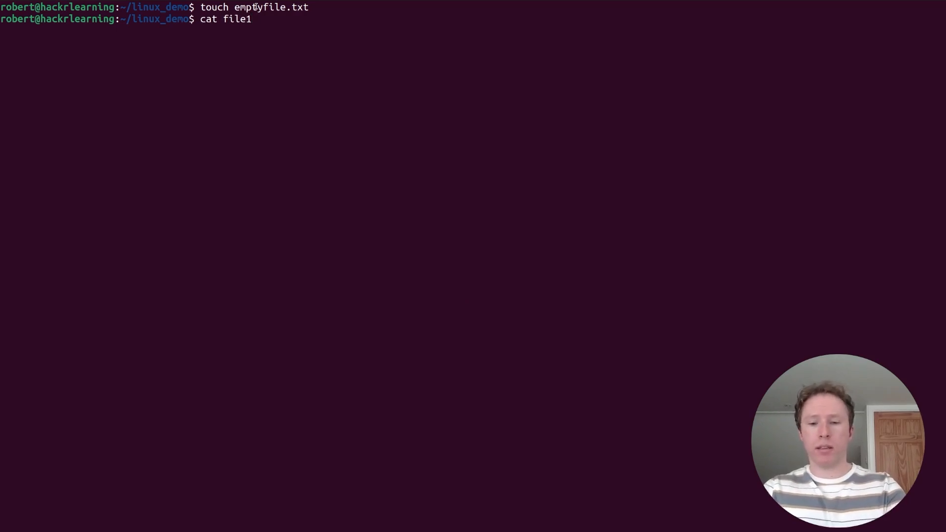
key("Return")
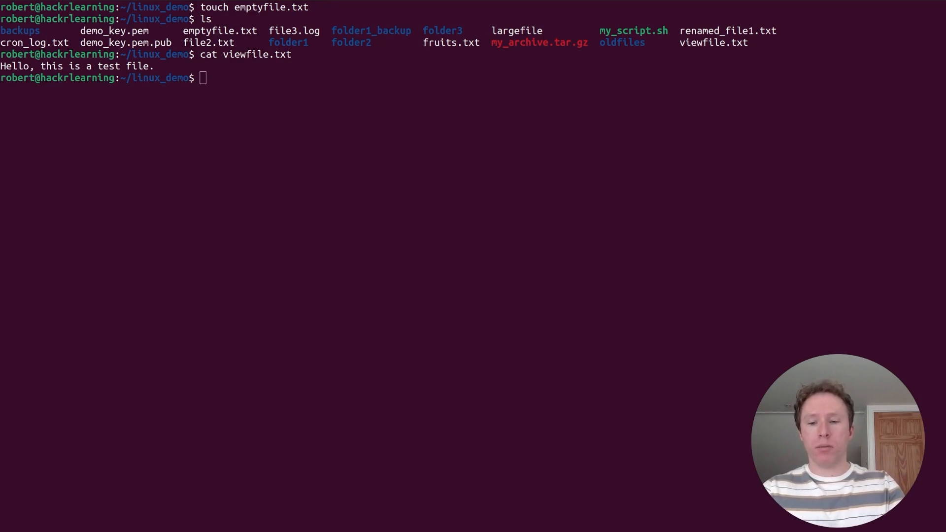
Step: Redirect viewfile.txt's contents into newfile.txt with cat, then display newfile.txt
type("cat ~/linux_demo/viewfile.txt > ~/linux_demo/newfile.txt")
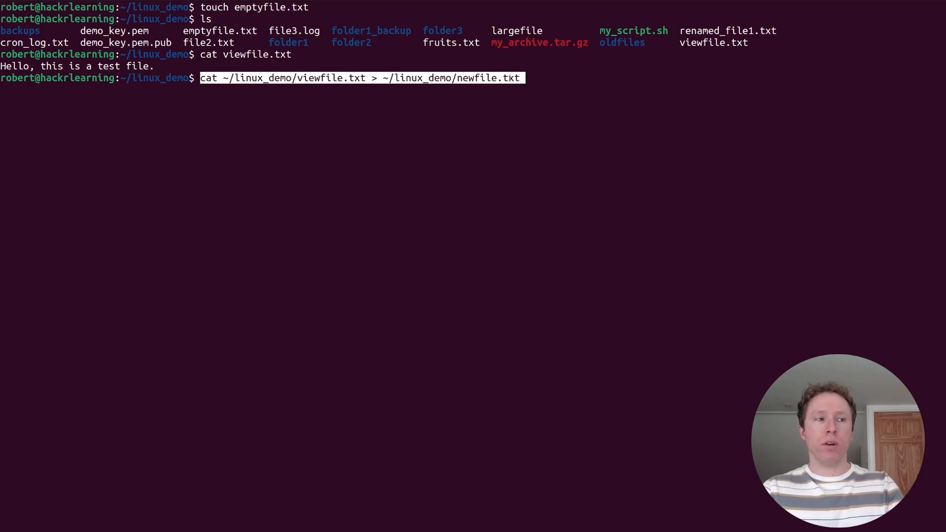
mouse_move(541, 79)
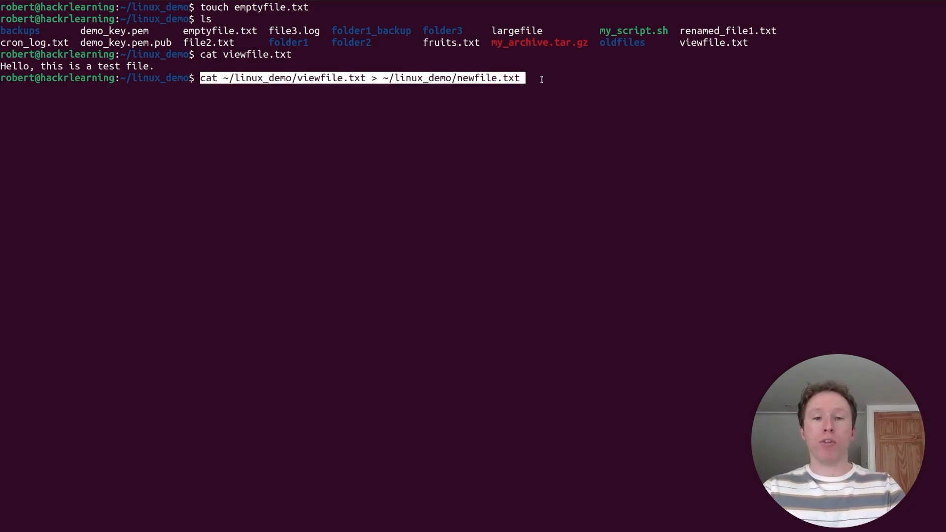
key("Return")
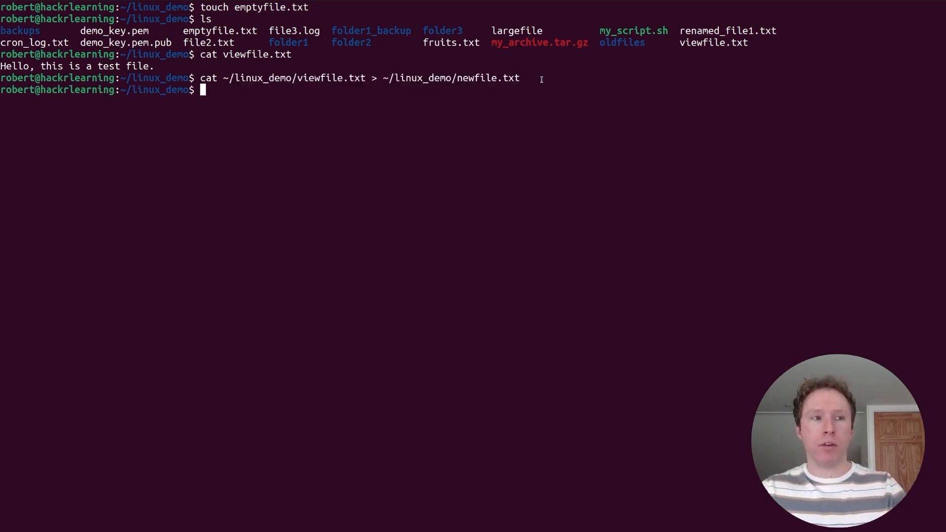
type("cat new")
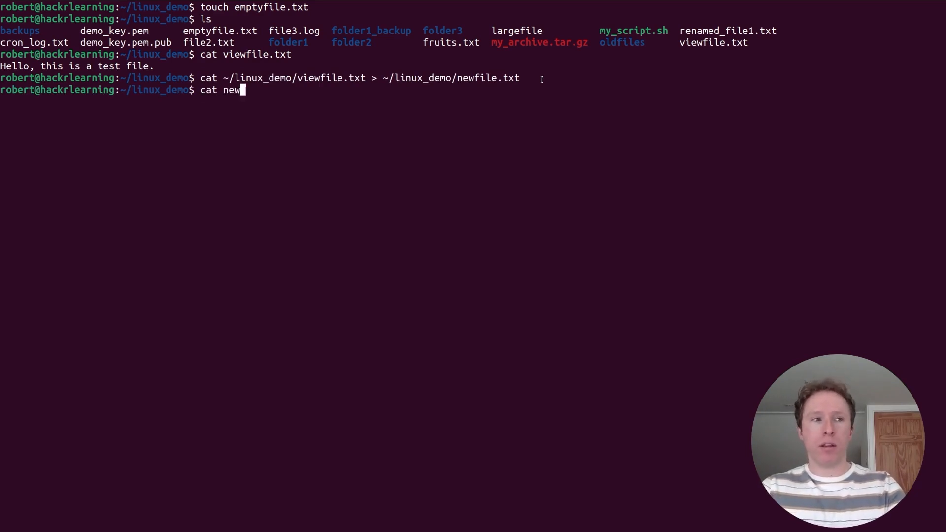
key("Return")
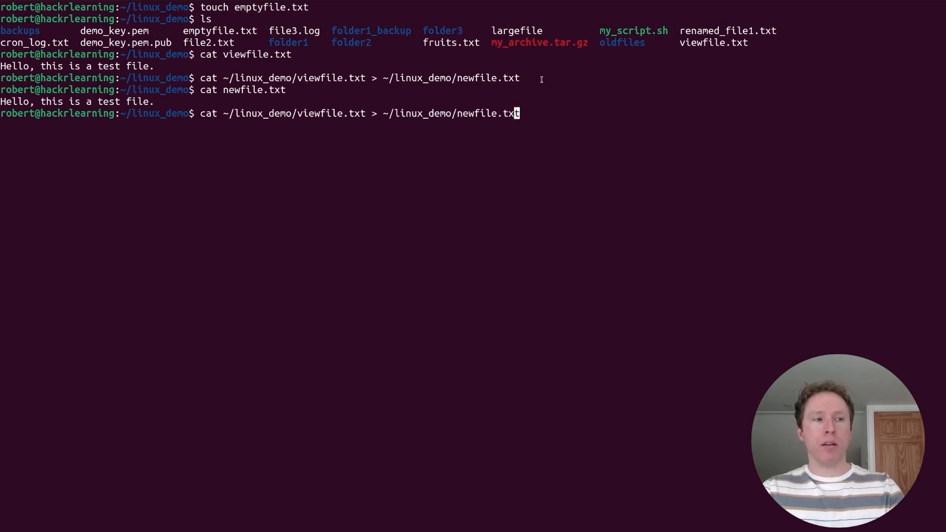
key("Return")
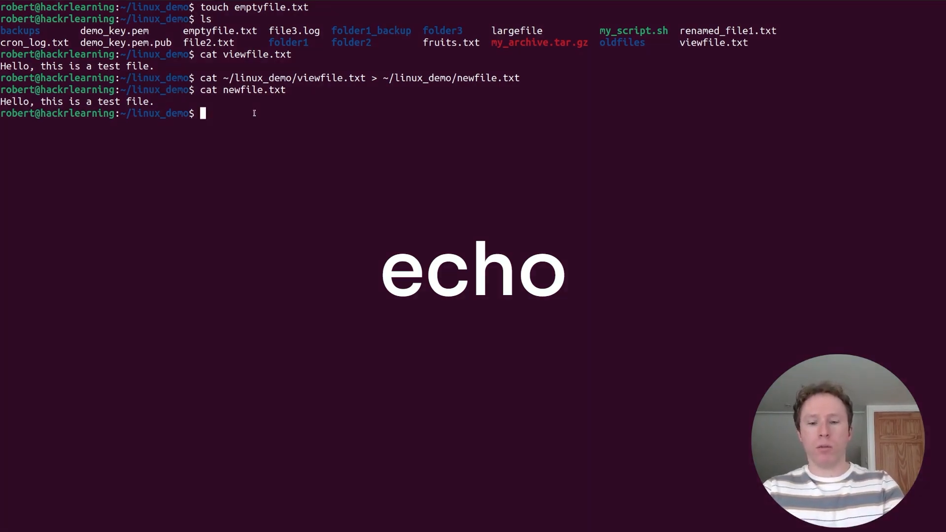
Step: Append 'More content' to newfile.txt, then overwrite it with only 'More content' and show it
type("echo \"More content\" >> ~/linux_demo/newfile.txt")
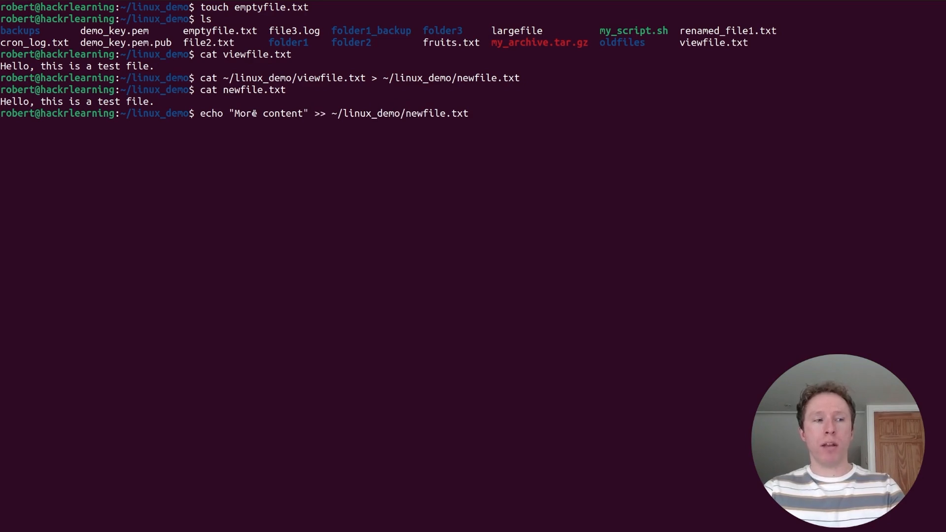
key("Return")
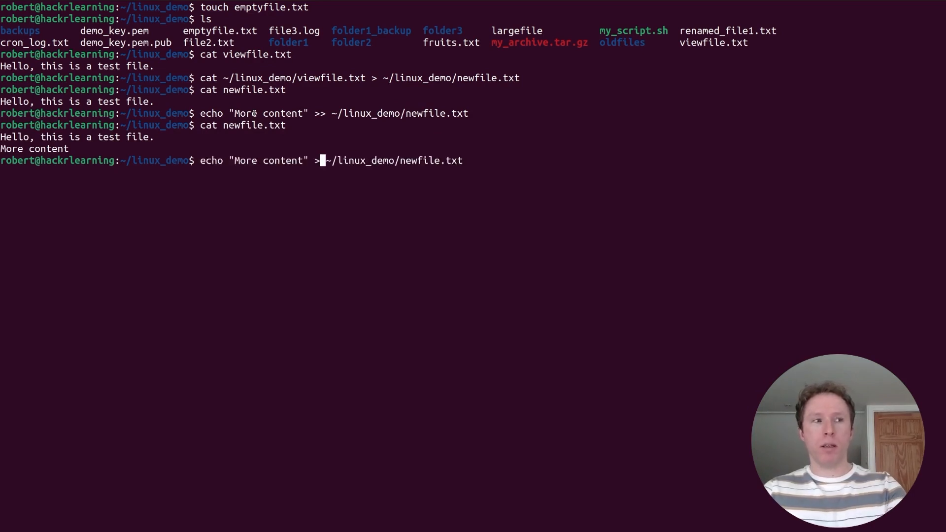
key("Return")
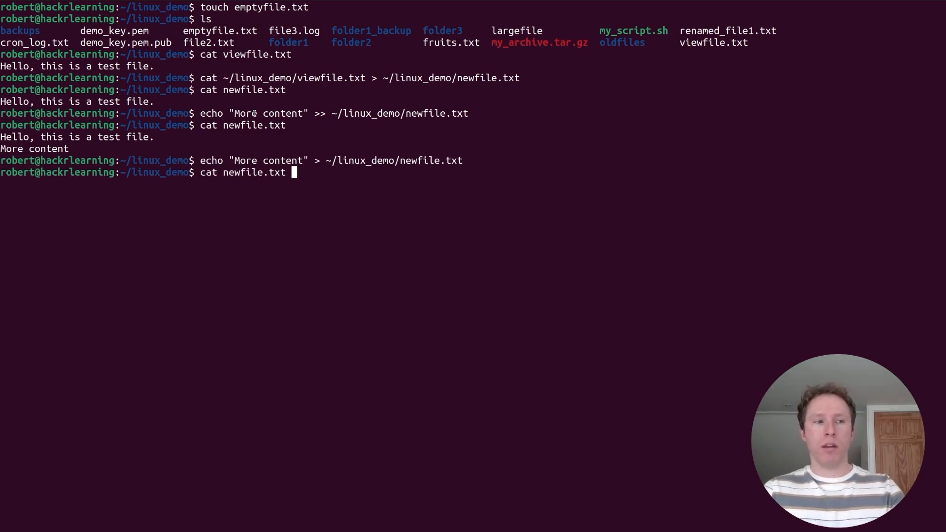
key("Return")
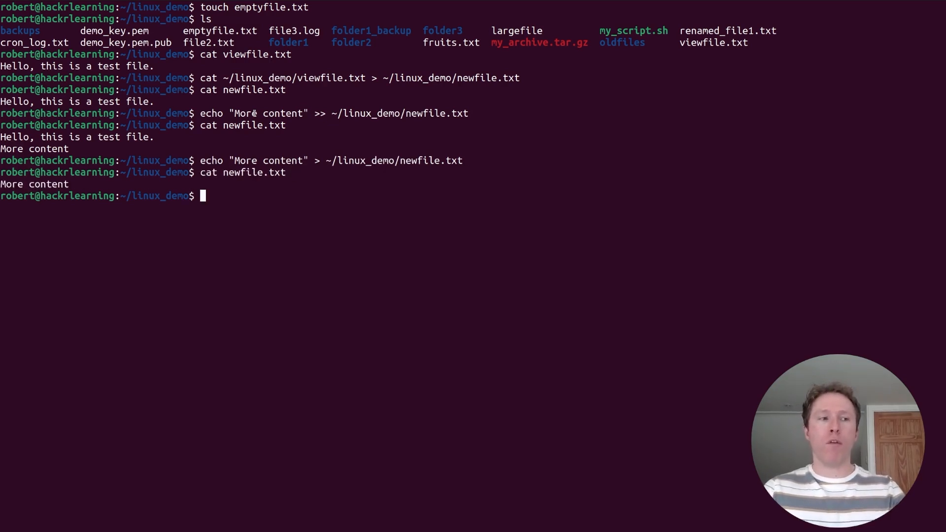
type("nano")
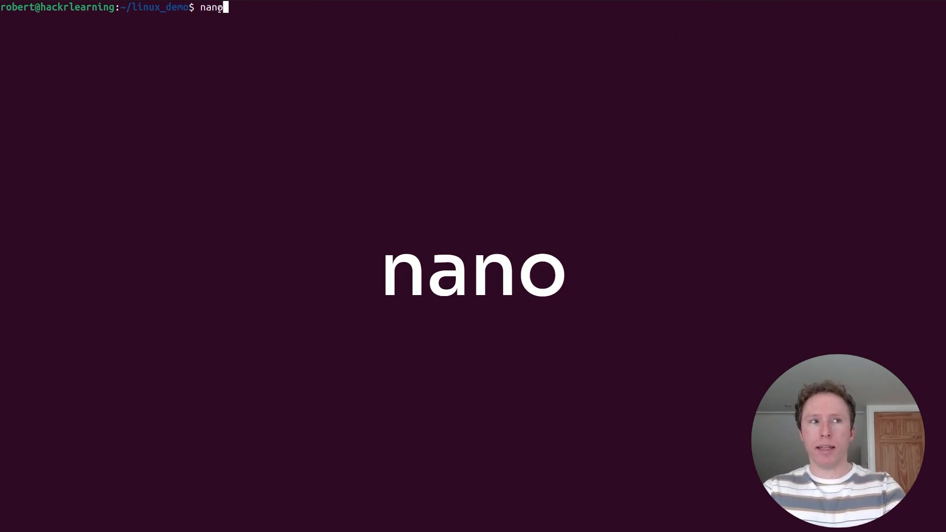
Step: Open viewfile.txt in nano, add the line 'edits.', and save on exit
type("viewfile.txt")
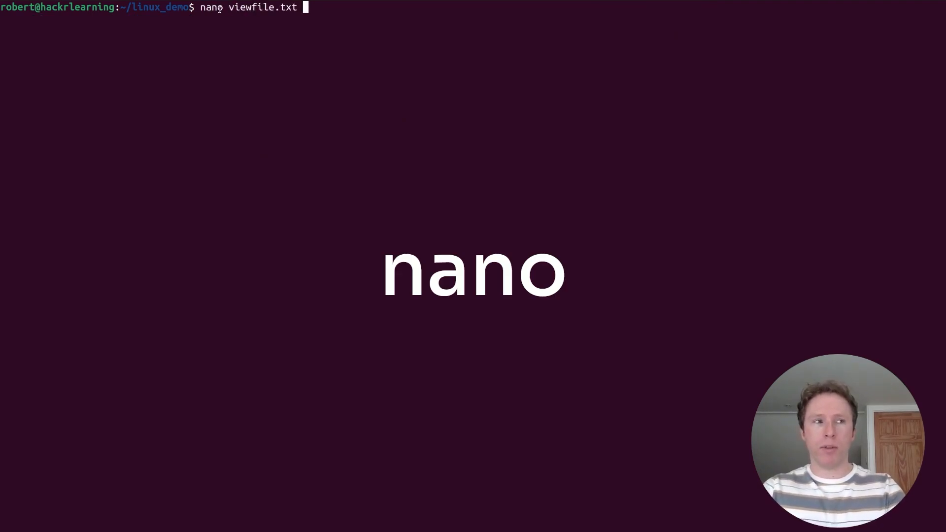
key("Return")
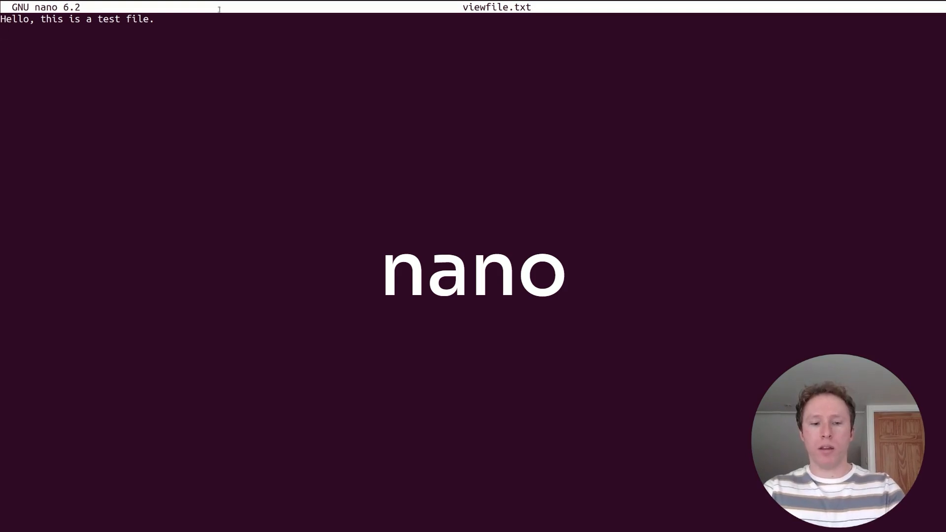
type("edits.")
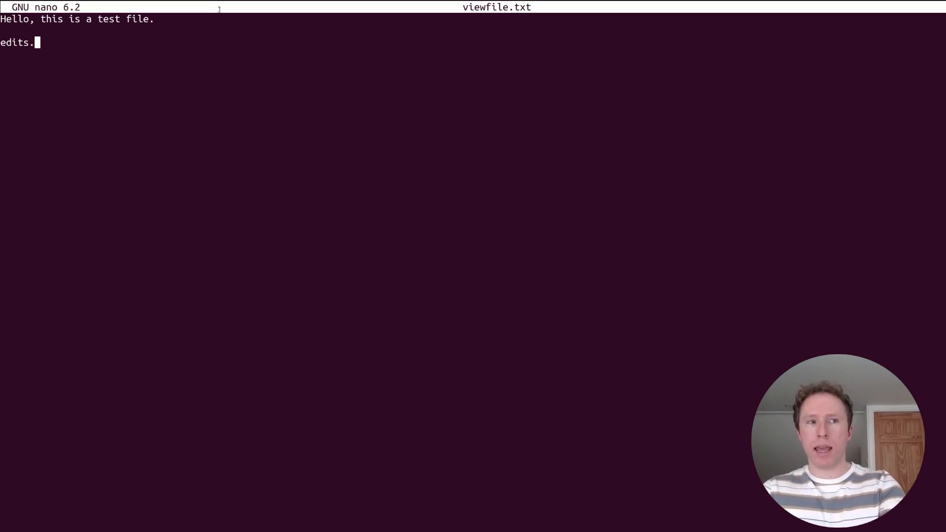
key("ctrl+x")
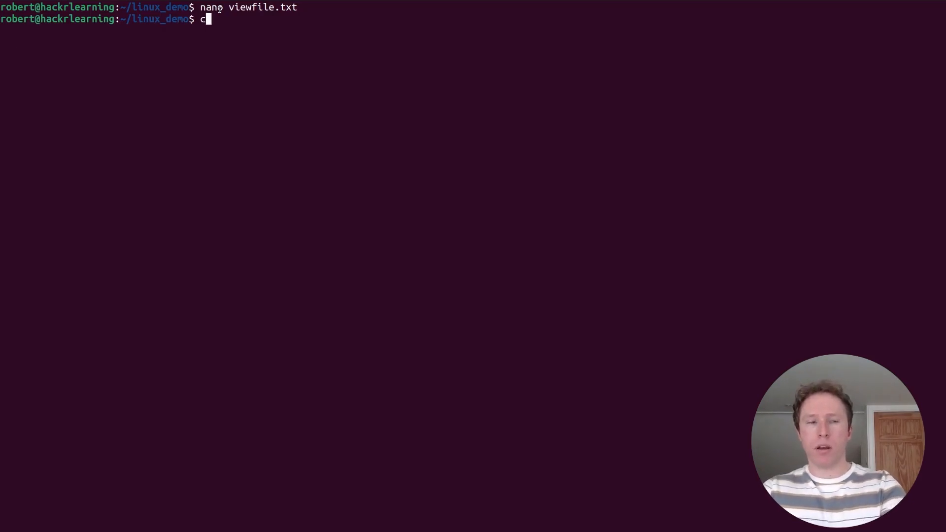
Step: Display viewfile.txt, then overwrite newfile.txt with 'Hello, Linux!' and display it
type("at vew")
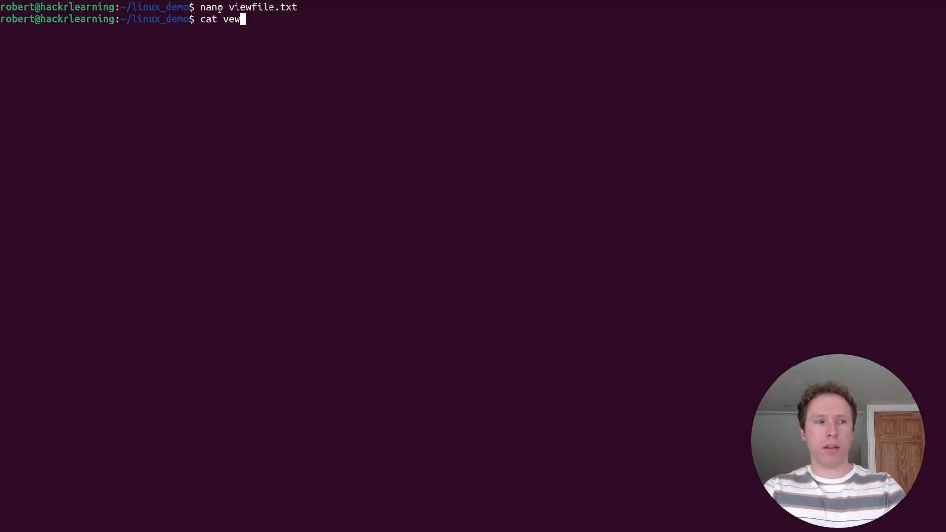
key("Return")
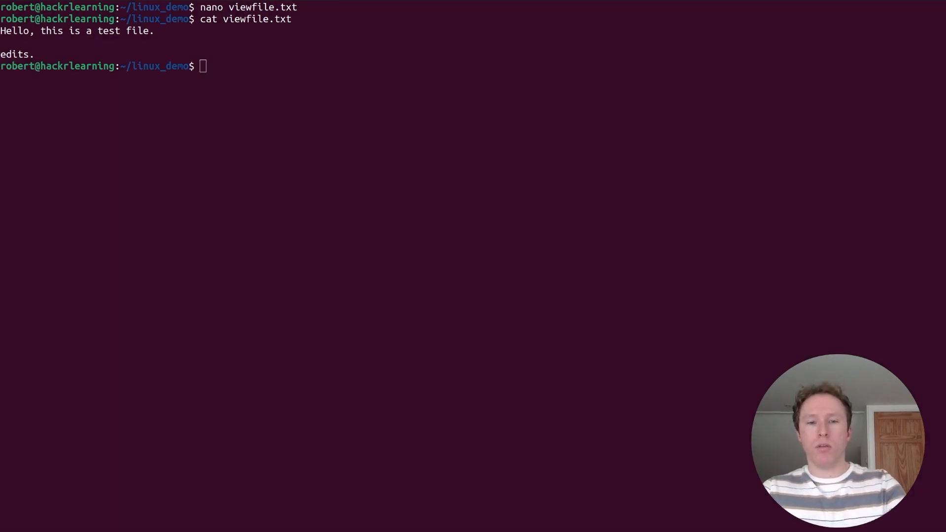
type("echo \"Hello, Linux!\" > ~/linux_demo/newfile.txt")
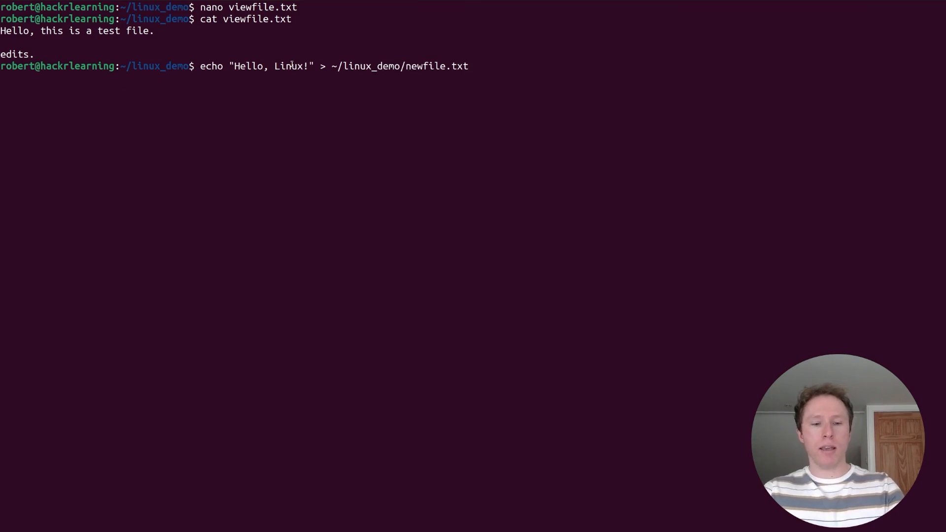
type("cat newfile.txt")
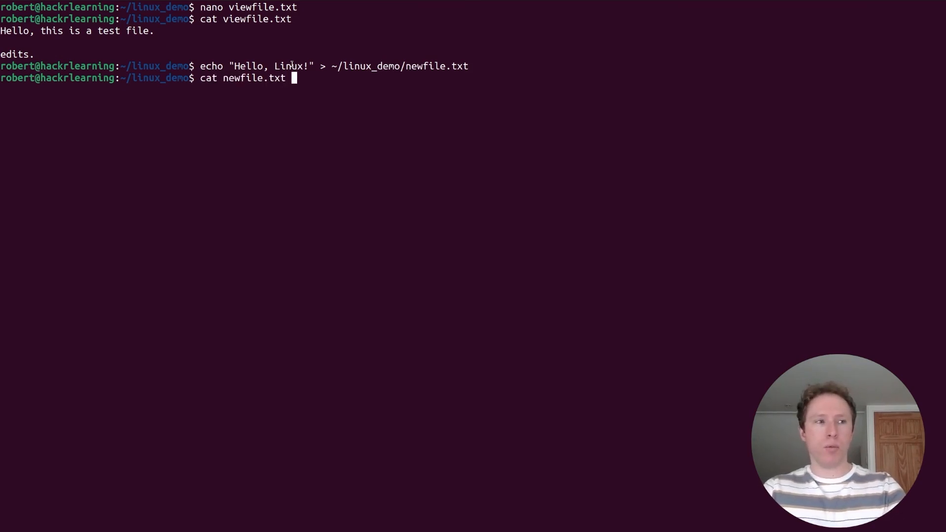
key("Return")
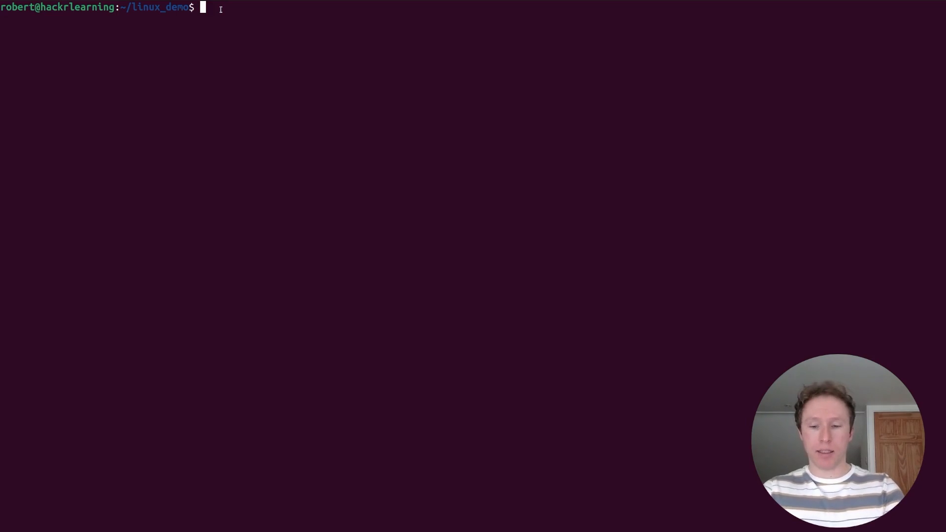
Step: Run grep -i "apple" on ~/linux_demo/fruits.txt to find apple lines in any case
type("grep -i \"apple\" ~/linux_demo/fruits.txt")
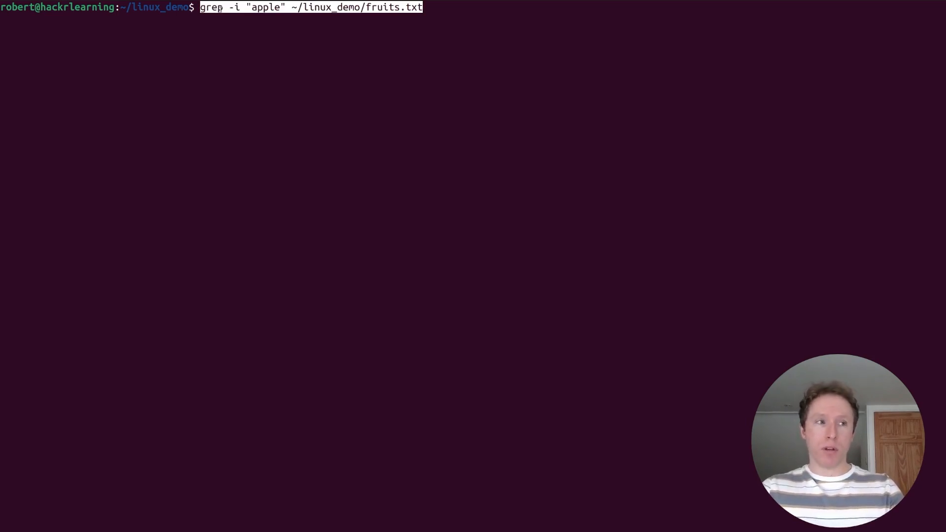
key("Return")
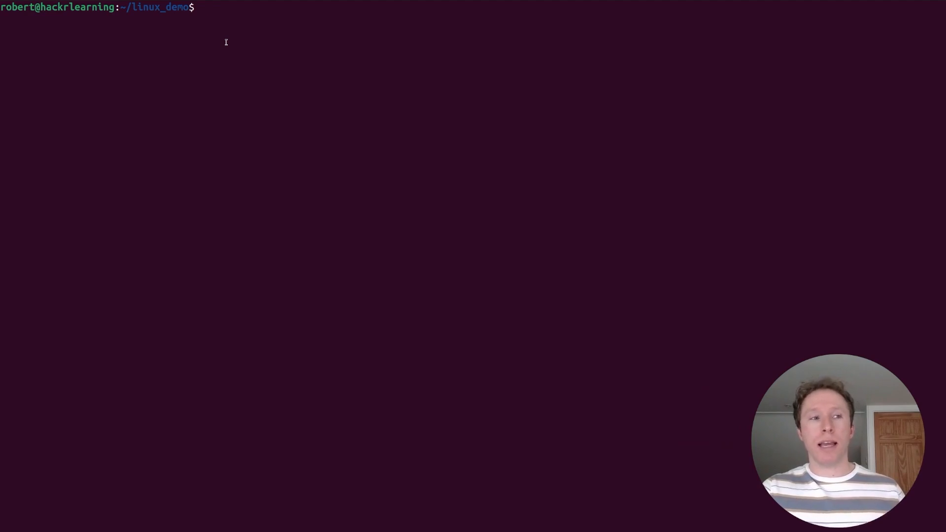
Step: Set my_script.sh to 755 with chmod, then list files and permissions using ls -l
type("chmod 755 ~/linux_demo/my_script.sh")
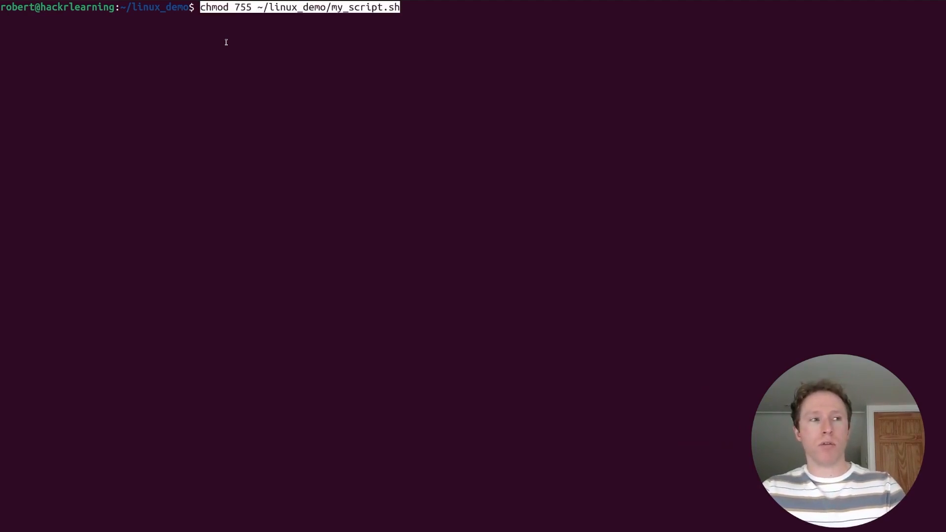
type("ls -l")
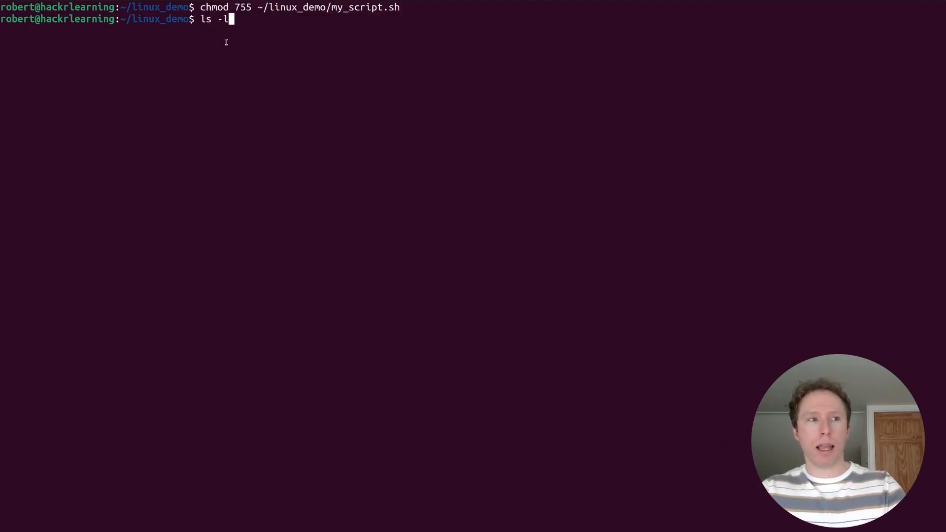
key("Return")
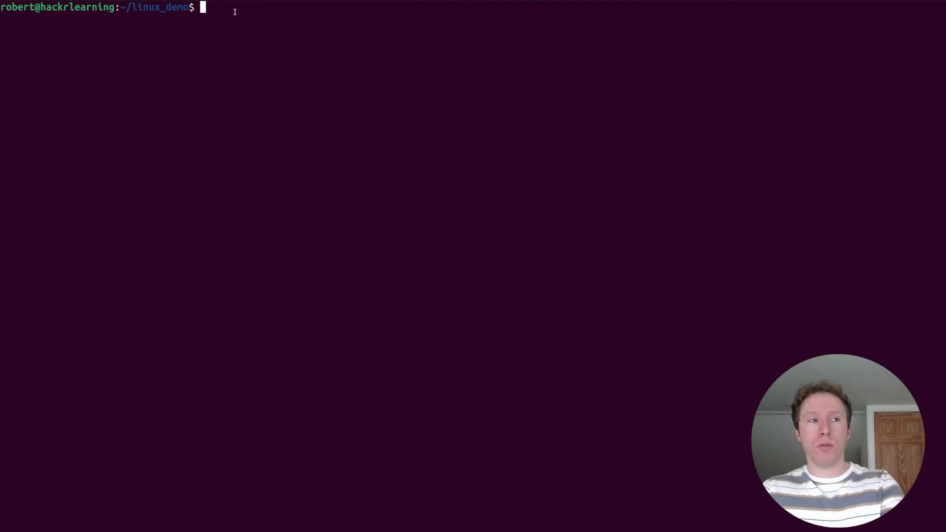
Step: Make newuser the owner of my_script.sh with sudo chown, entering the sudo password
type("sudo chown newuser ~/linux_demo/my_script.sh")
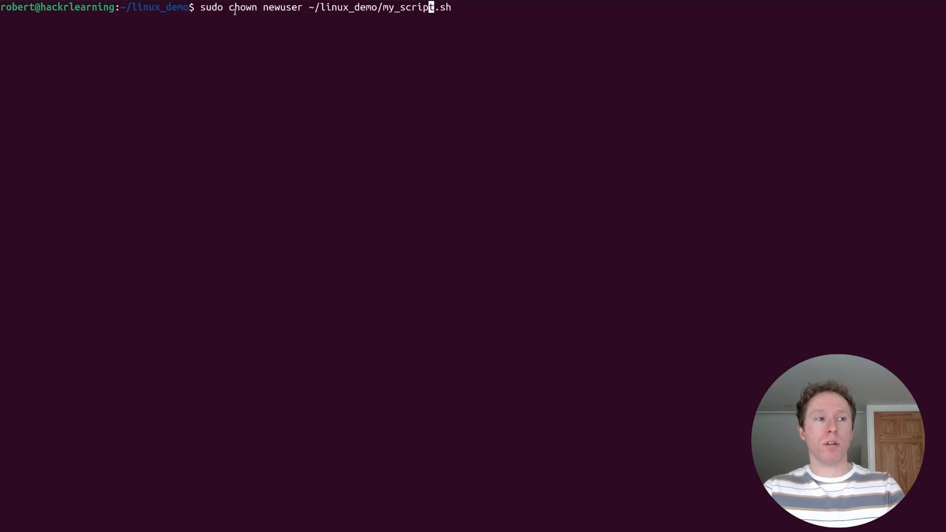
key("Return")
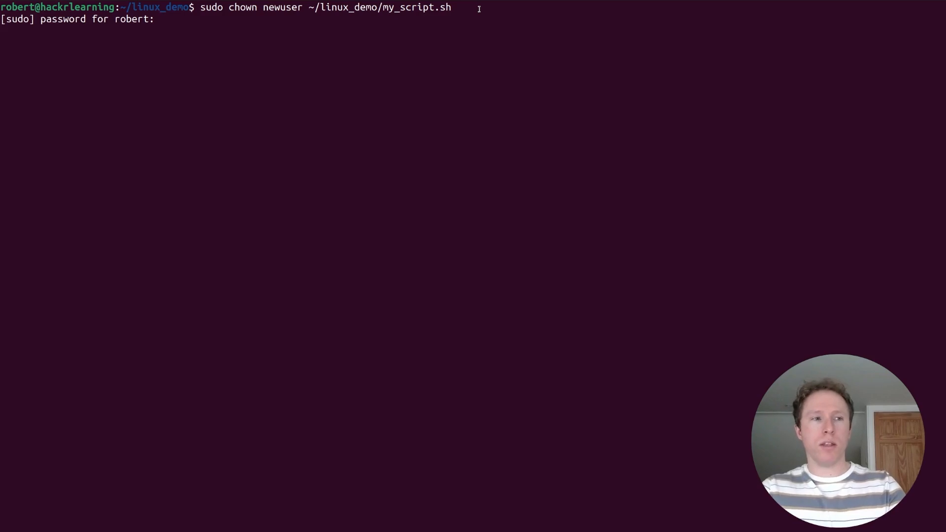
key("Return")
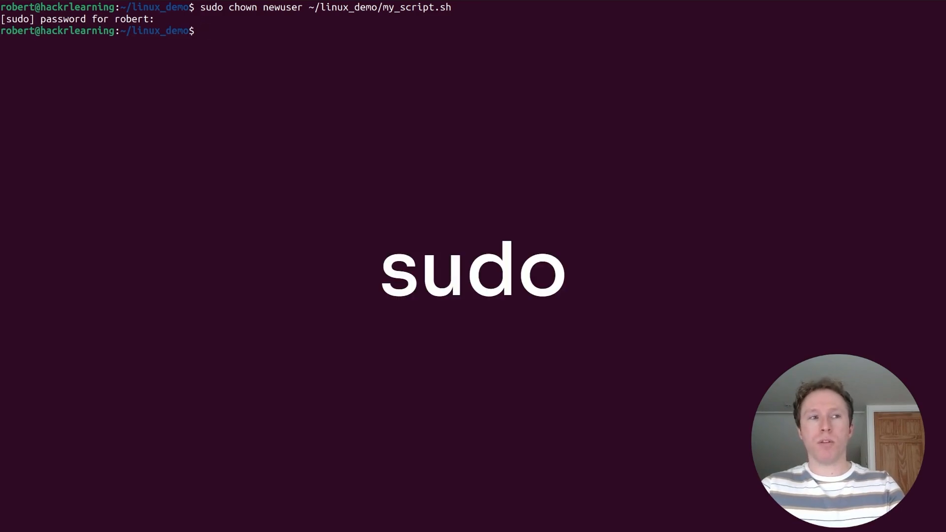
type("sudo")
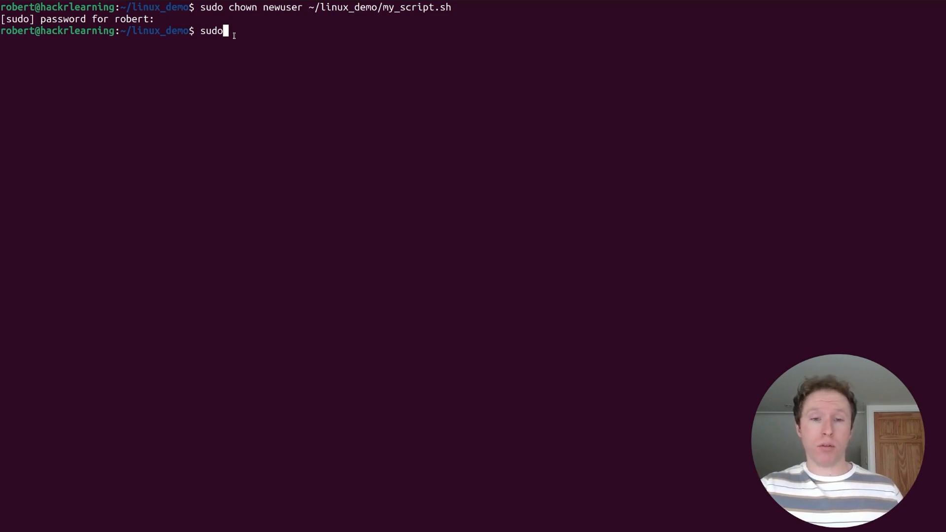
Step: Show free space with df -h and confirm du reports largefile at 11M
type("apt inst")
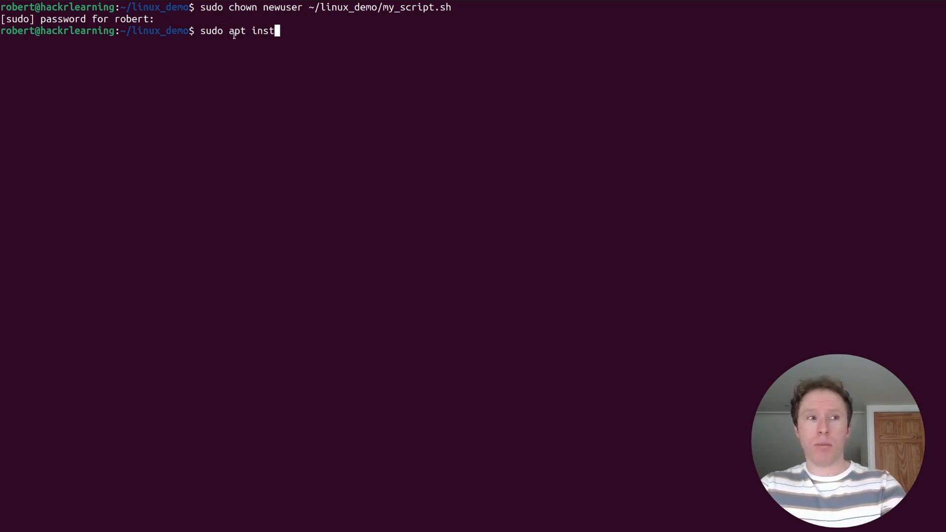
key("Return")
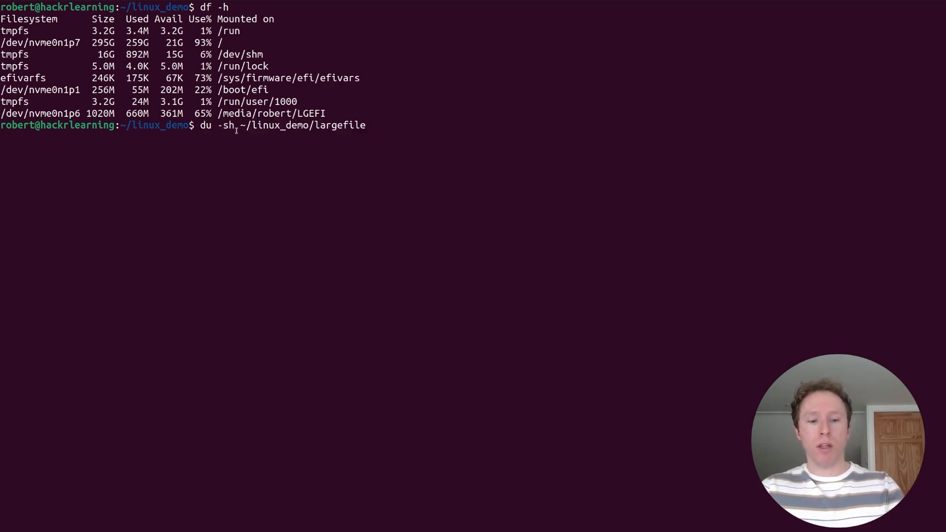
key("Return")
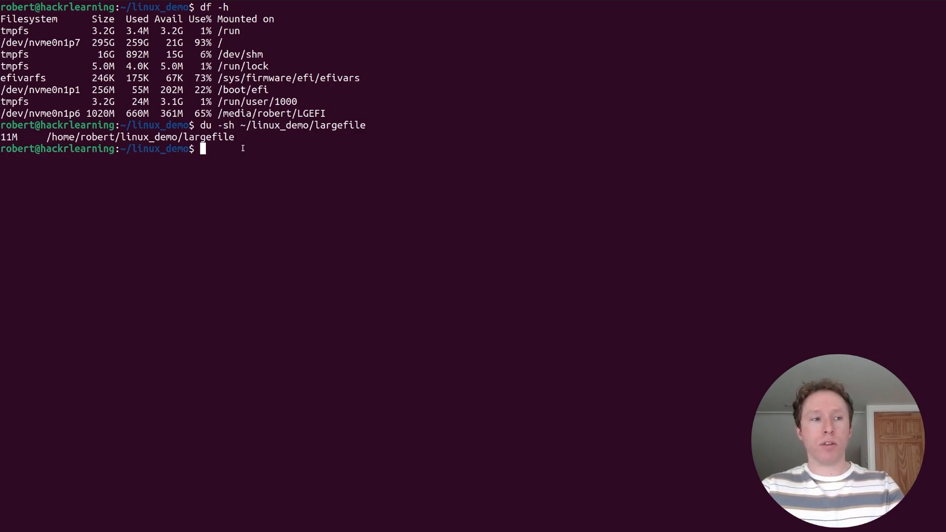
Step: View live processes in top, then quit it
type("top")
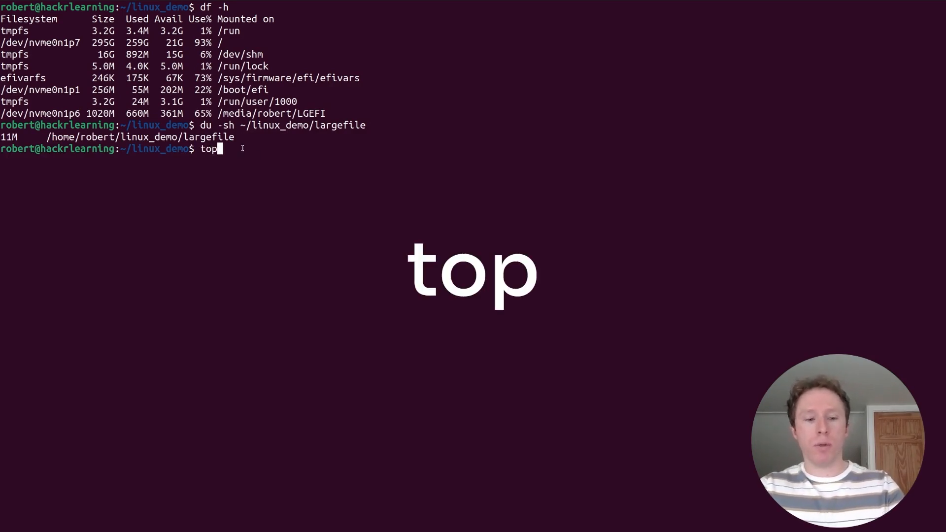
key("Return")
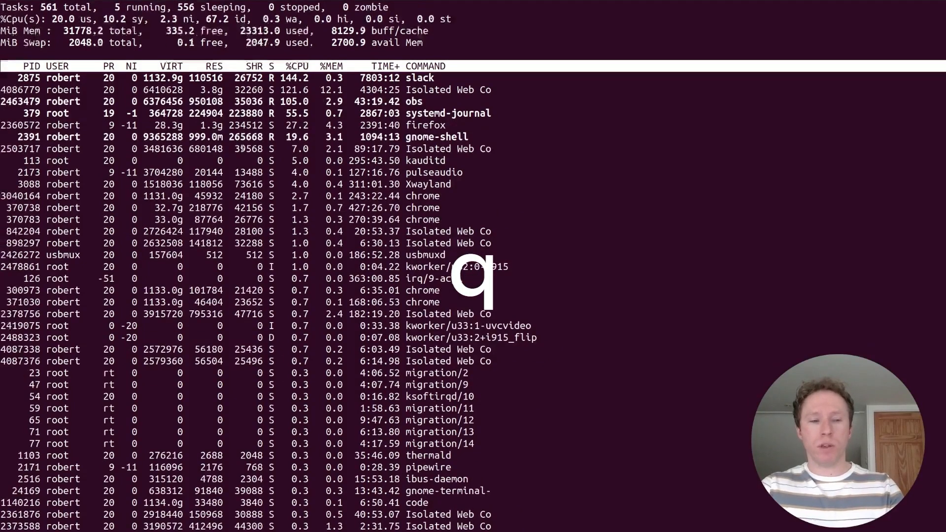
key("q")
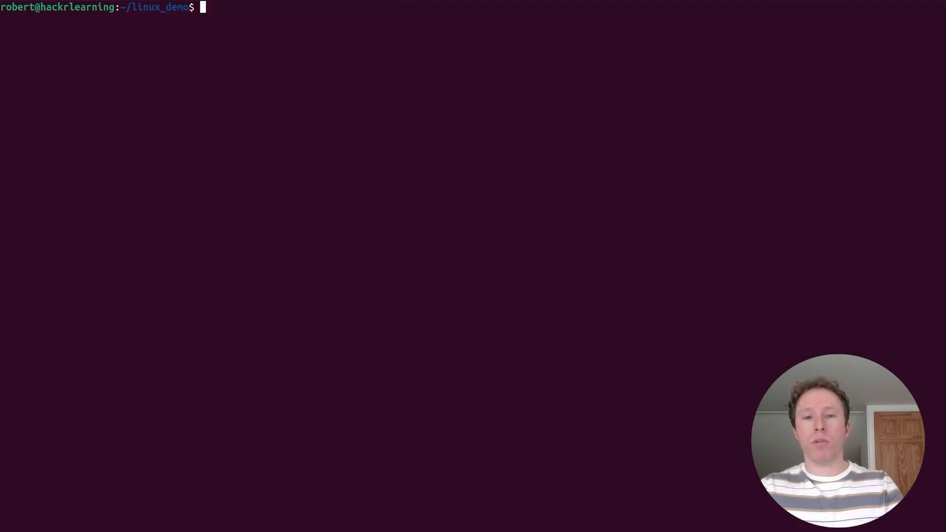
Step: Find nano with ps aux | grep nano, kill it with sudo killall nano, and recheck
type("ps aux | grep nano")
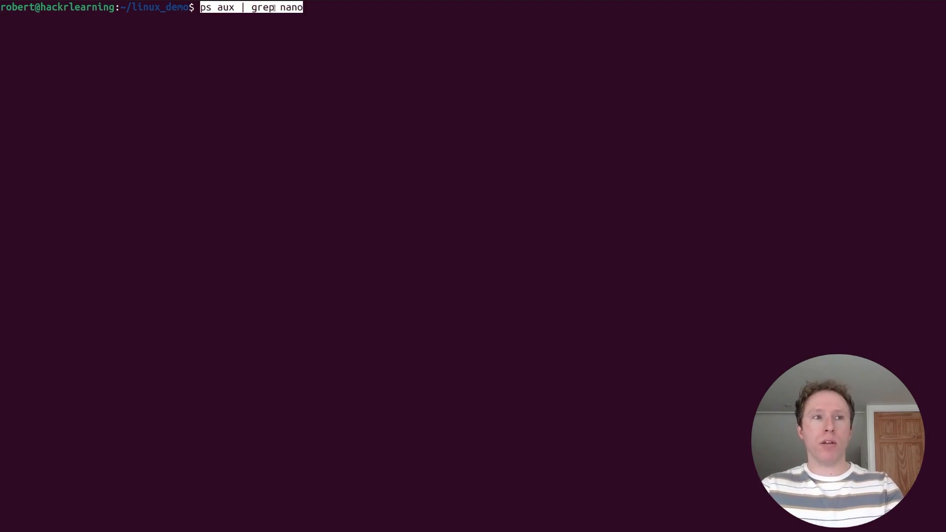
key("Return")
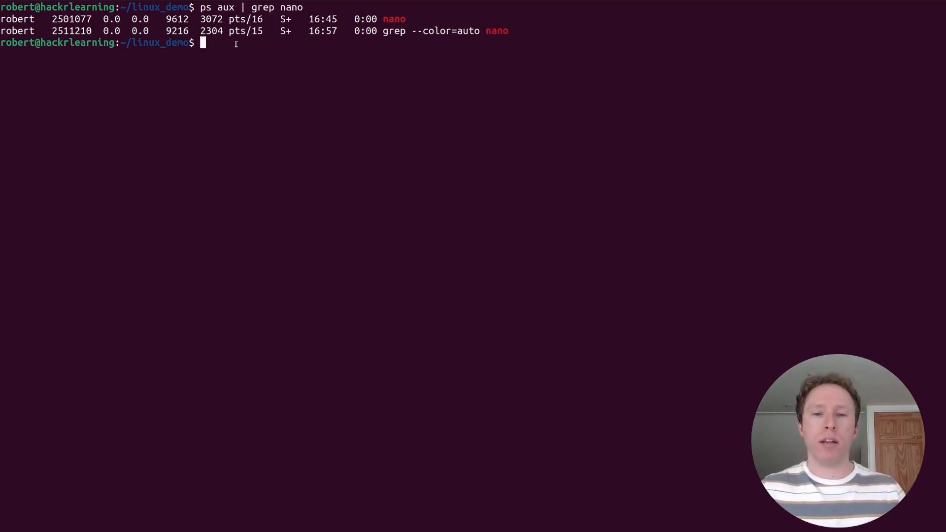
type("sudo killall nano")
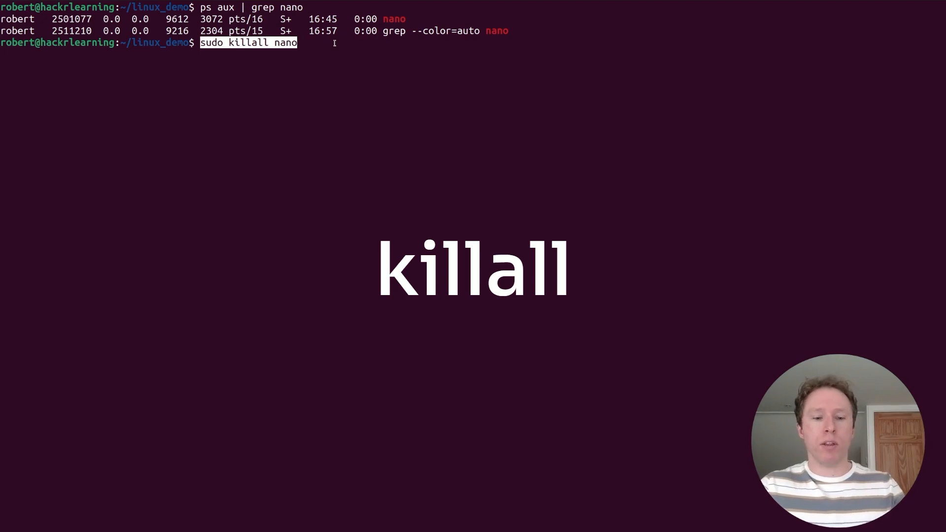
key("Return")
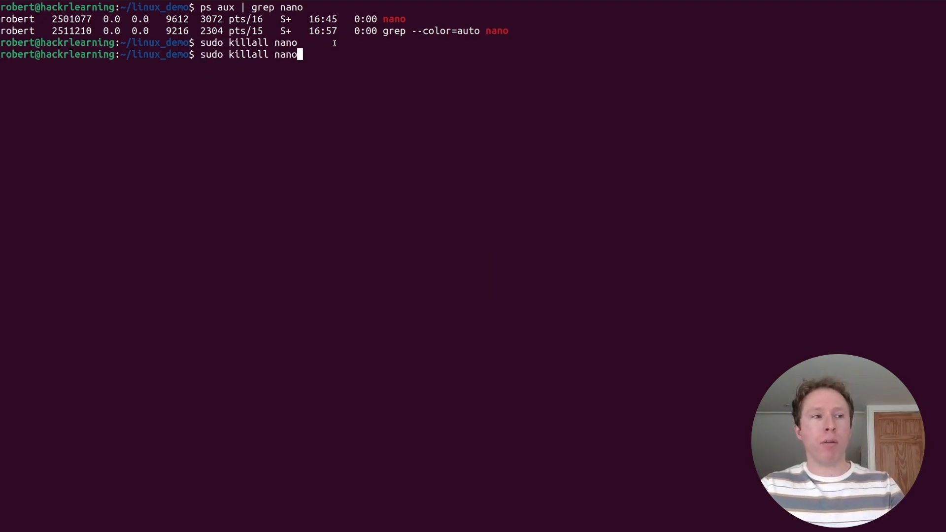
key("Return")
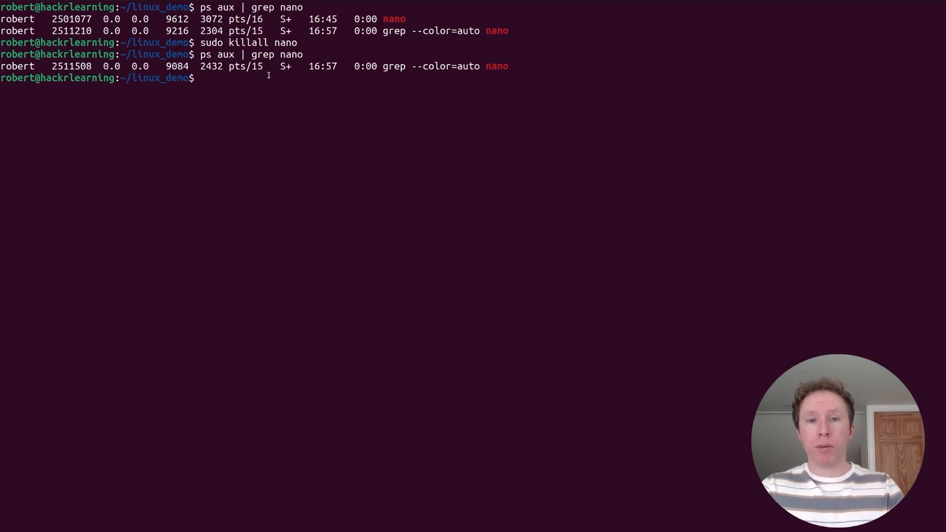
Step: Run free -h (31Gi total), uptime (35 days) and whoami, then clear the screen
type("free -h")
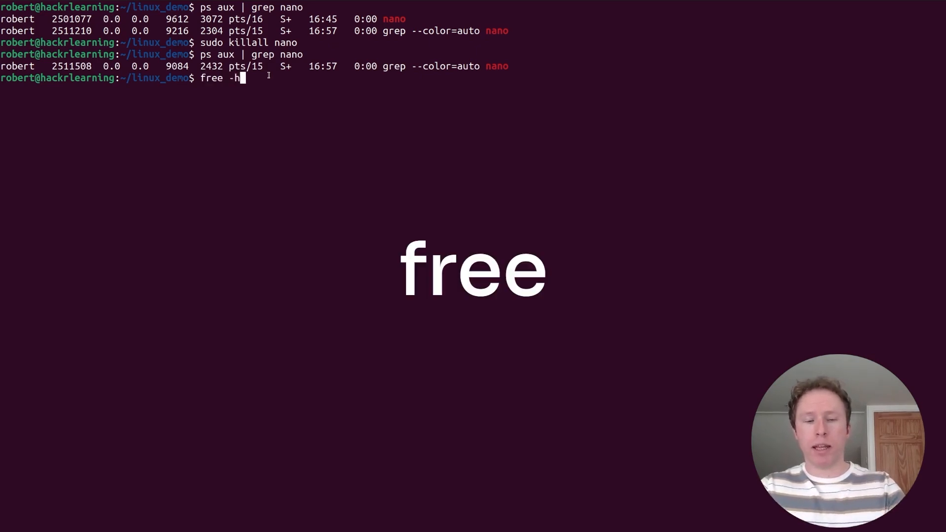
key("Return")
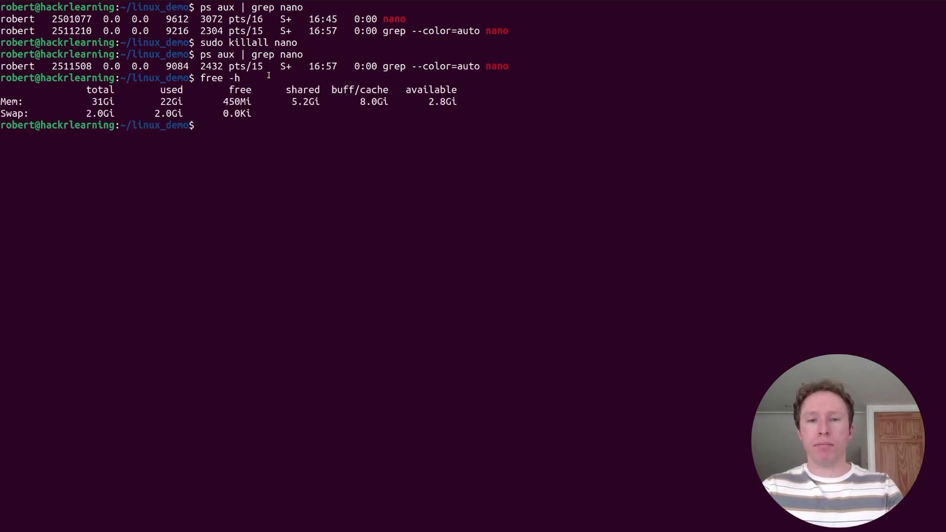
type("upti")
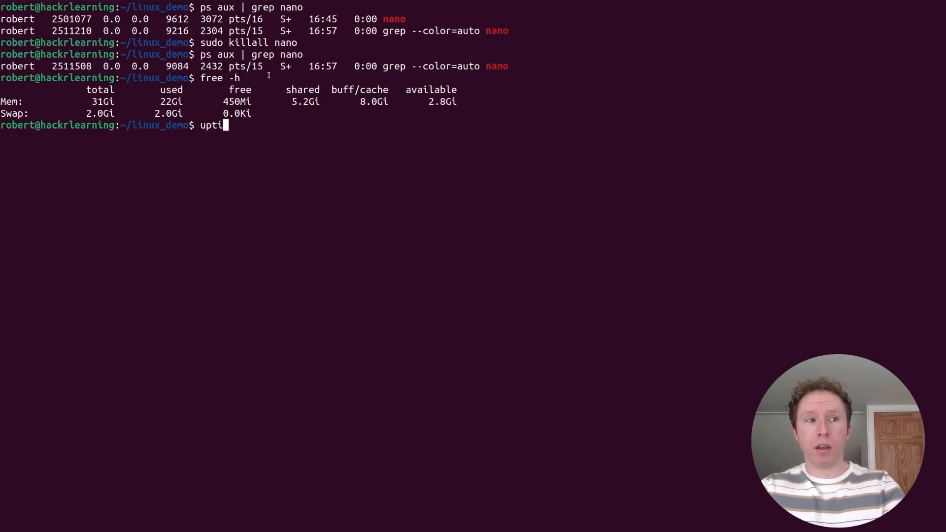
key("Return")
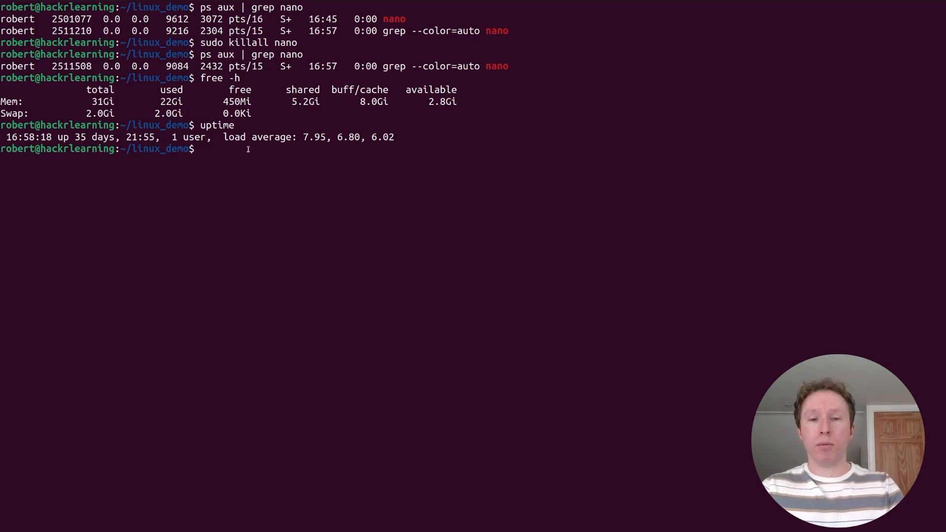
type("whoami")
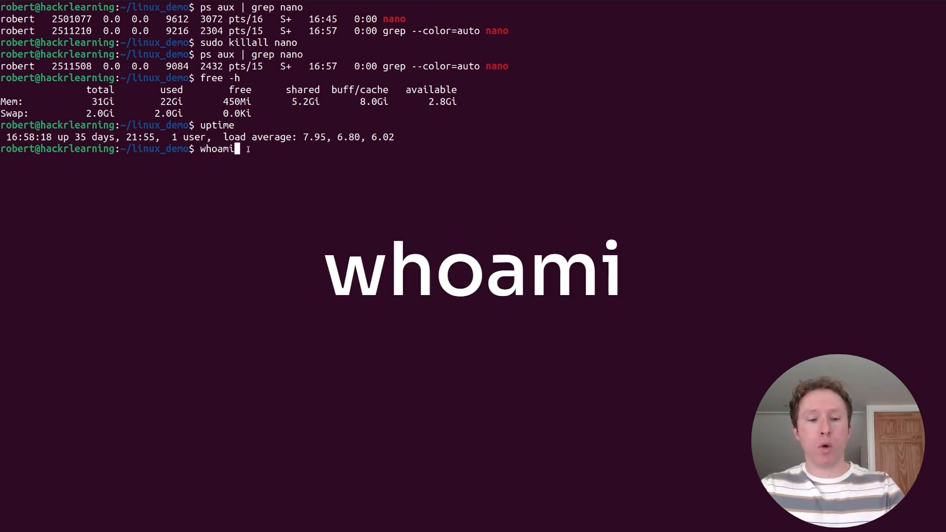
key("Return")
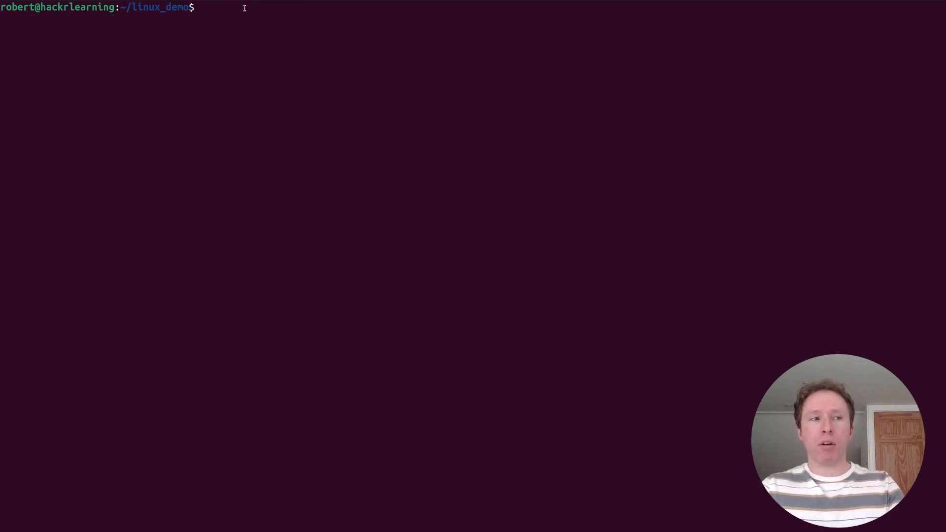
type("his")
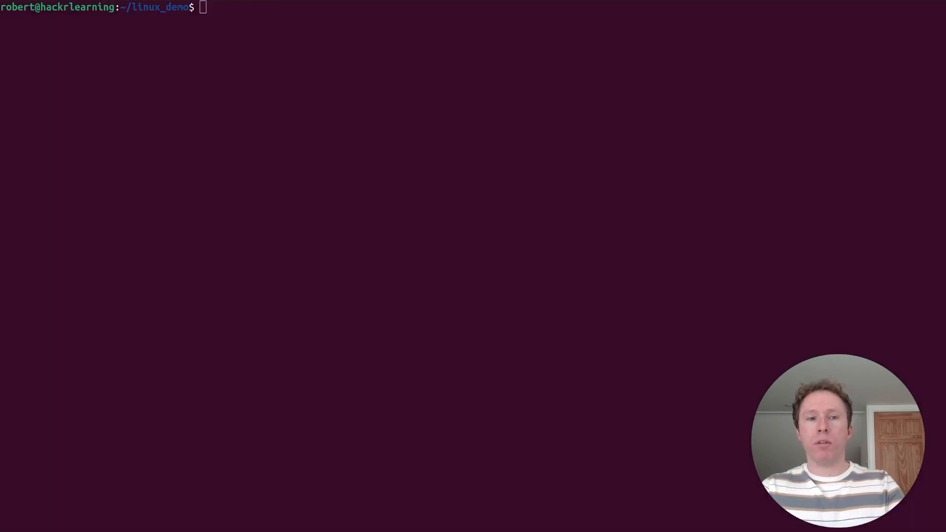
Step: Download 10MB.zip into linux_demo with wget, confirm with ls, and curl jsonplaceholder todo 1
type("wget http://ipv4.download.thinkbroadband.com/10MB.zip -O ~/linux_demo/10MB.zip")
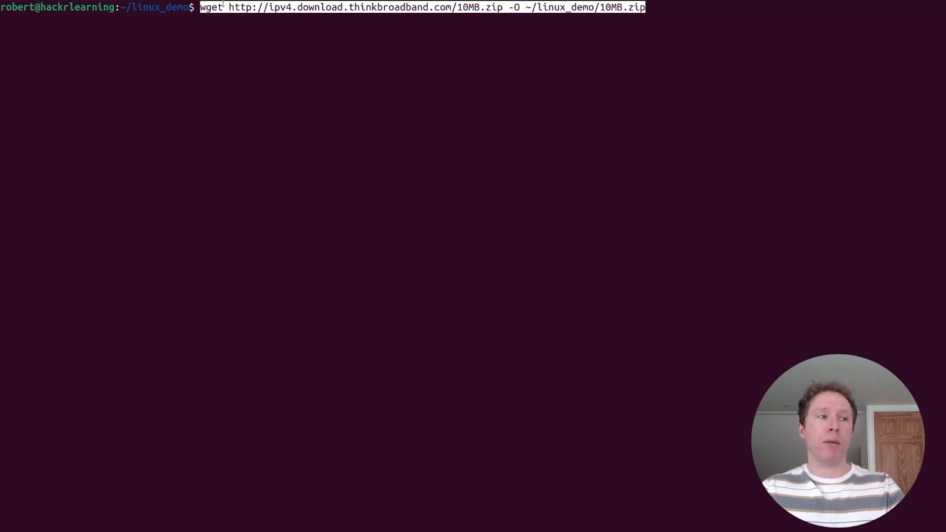
key("Return")
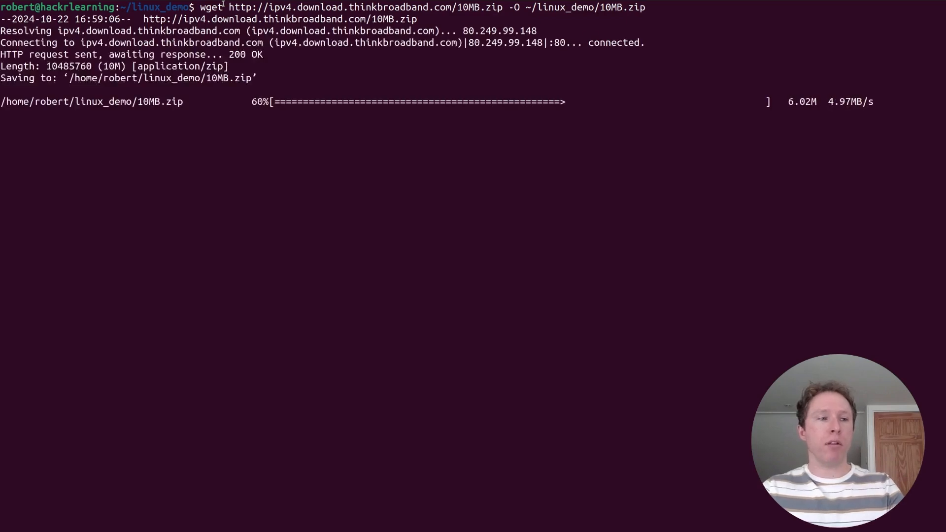
type("ls")
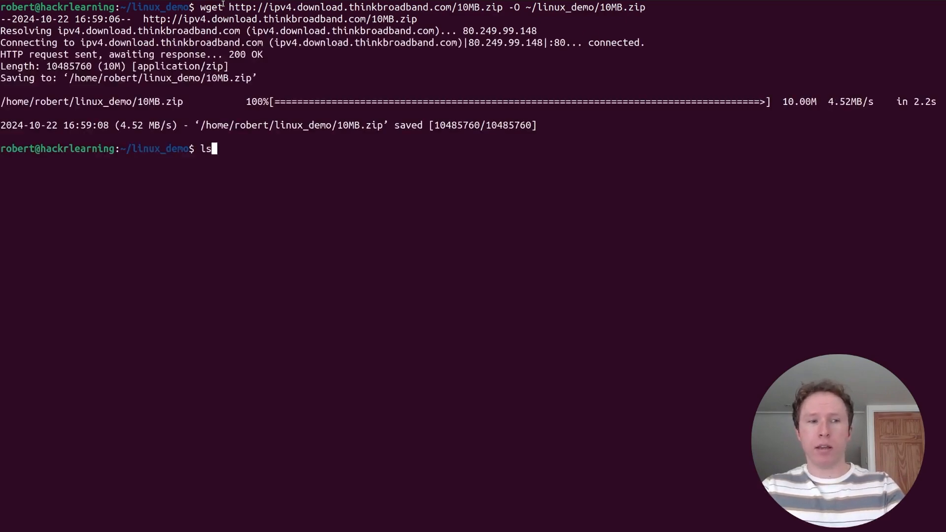
key("Return")
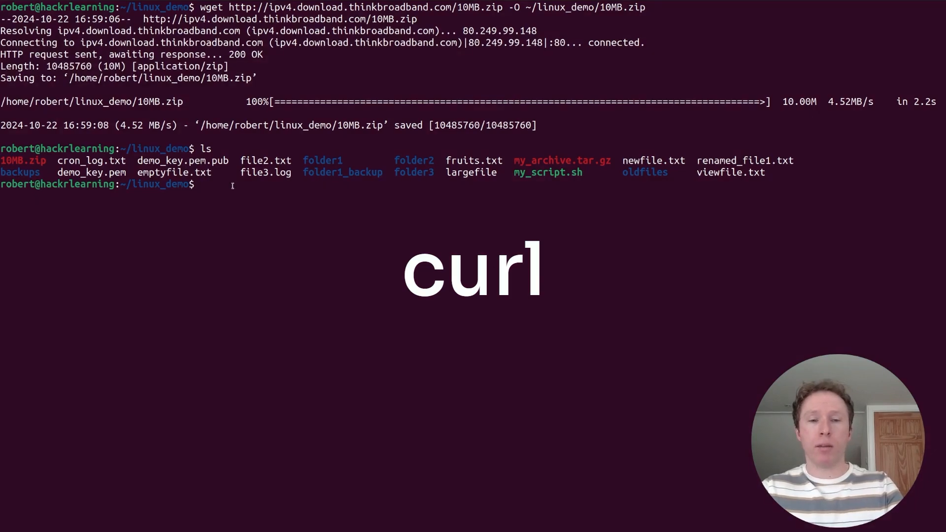
type("curl https://jsonplaceholder.typicode.com/todos/1")
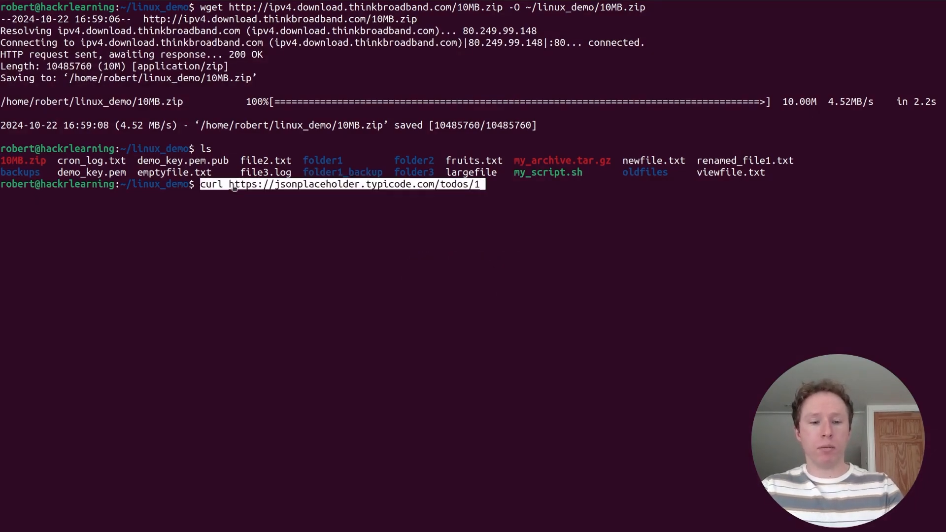
key("Return")
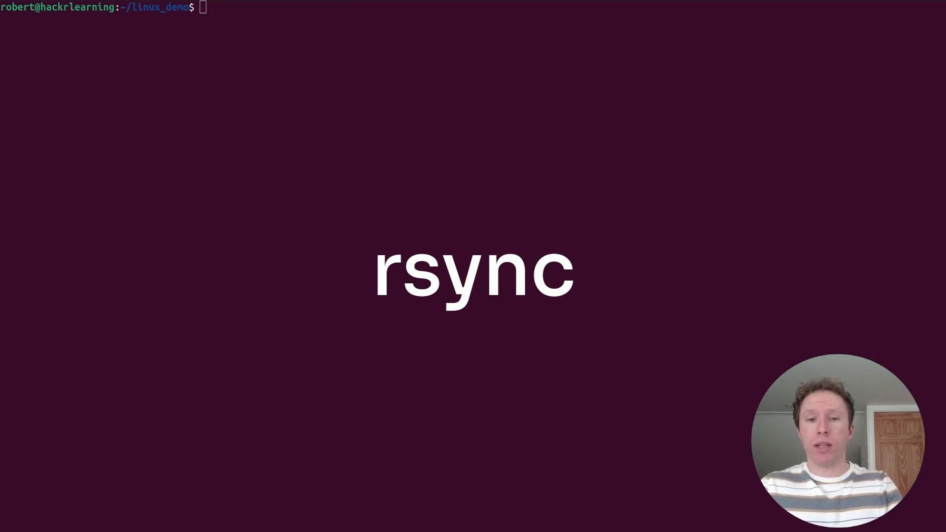
Step: Back up linux_demo to /backup with rsync, then SSH to robert@localhost using demo_key.pem
type("sudo rsync -av ~/linux_demo/ /backup/")
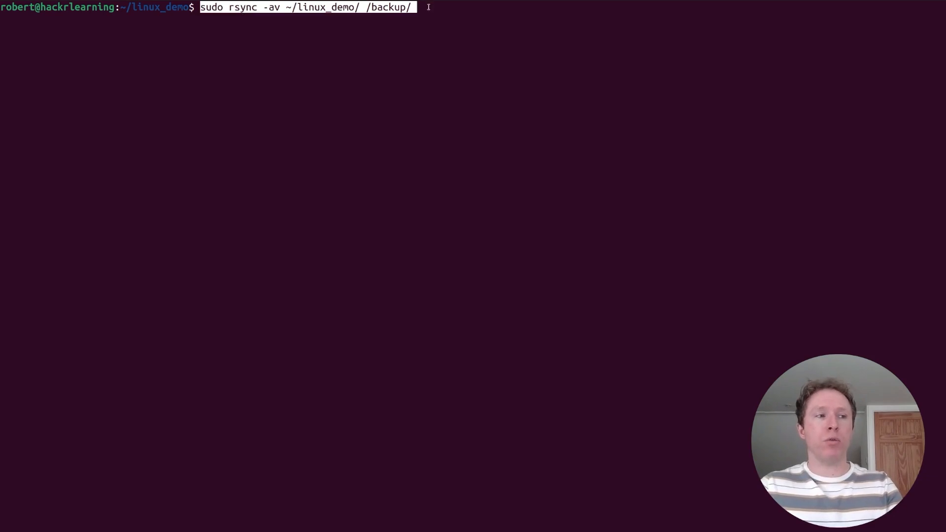
key("Return")
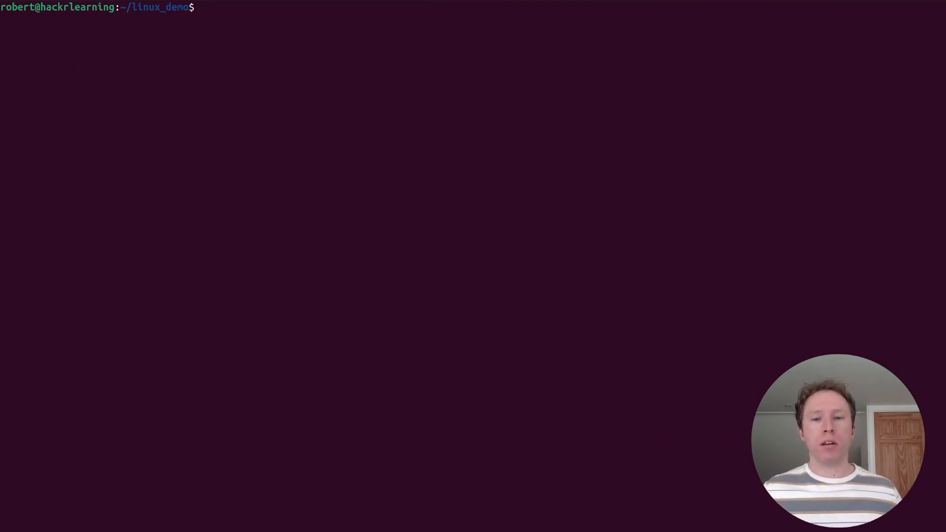
type("ssh")
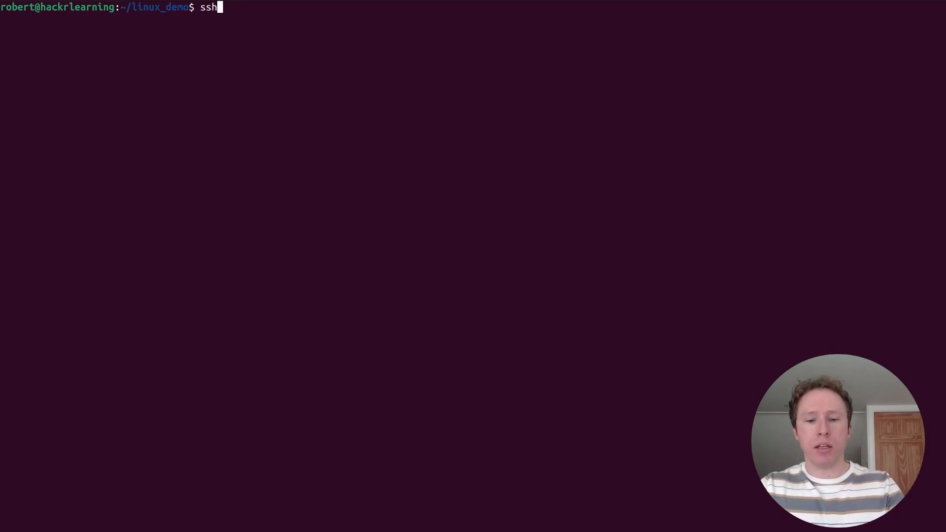
type("-i de")
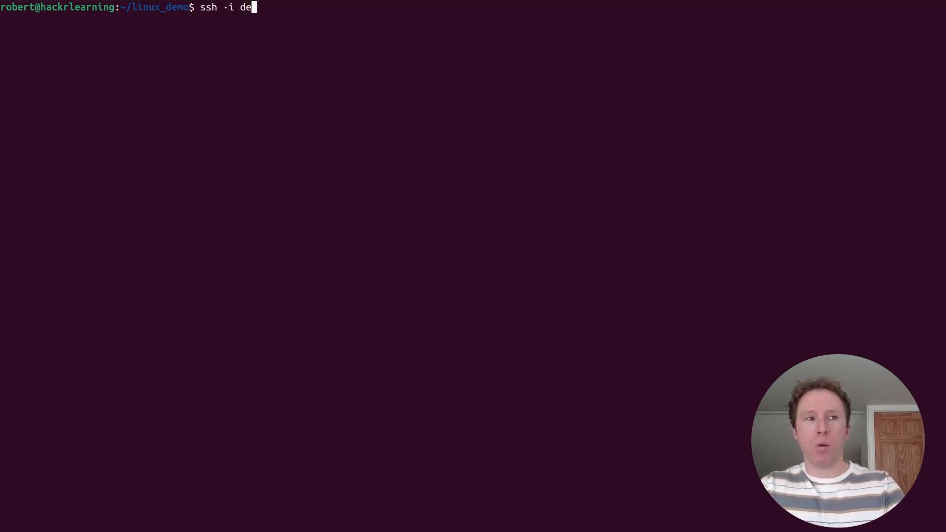
type("mo_key.pem")
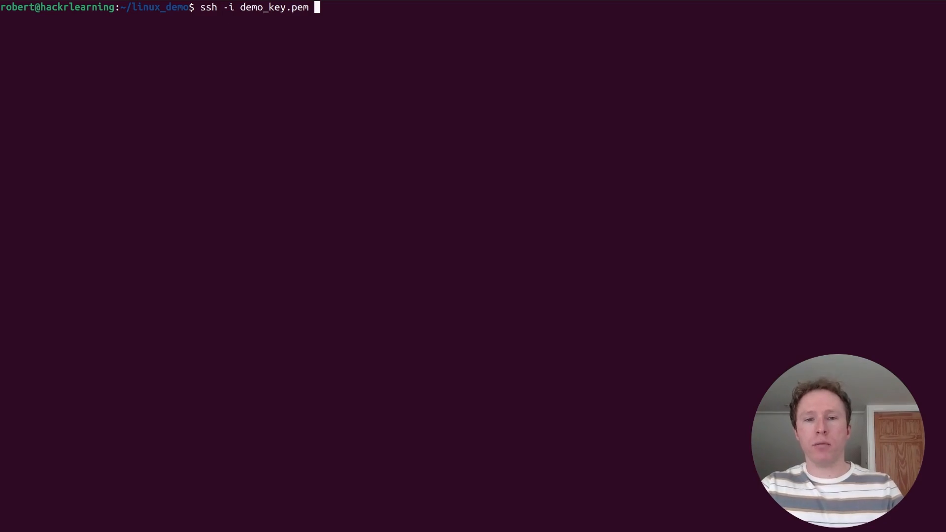
type("robert")
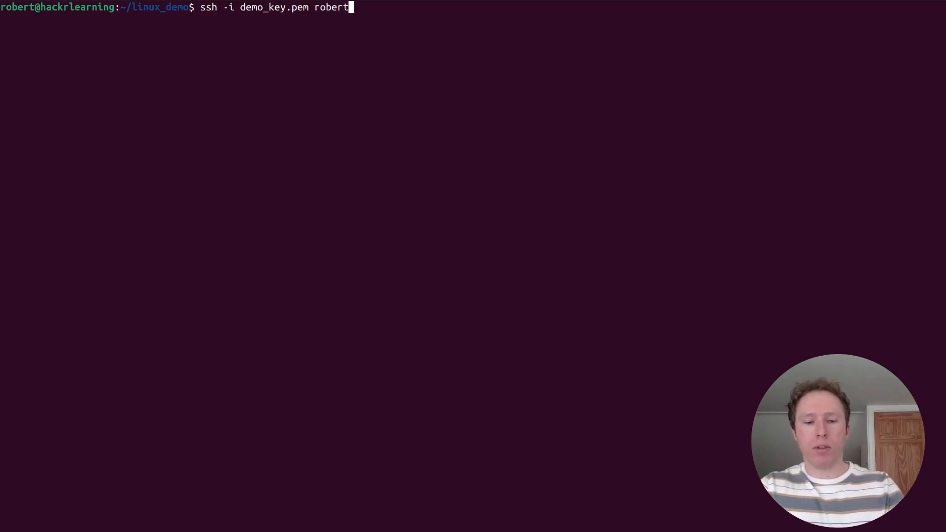
type("@localhost")
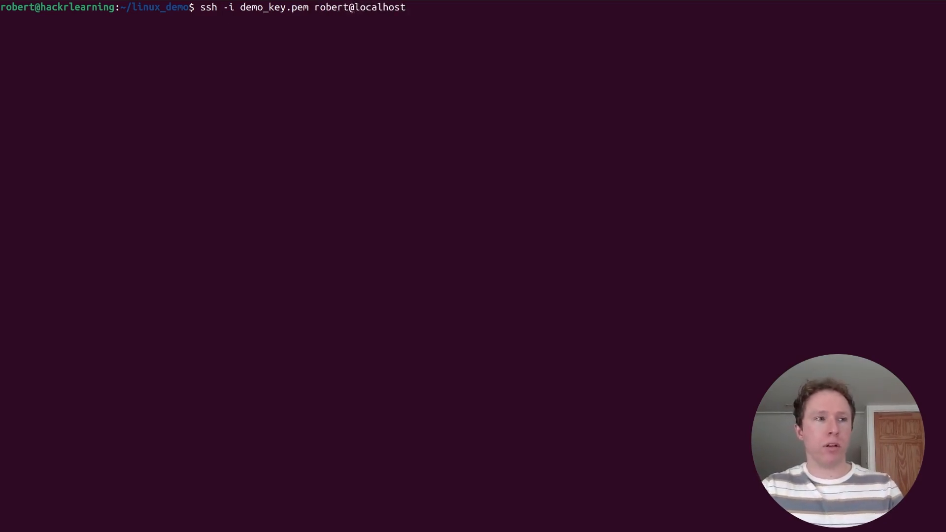
key("Return")
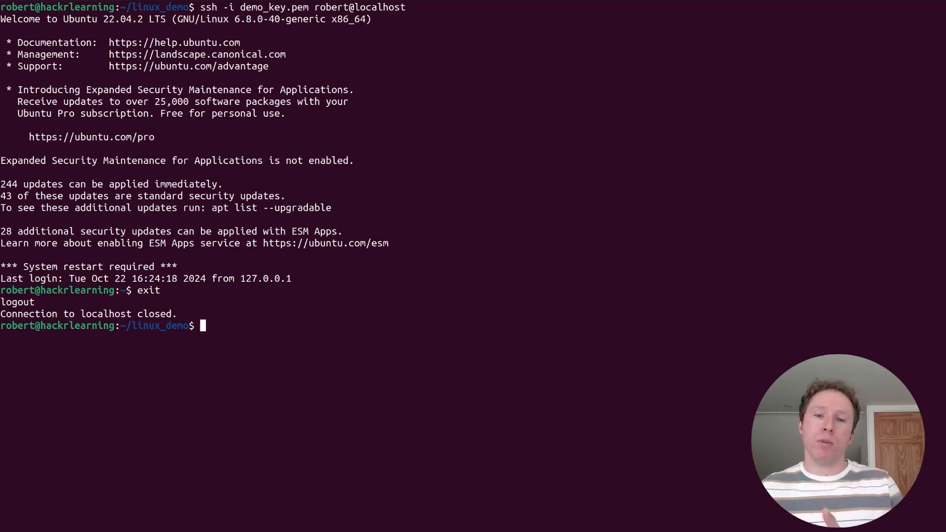
type("sc")
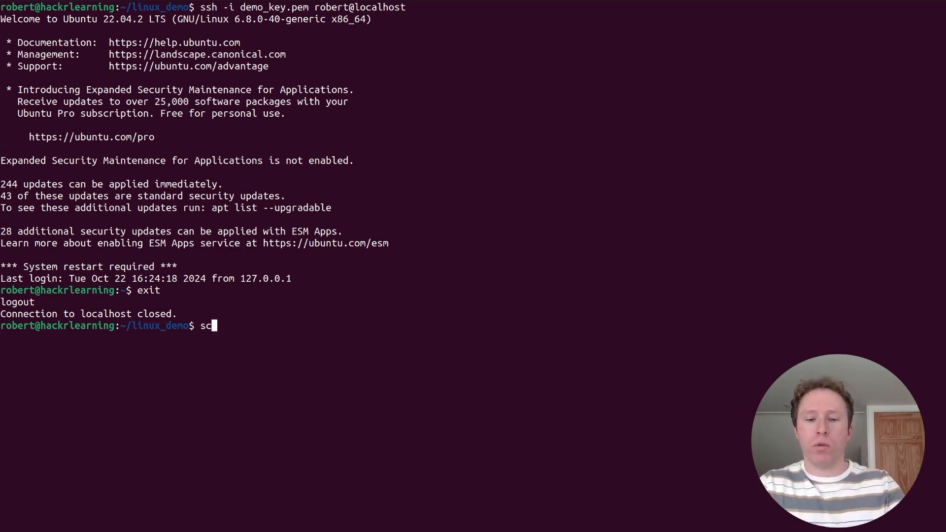
Step: Compose scp -i demo_key.pem sending file2.txt to robert@localhost:/home
type("p -i demo_key.pem")
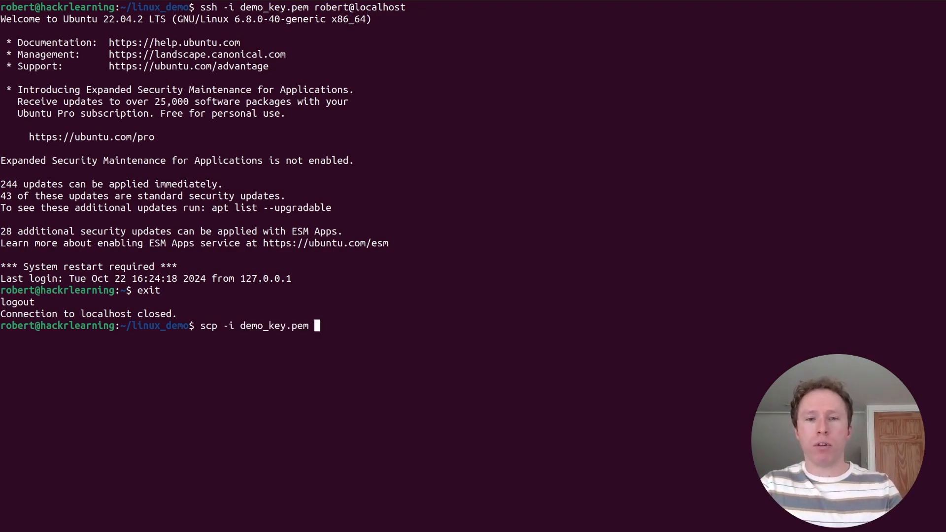
type("foil")
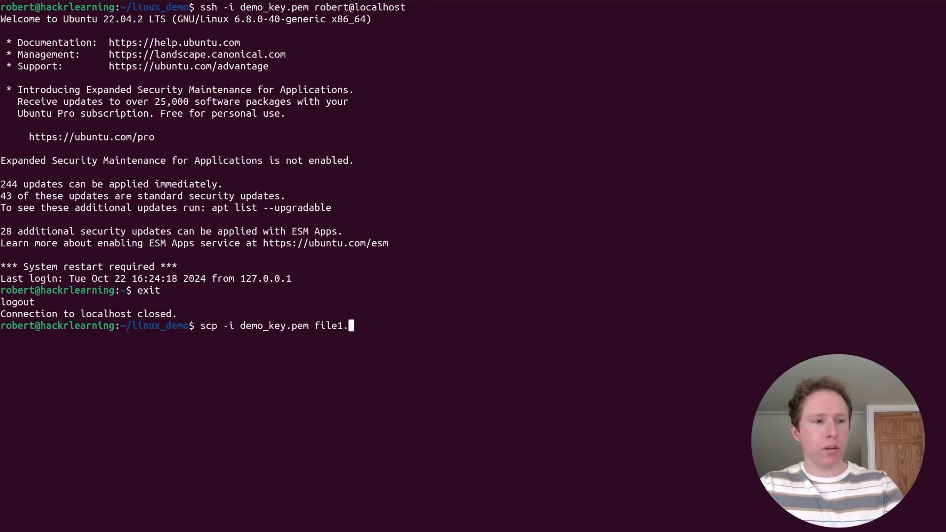
key("Backspace")
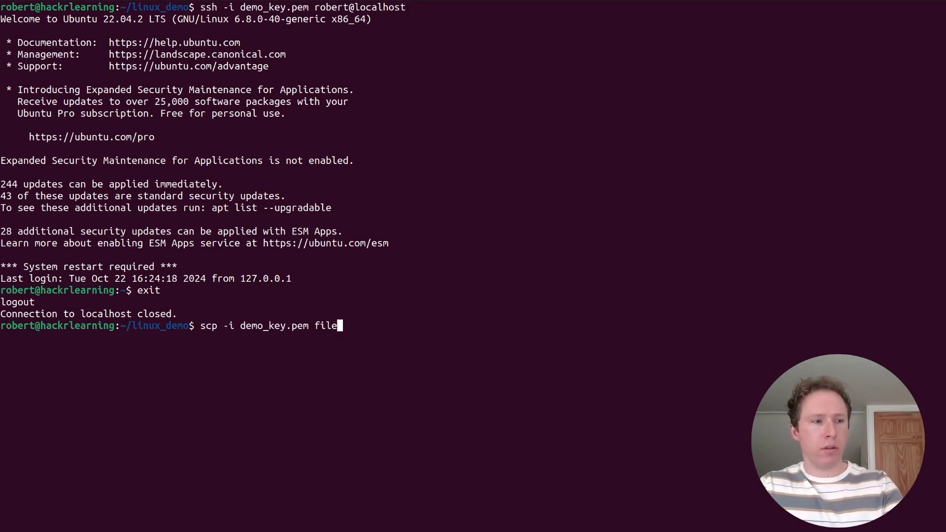
key("Backspace")
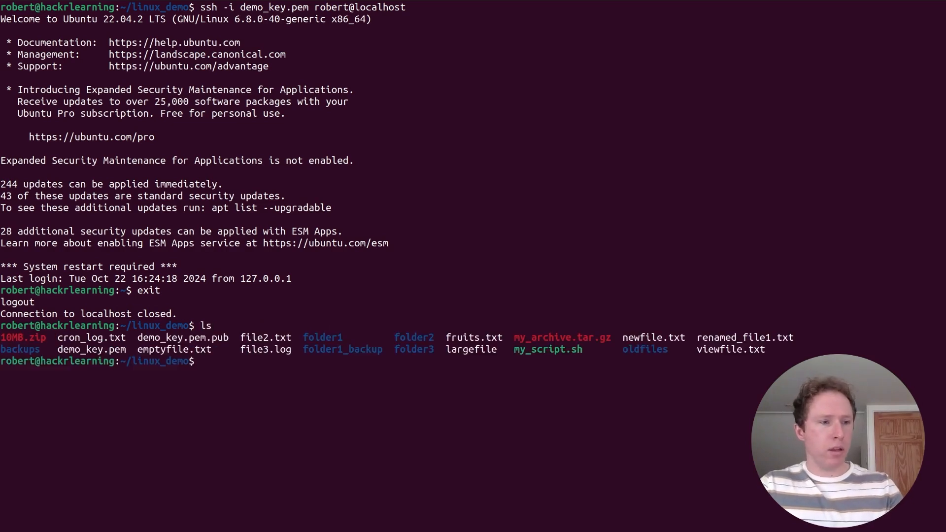
type("scp")
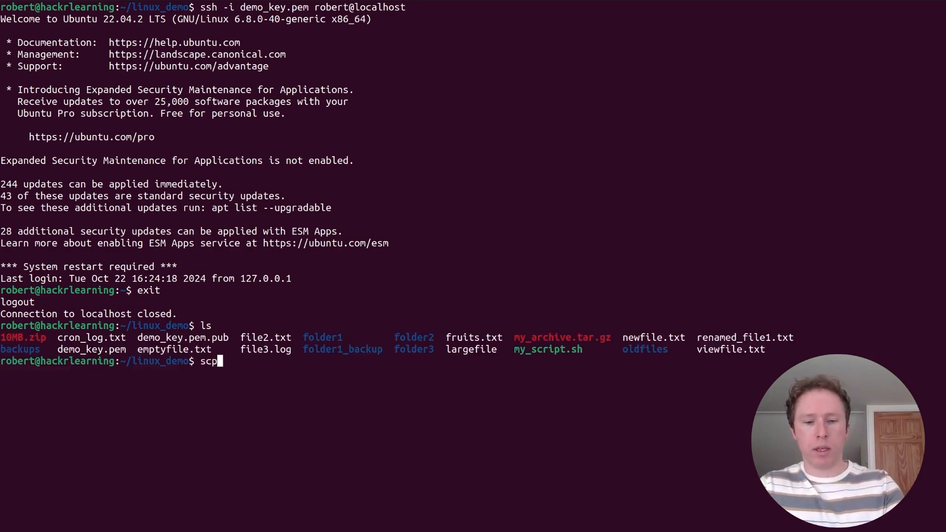
type("-i demo_key.pem")
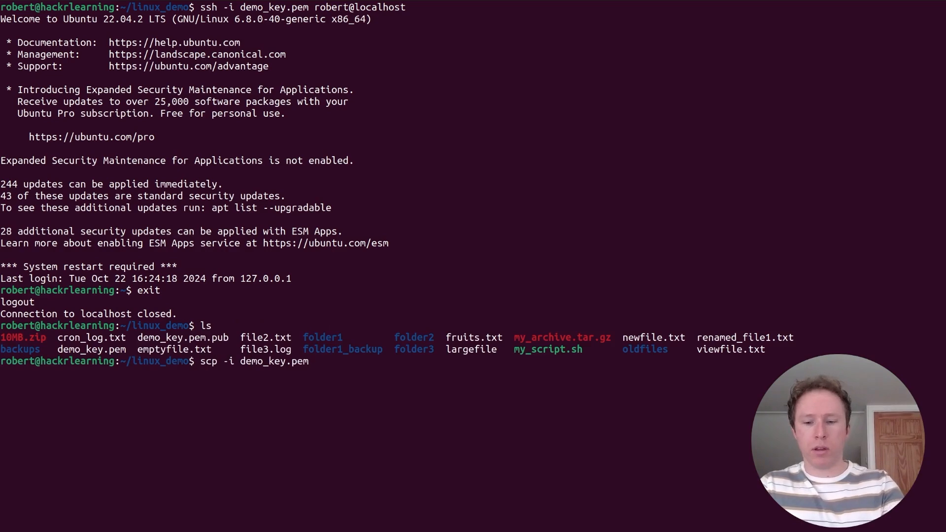
type("file2.txt")
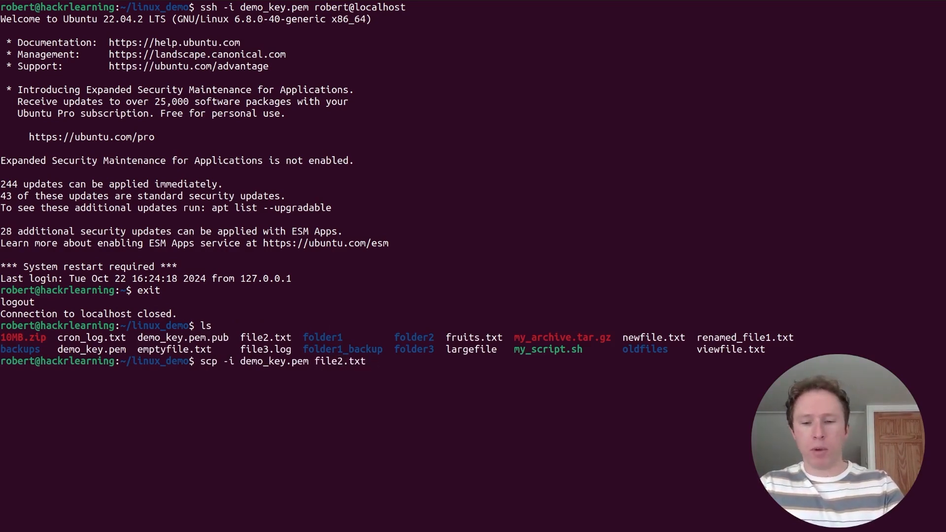
type("robert@localhost:/")
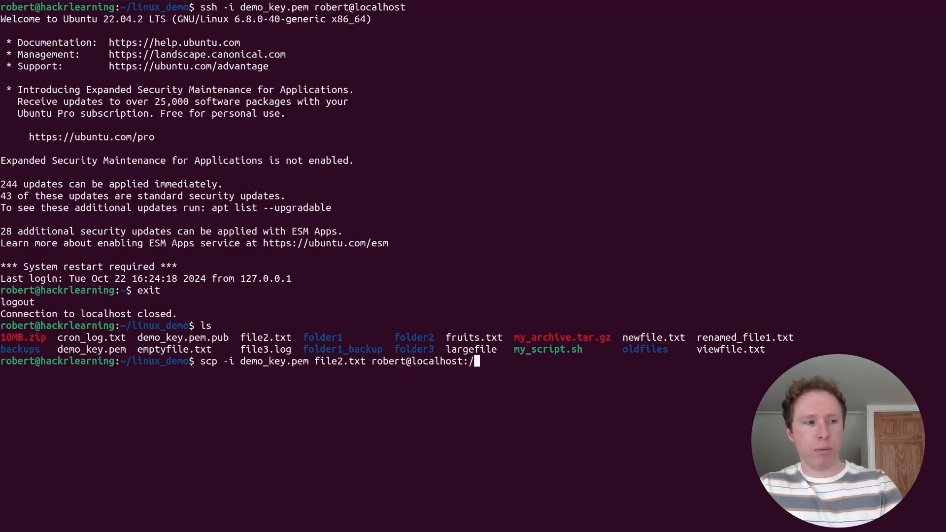
type("home")
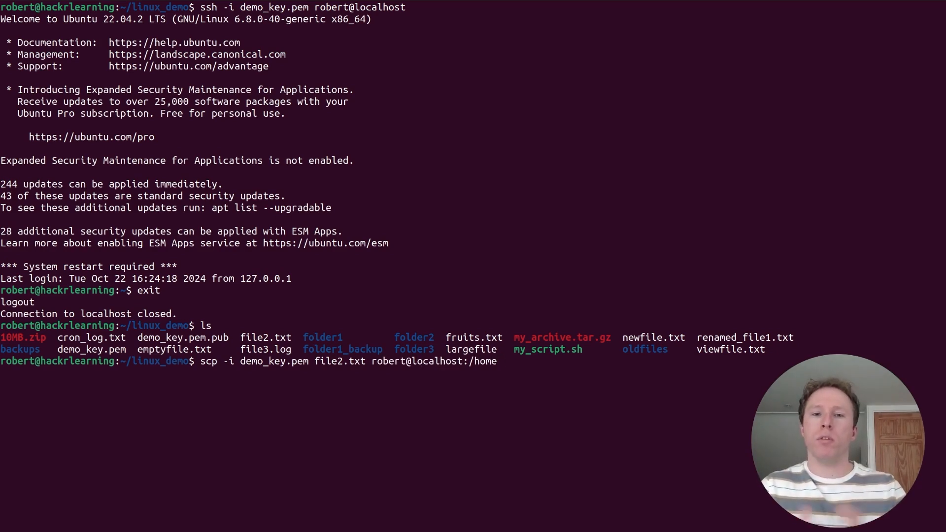
mouse_move(494, 360)
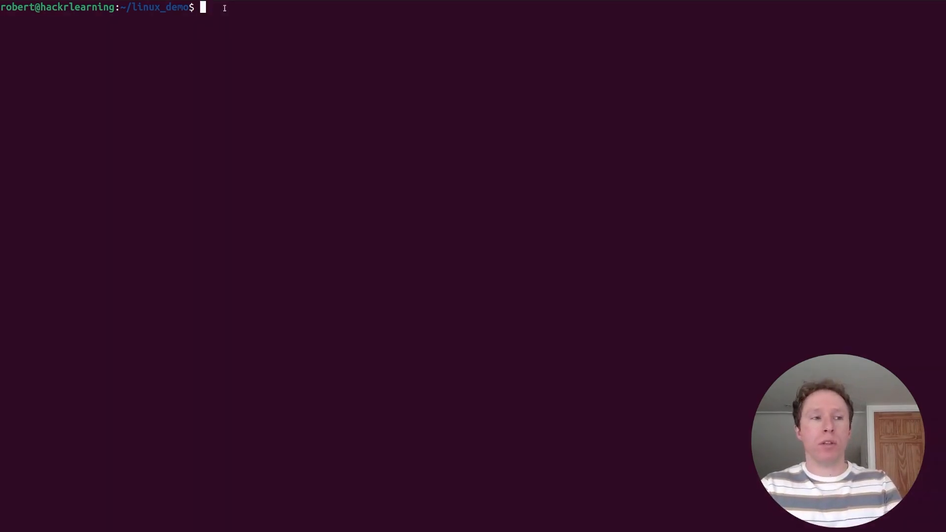
Step: Create symlink_to_viewfile.txt pointing to viewfile.txt and cat both to compare contents
type("ln -s ~/linux_demo/viewfile.txt ~/linux_demo/symlink_to_viewfile.txt")
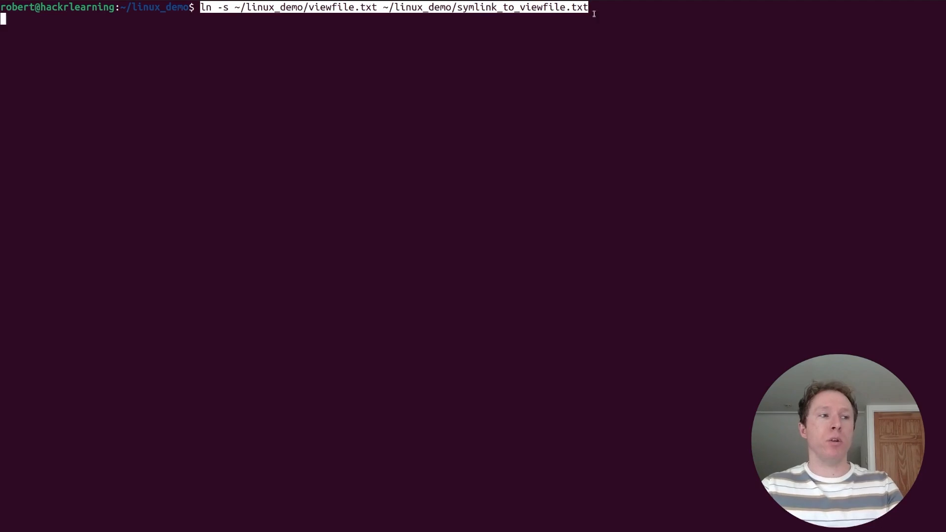
key("Return")
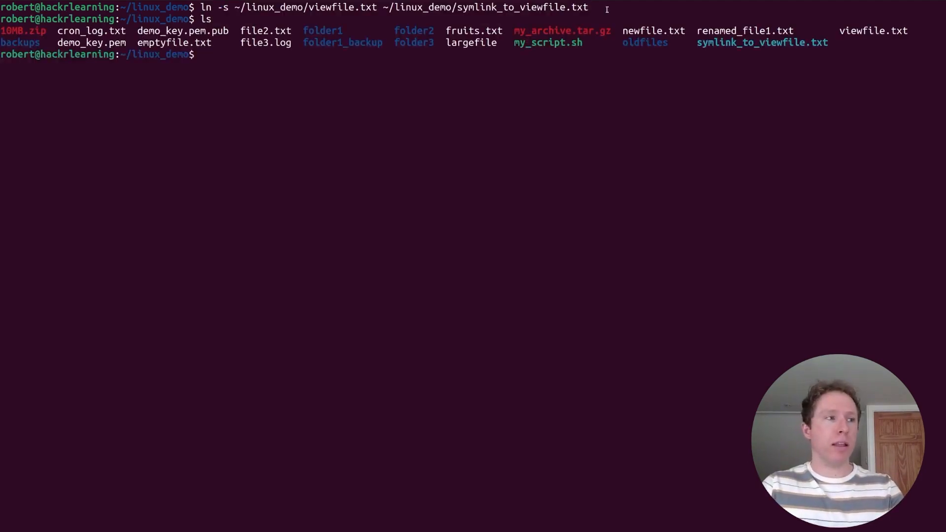
type("cat sy")
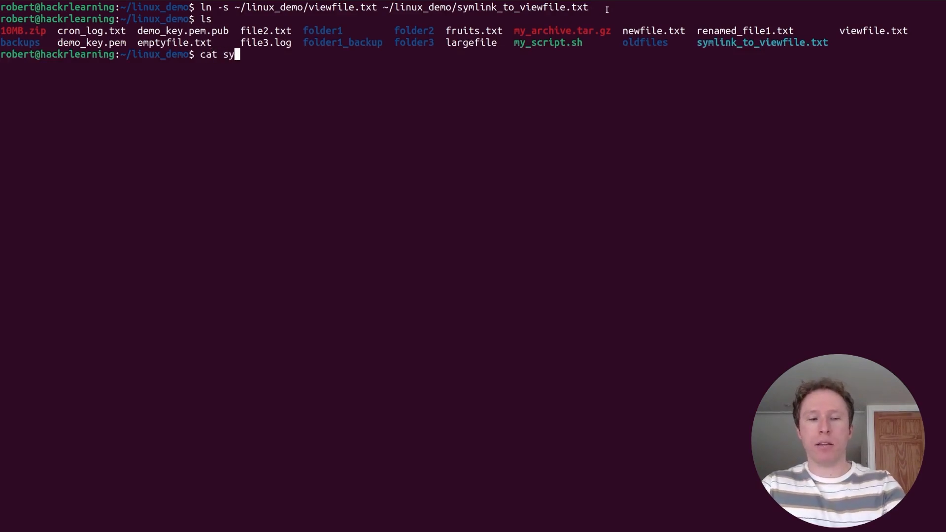
key("Return")
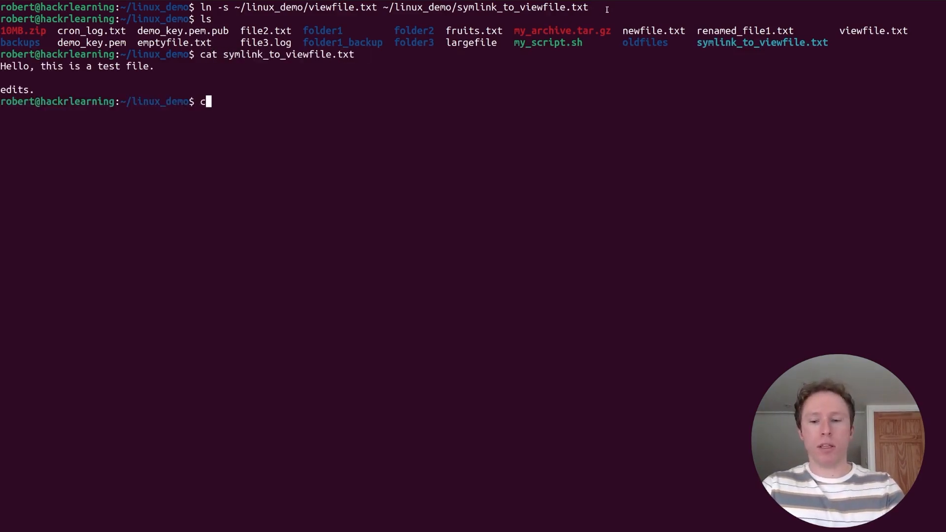
type("at vie")
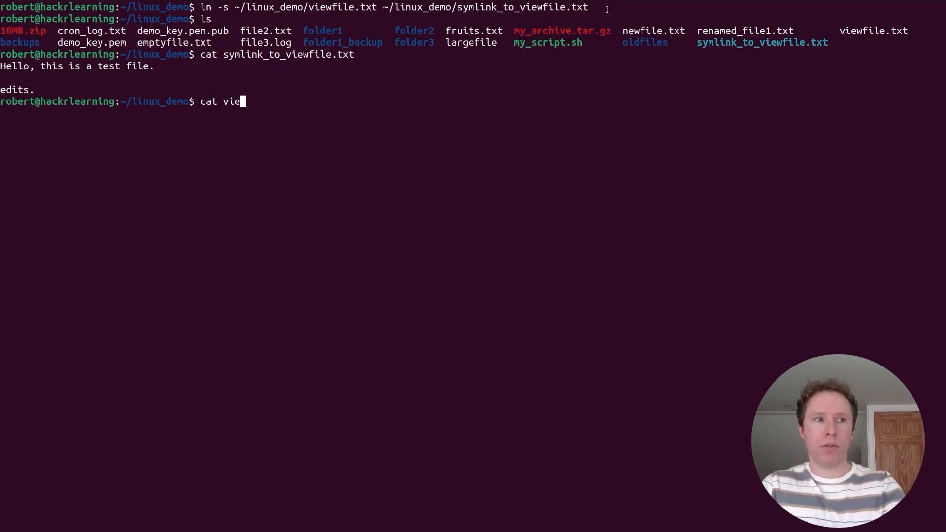
key("Return")
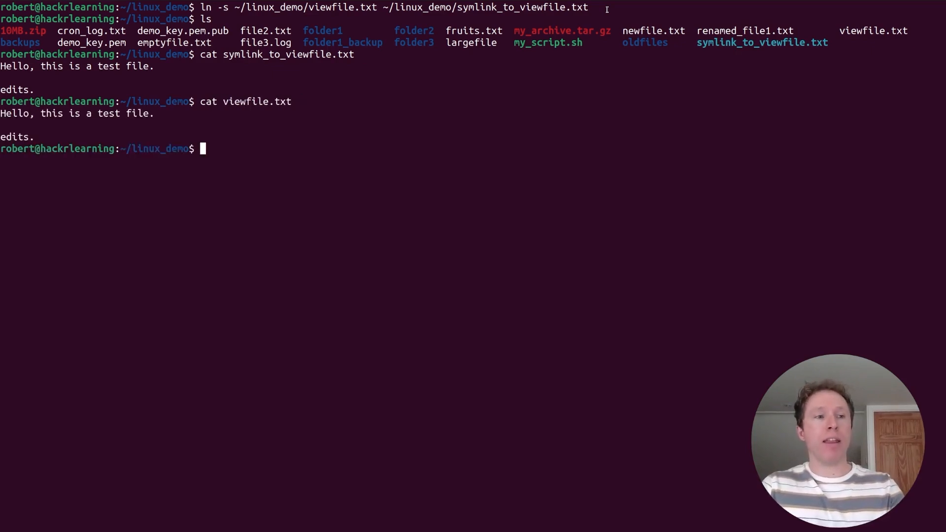
Step: Remove the edits line from viewfile.txt in nano, save, and print it again
type("nan")
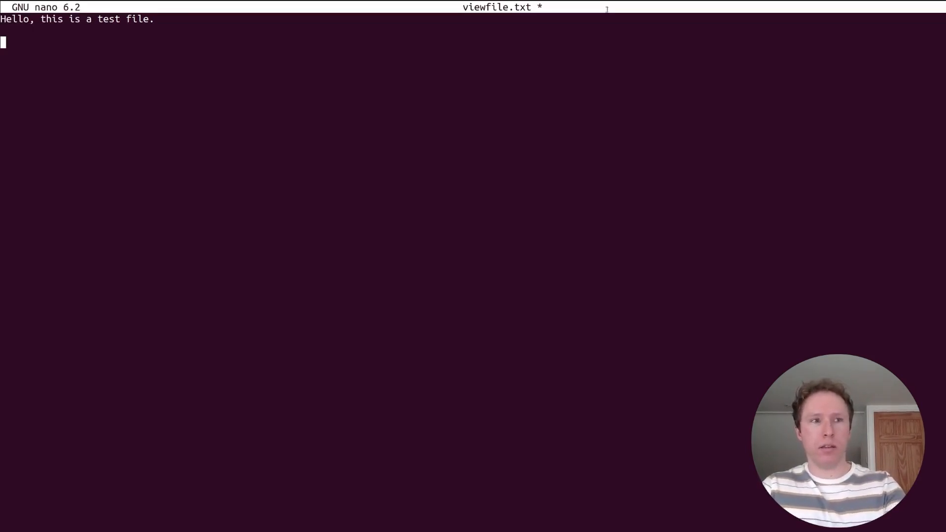
key("ctrl+x")
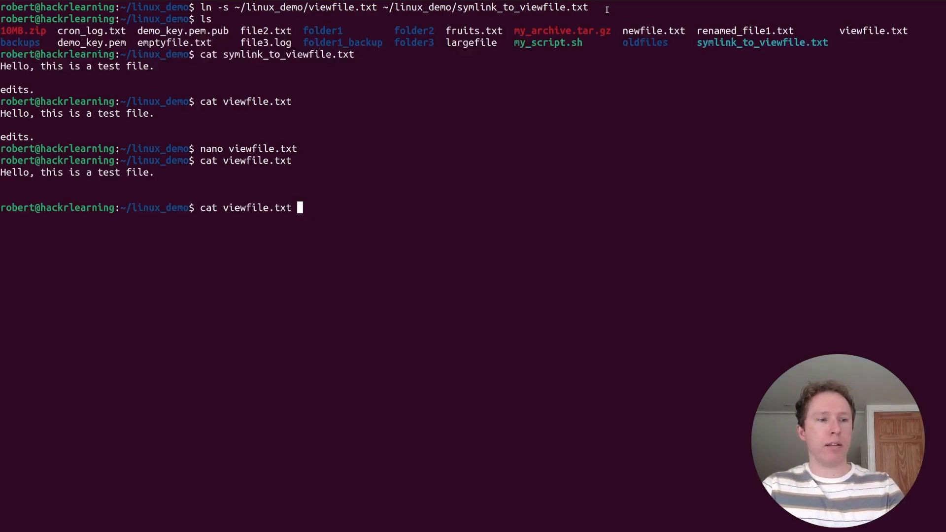
key("Return")
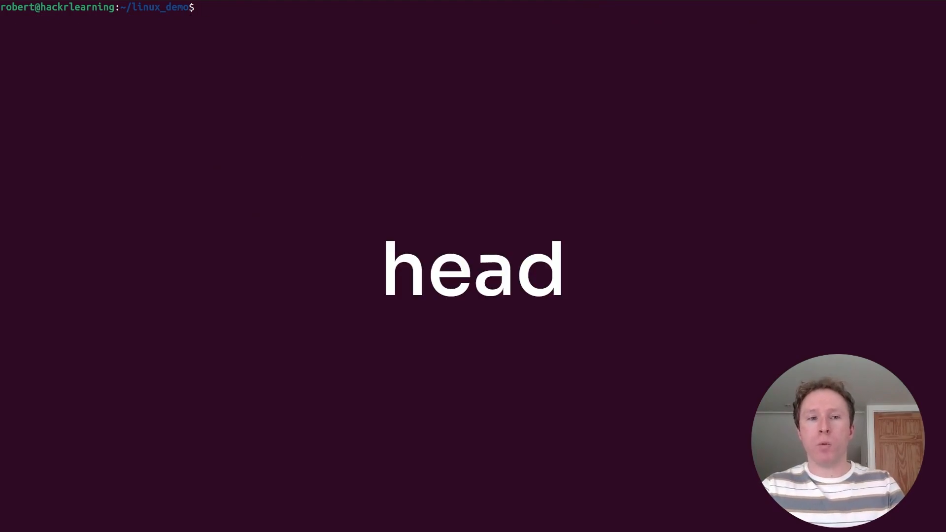
Step: Print the first five lines of fruits.txt with head, then follow it with tail -f and stop
type("head -n 5 ~/linux_demo/fruits.txt")
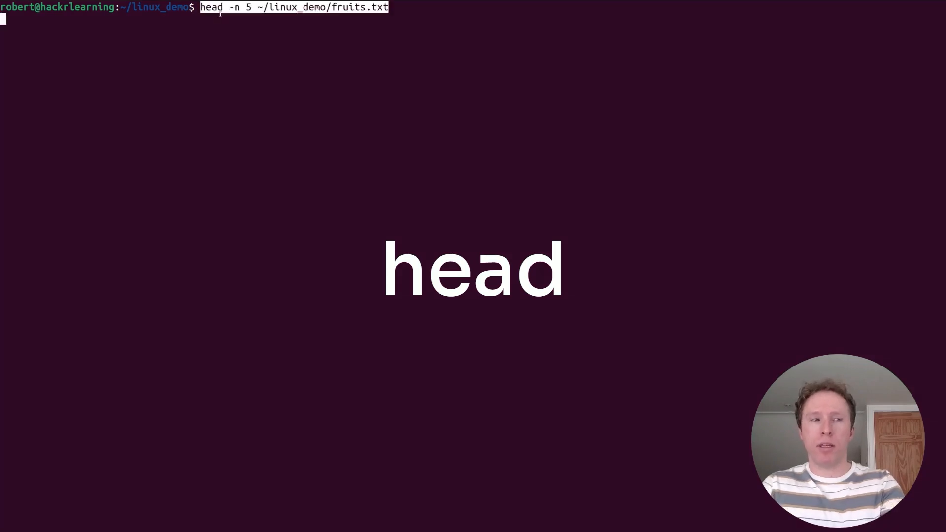
key("Return")
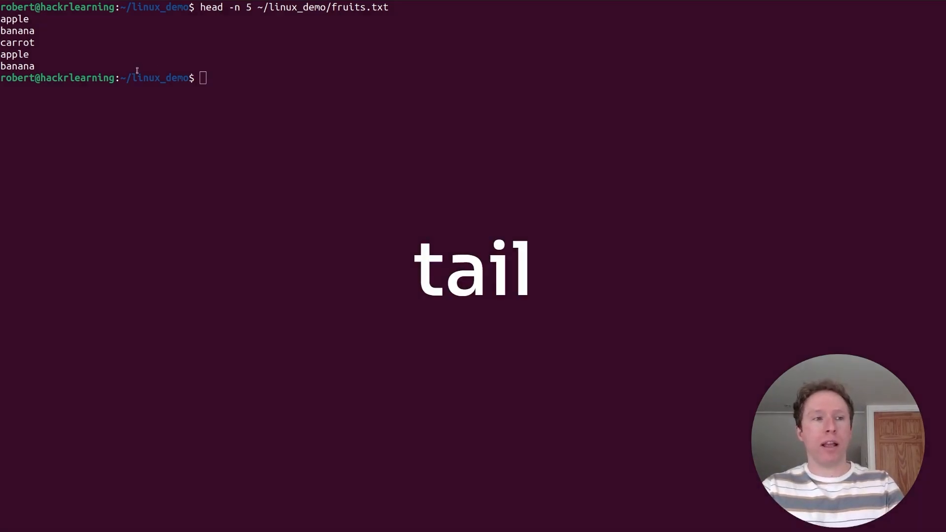
type("tail -f ~/linux_demo/fruits.txt")
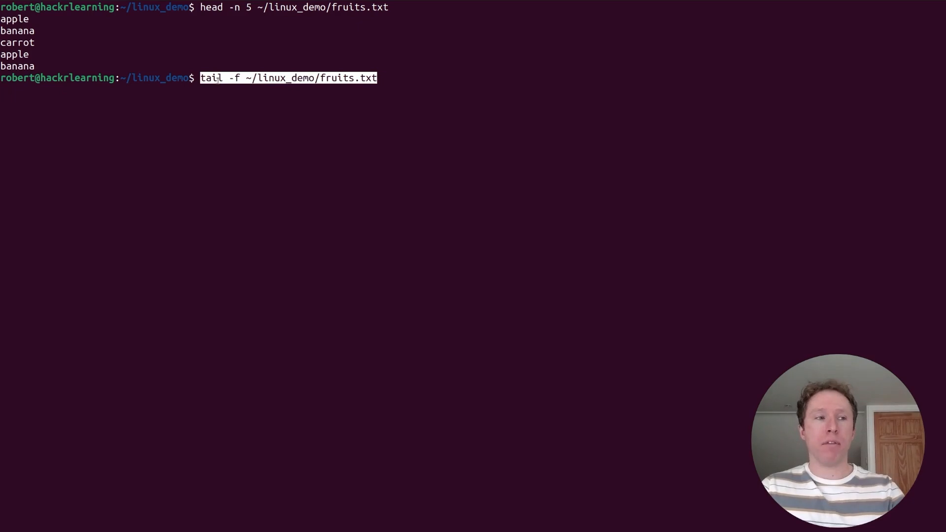
key("Return")
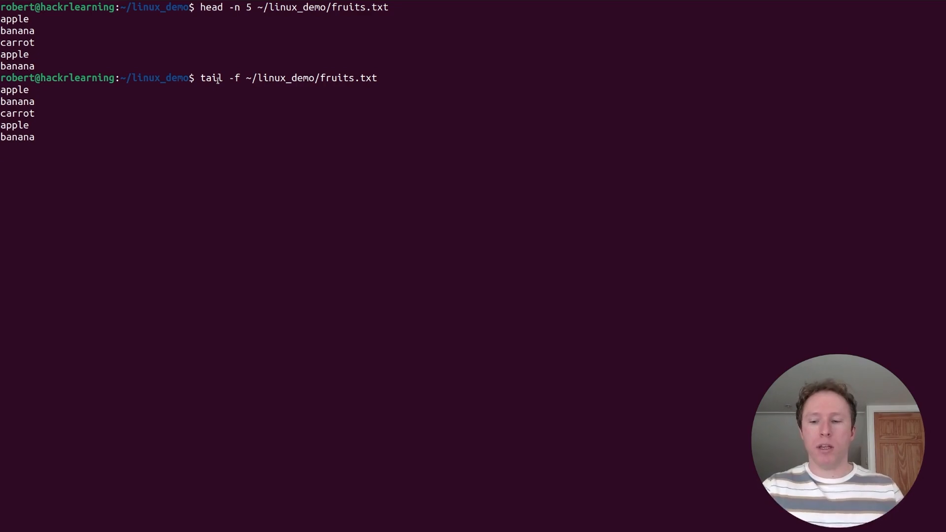
key("ctrl+c")
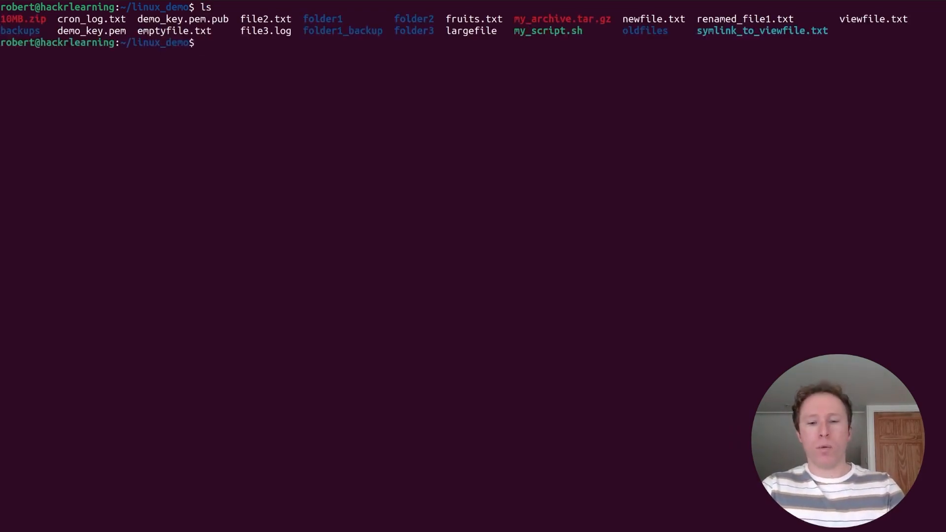
Step: Copy file2.txt to file2a.txt and write 'this is a file' into file2.txt with nano
type("cp file2.txt")
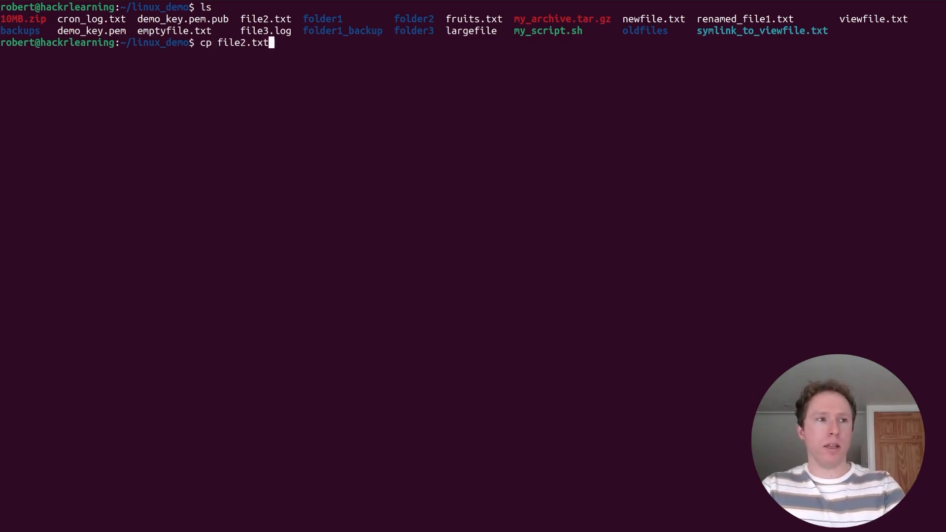
type("file")
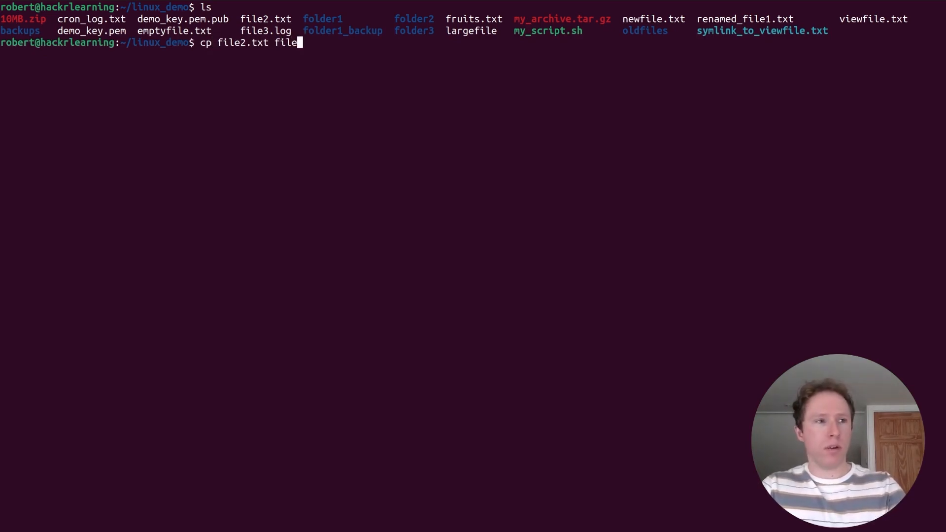
key("Return")
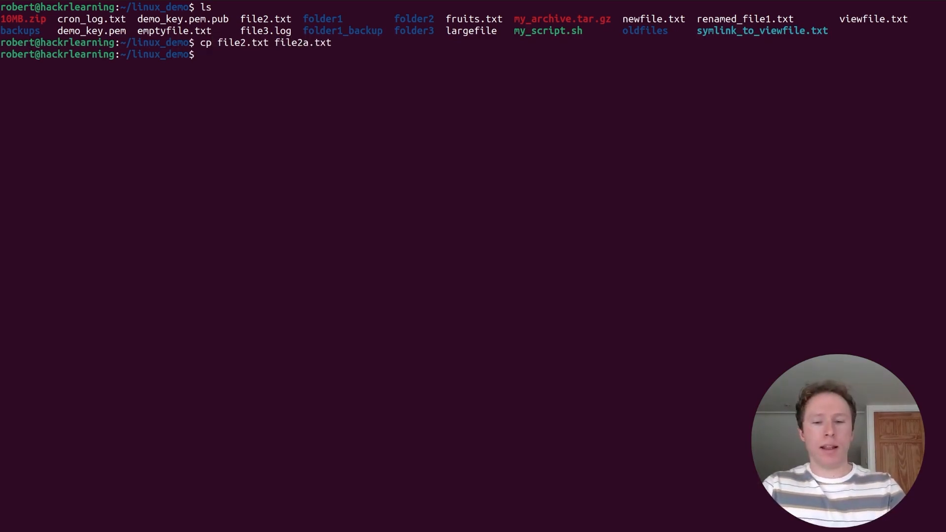
type("nano")
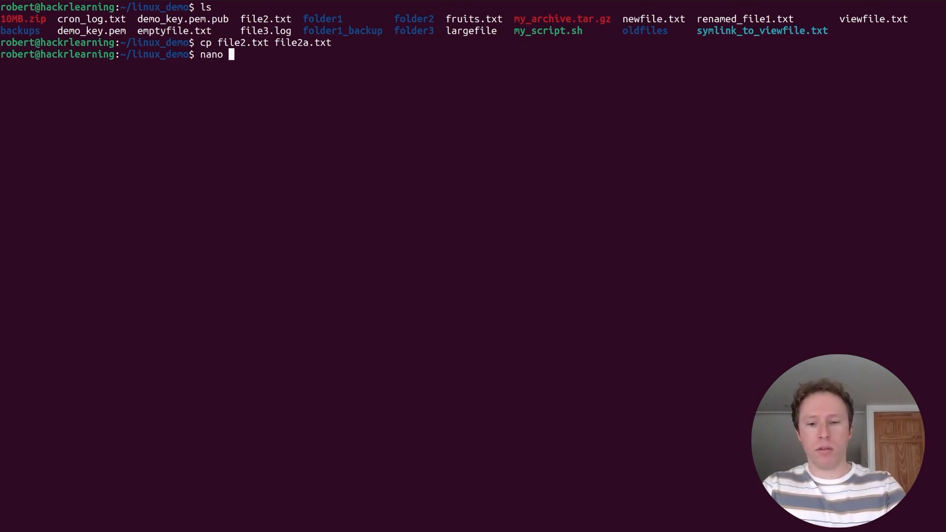
key("Return")
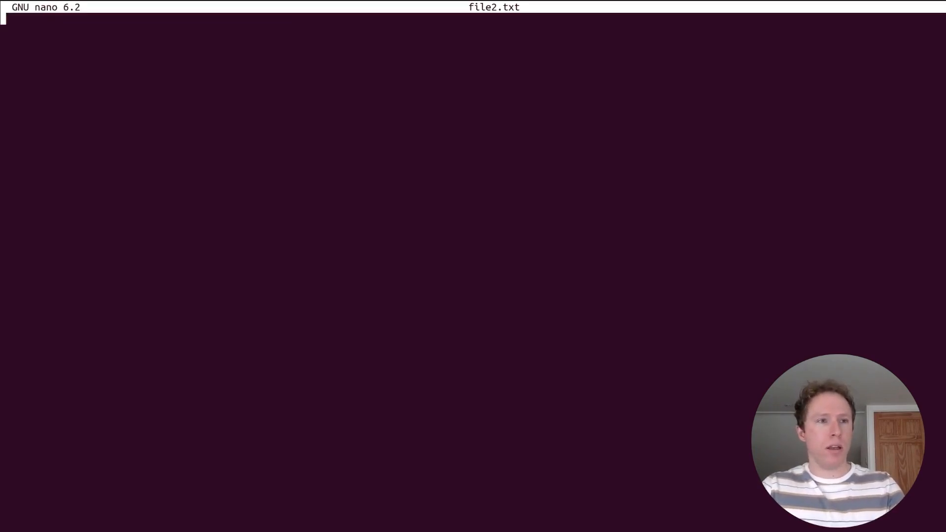
type("this is")
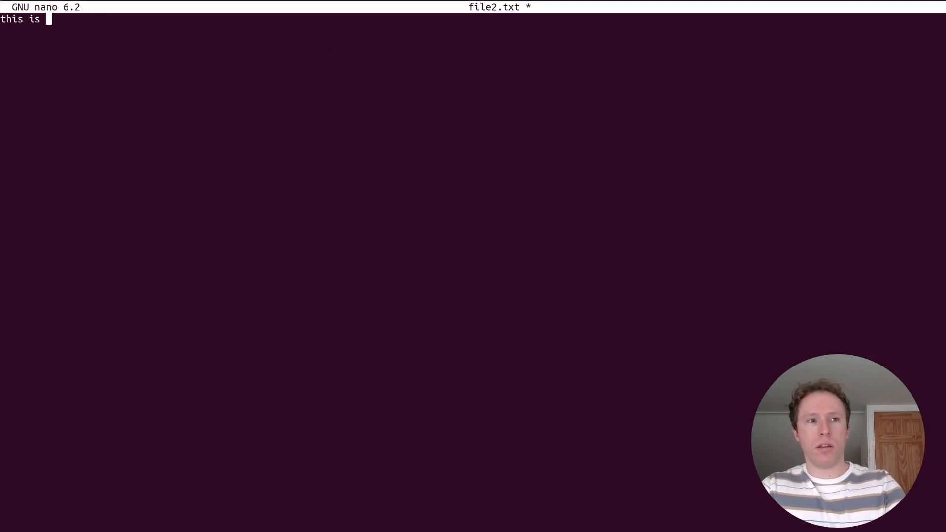
type("a file")
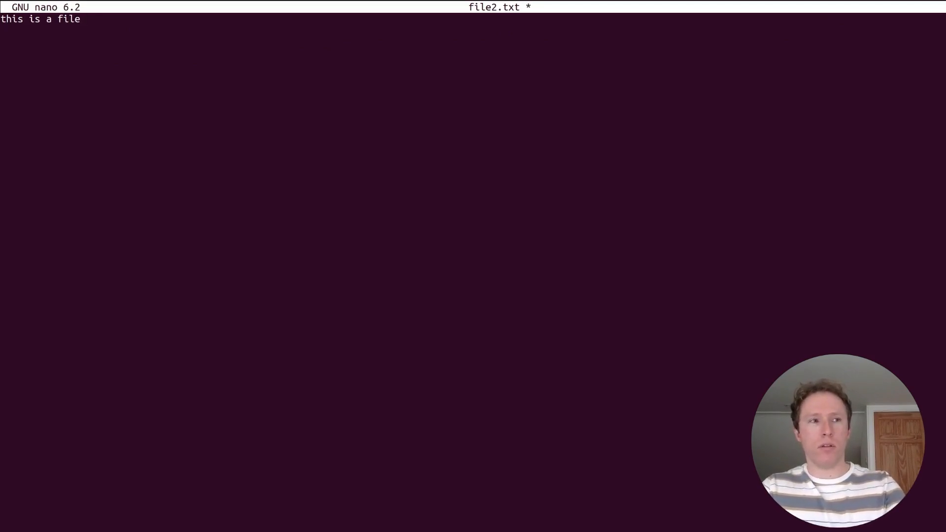
key("ctrl+x")
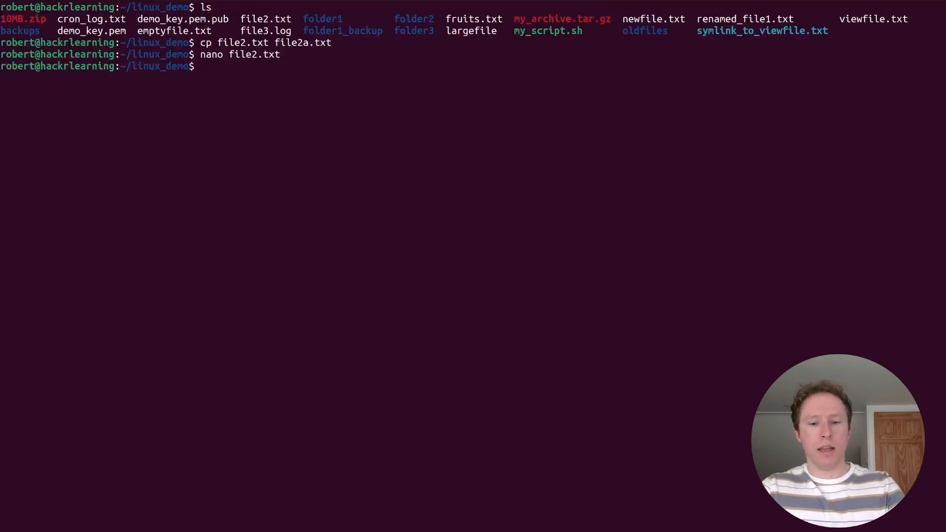
Step: Write 'this is another file' into file2a.txt with nano and save it
type("nano file2a.tx")
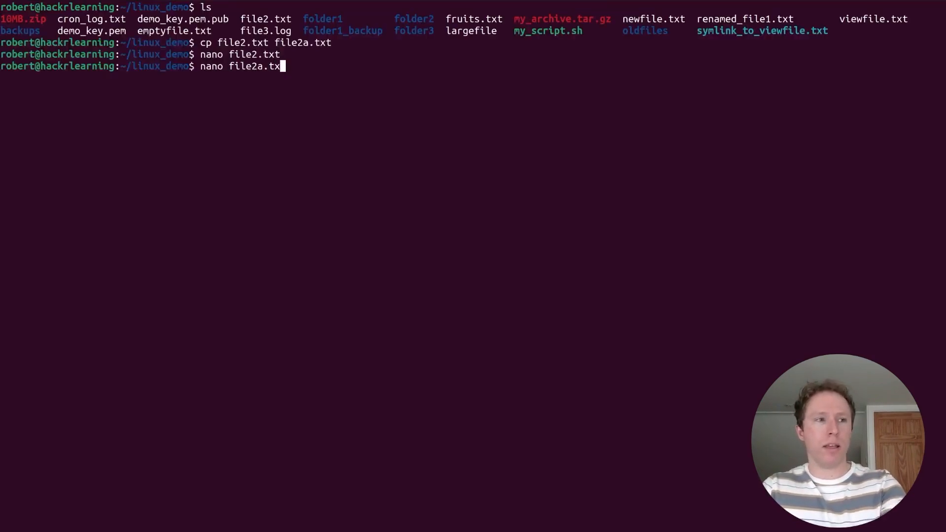
key("Return")
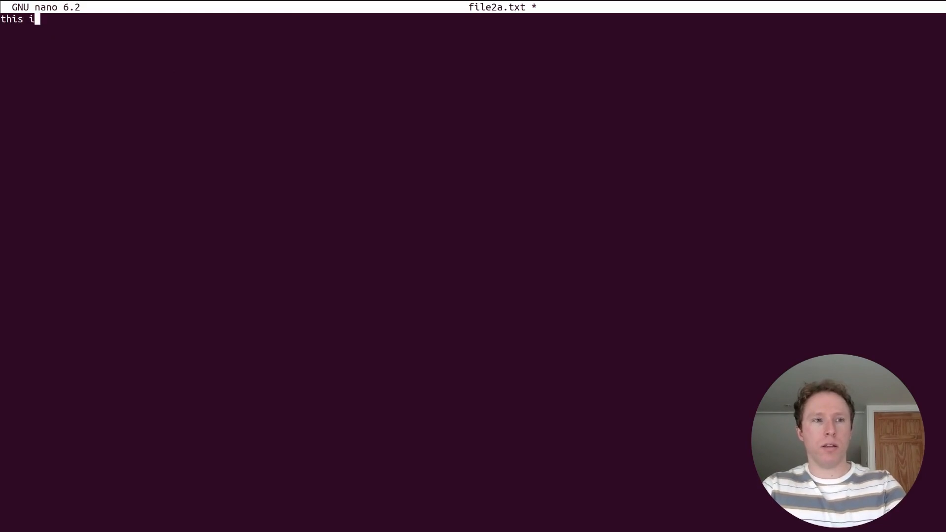
type("s another file")
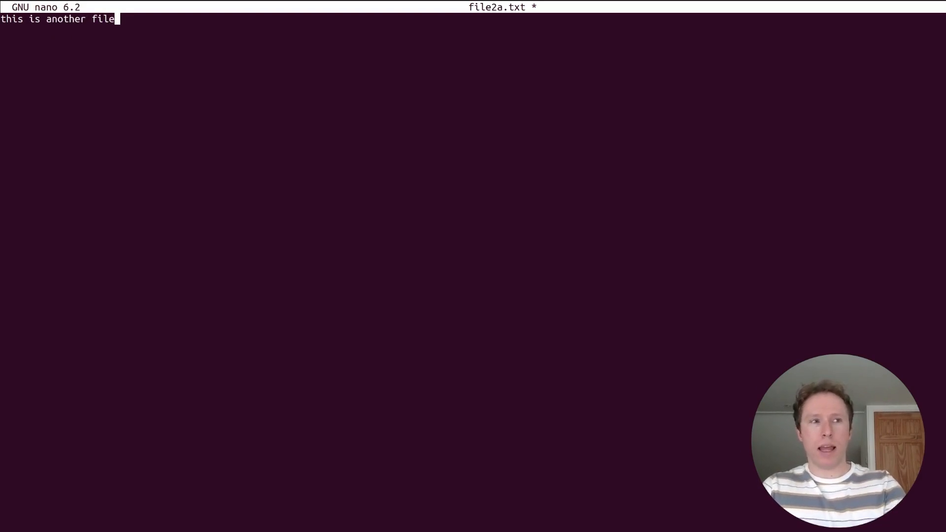
key("ctrl+x")
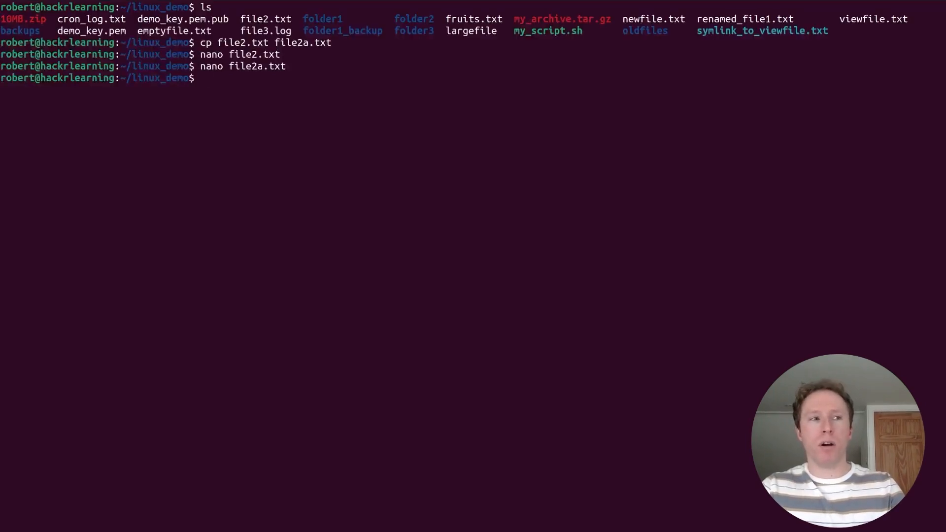
Step: Run diff file2.txt file2a.txt to show their differing lines
type("diff file2")
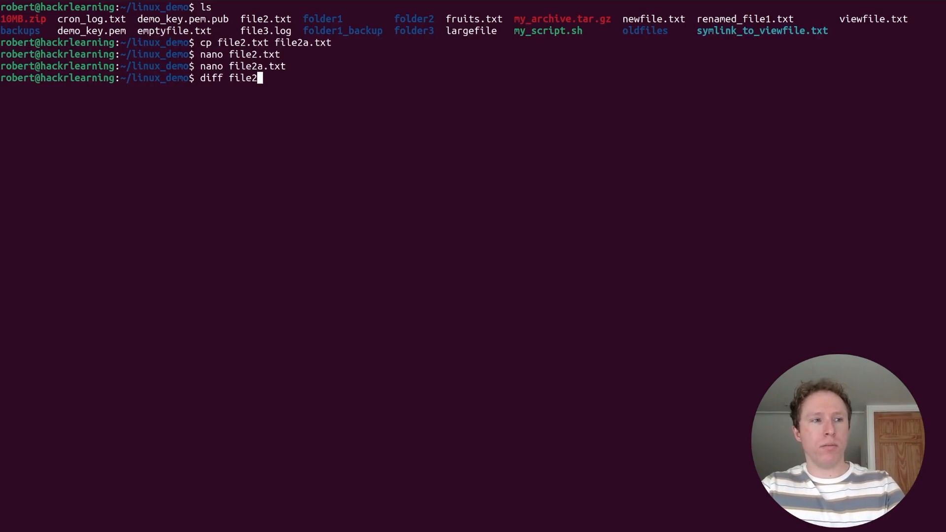
type(".txt")
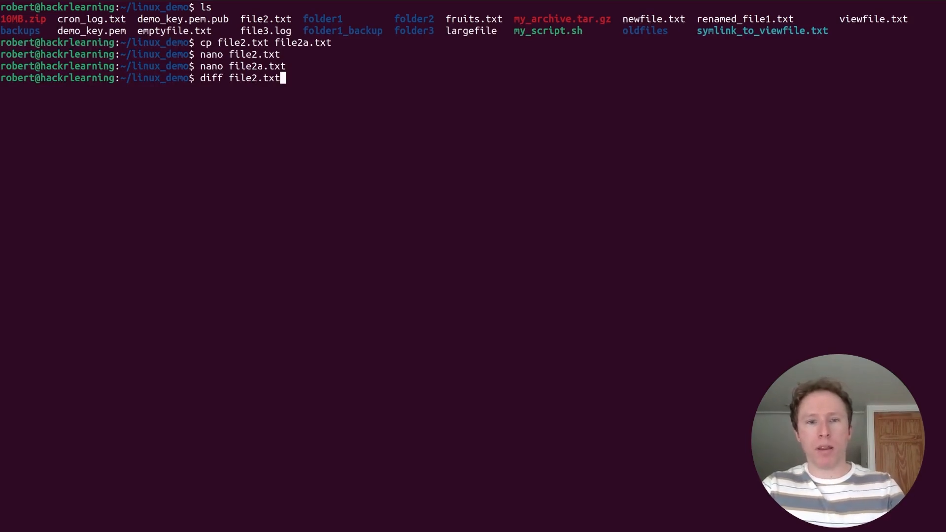
type("file2a")
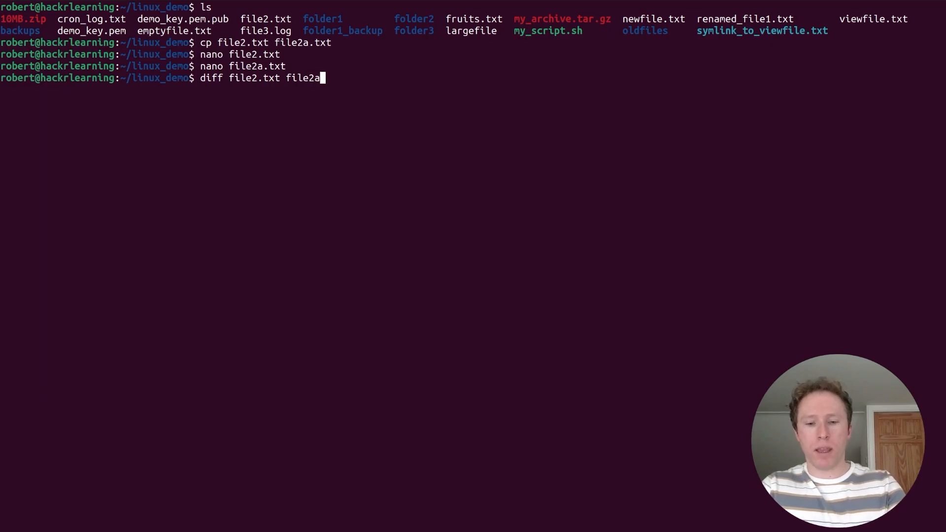
type(".txt")
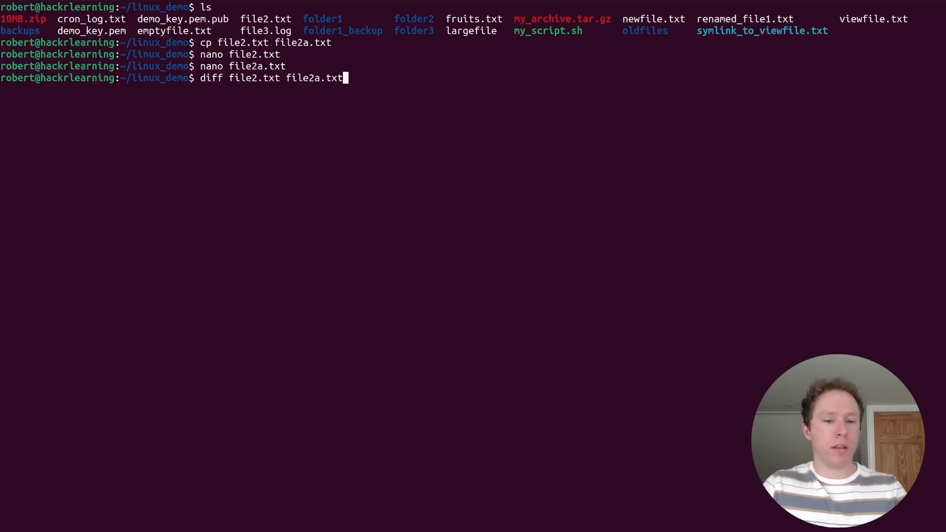
key("Return")
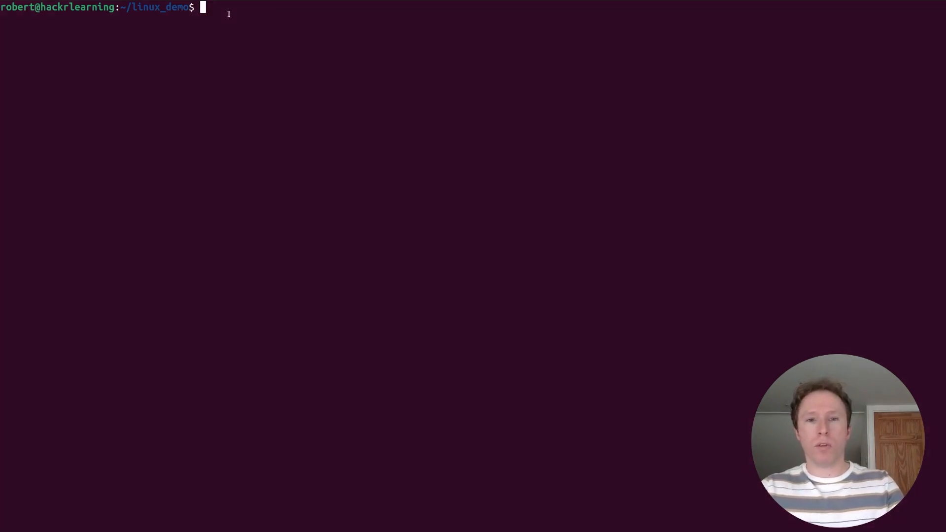
Step: Sort fruits.txt normally and with -r, run wc on it, then clear the screen
type("sort fruits.txt")
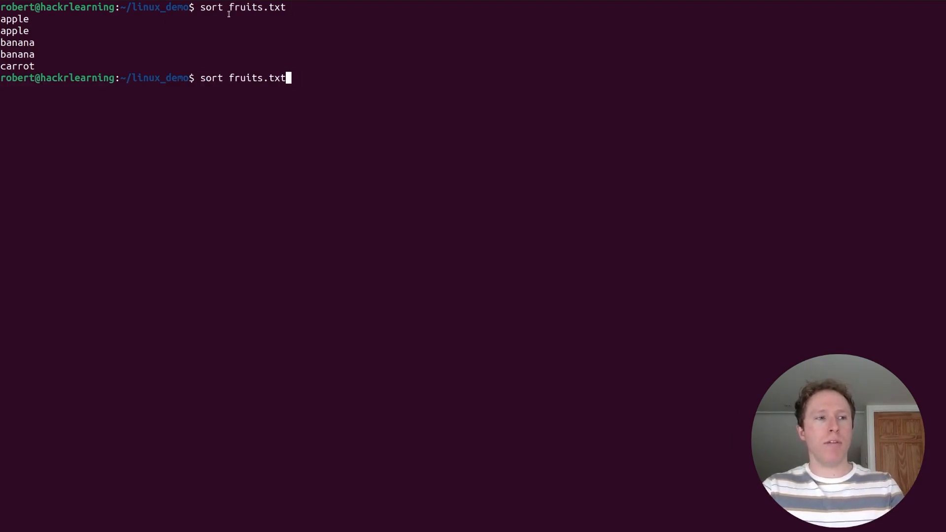
key("Return")
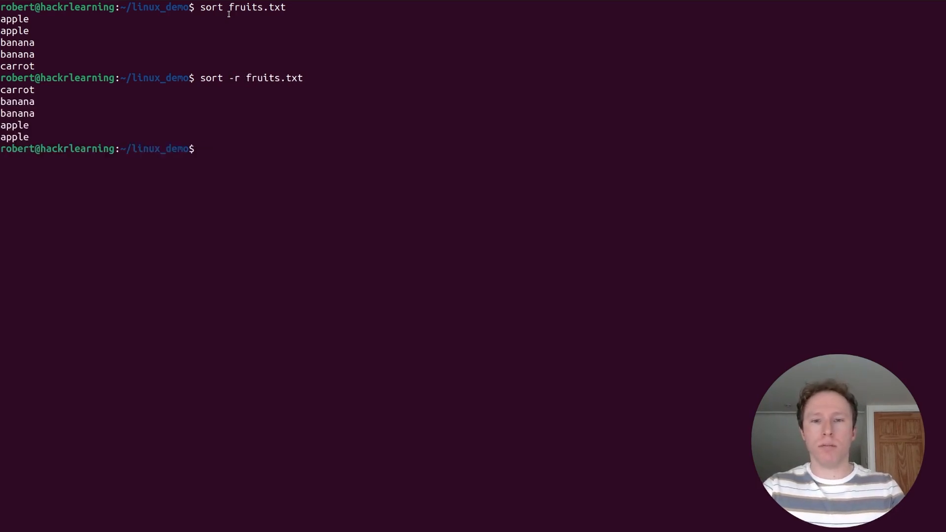
type("wc fruits.txt")
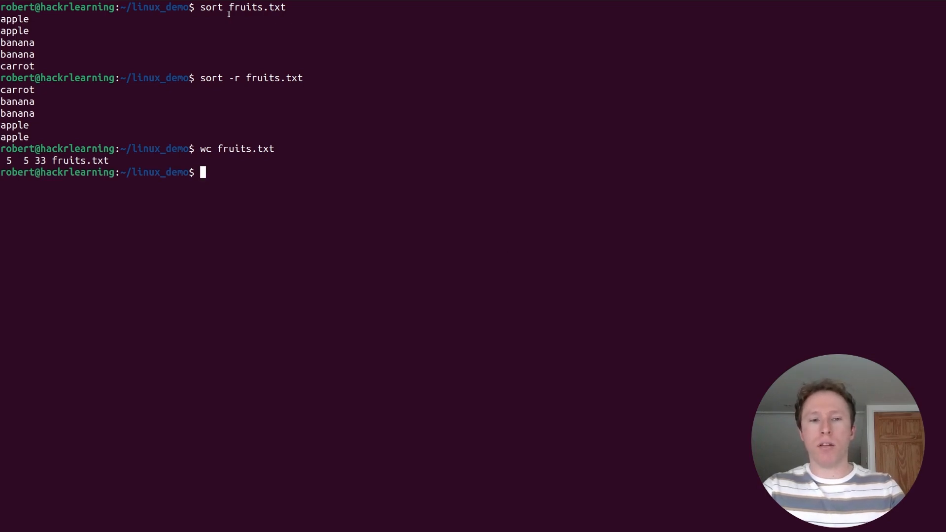
key("ctrl+l")
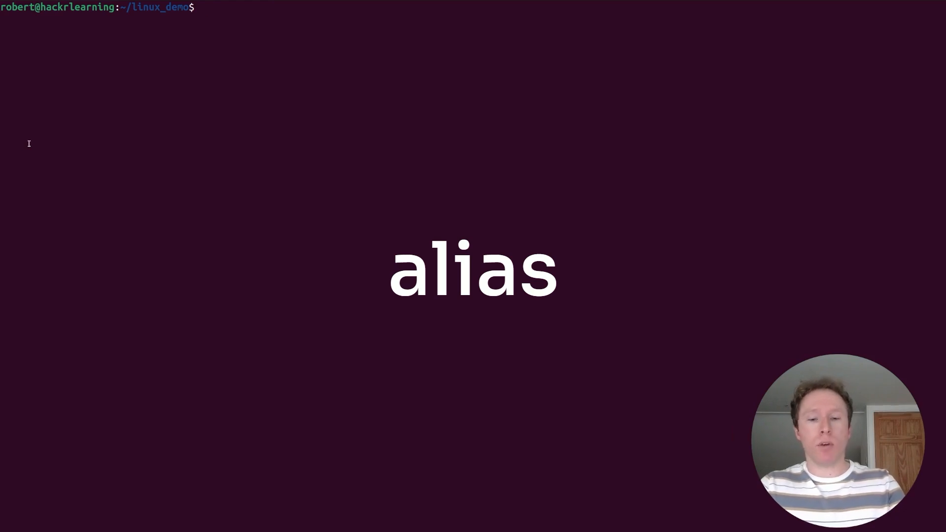
Step: Enter alias ll='ls -l' at the linux_demo prompt
type("l -l")
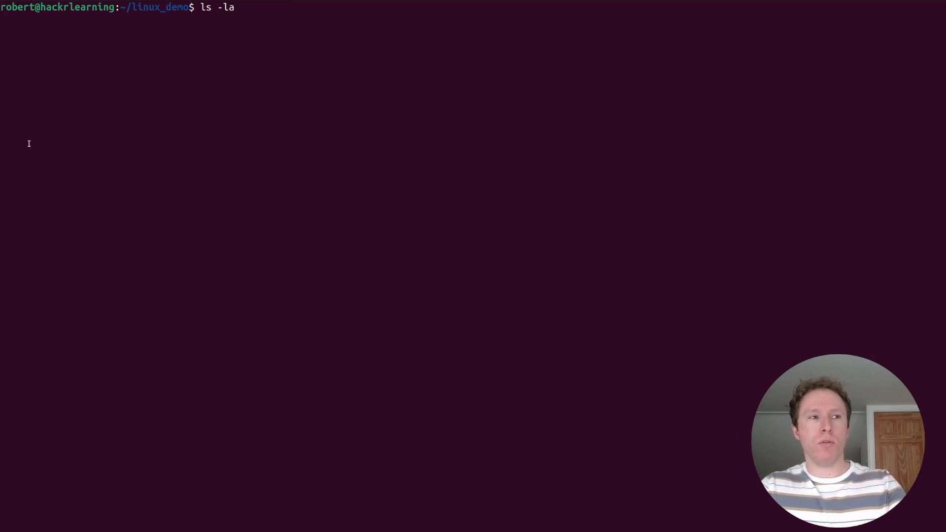
type("alias")
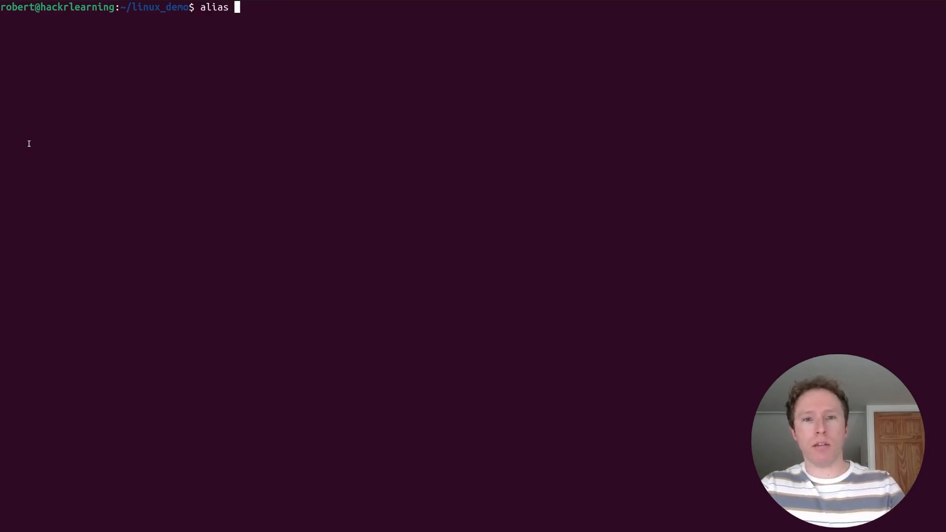
type("l")
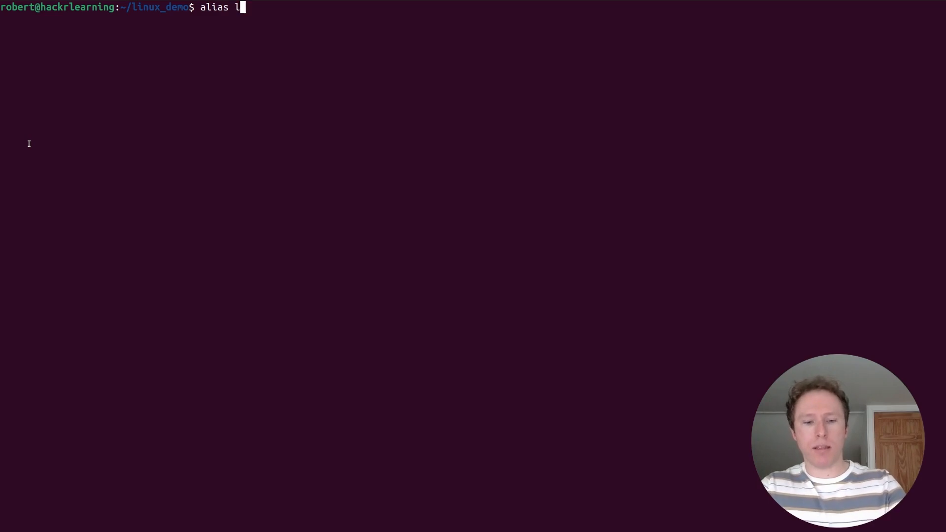
type("l='ls -l")
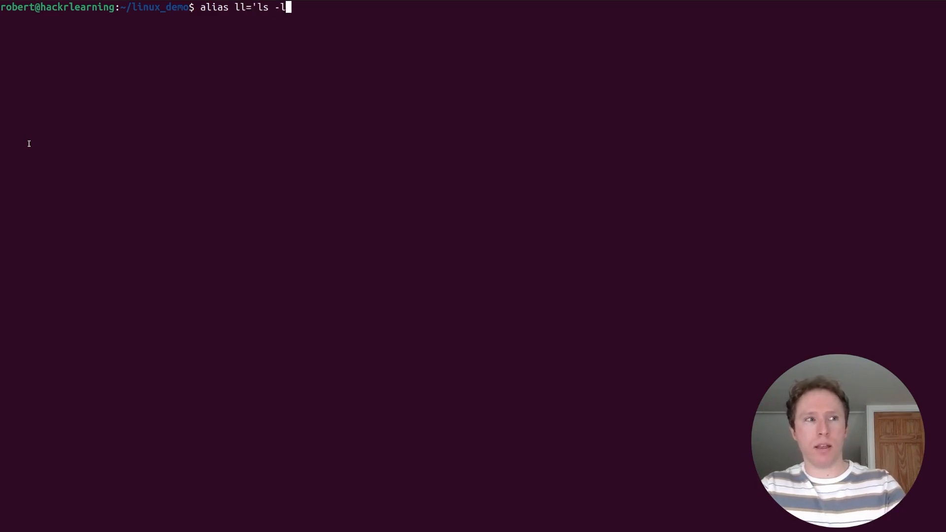
key("Return")
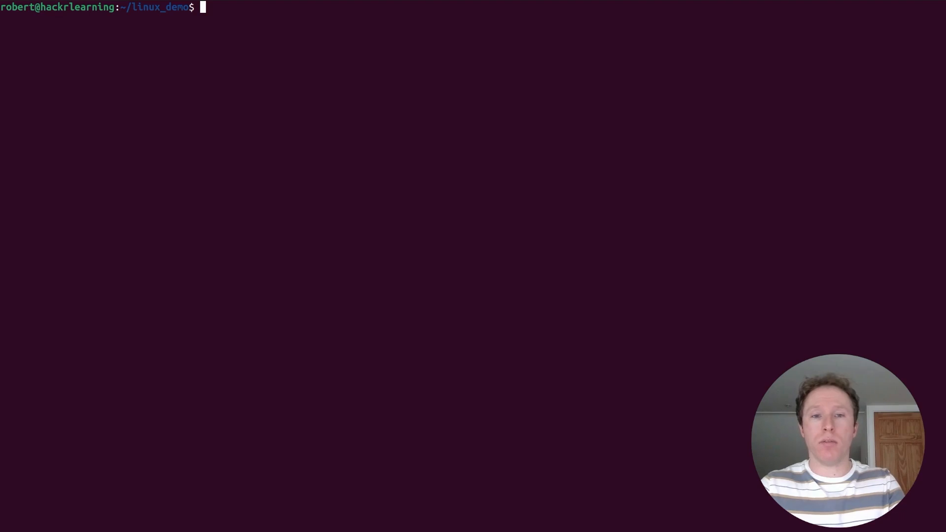
Step: Run tar -czf file2.tar.gz file2.txt to create the compressed archive
type("t")
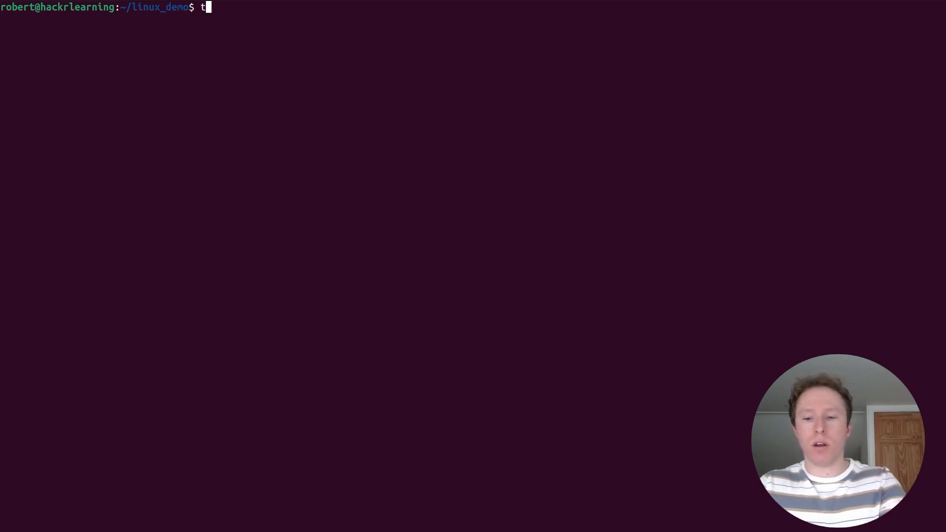
type("ar -cz")
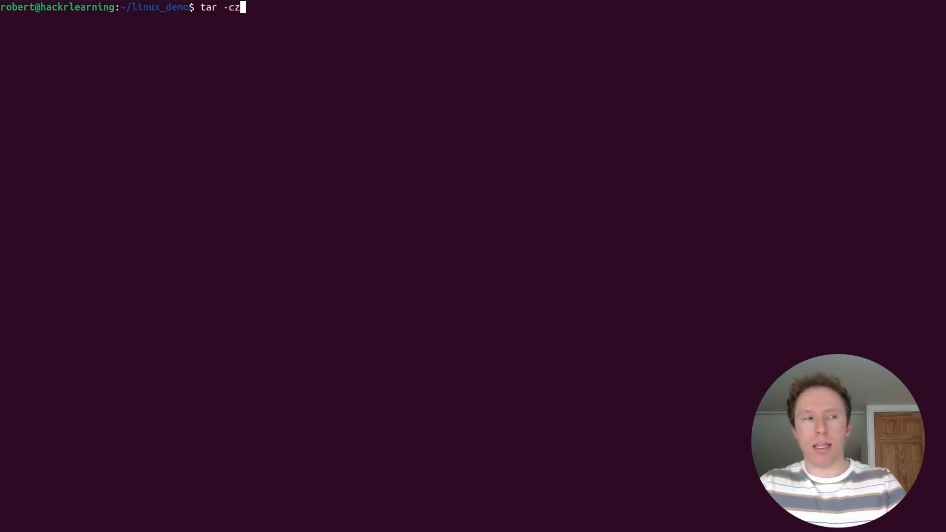
type("f file")
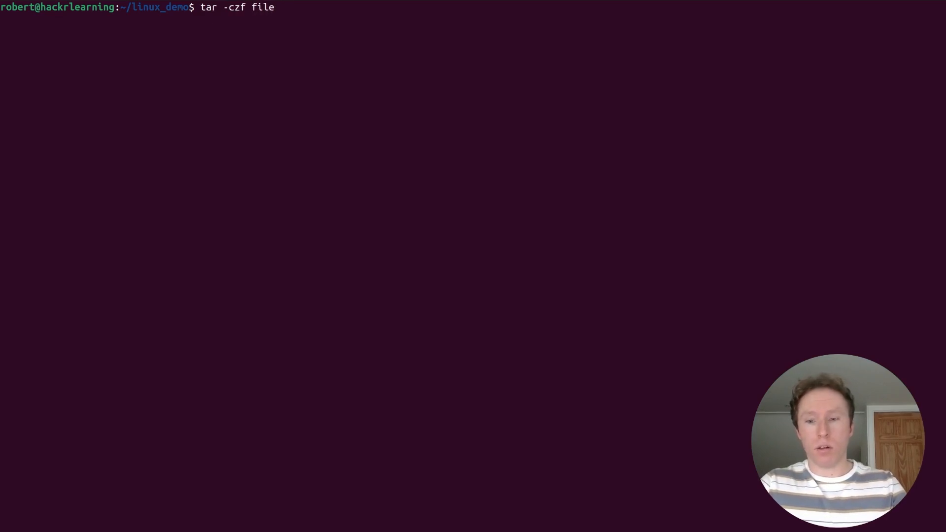
type("2.tar")
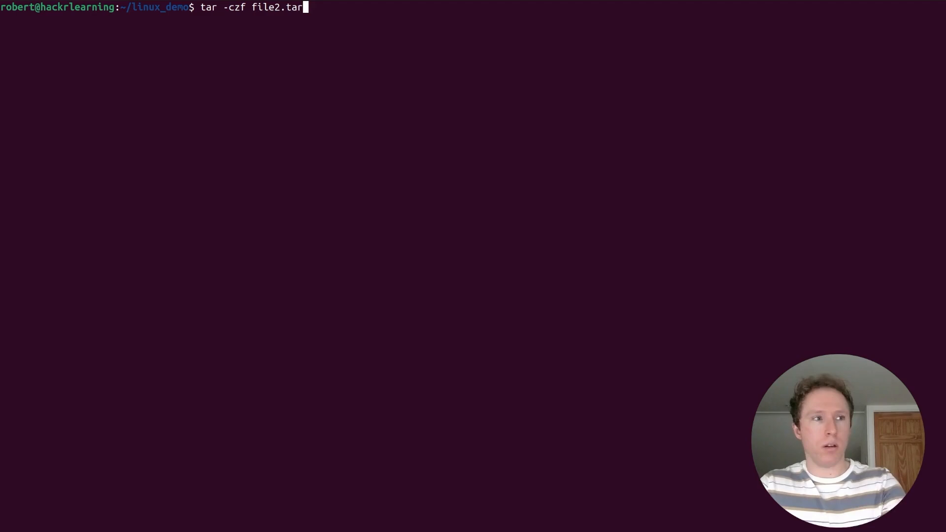
type(".gz")
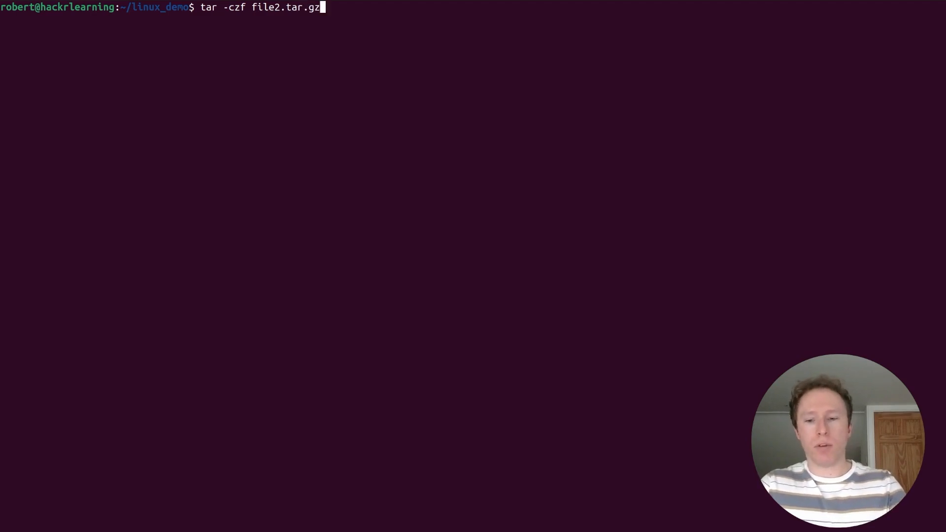
type("file2.txt")
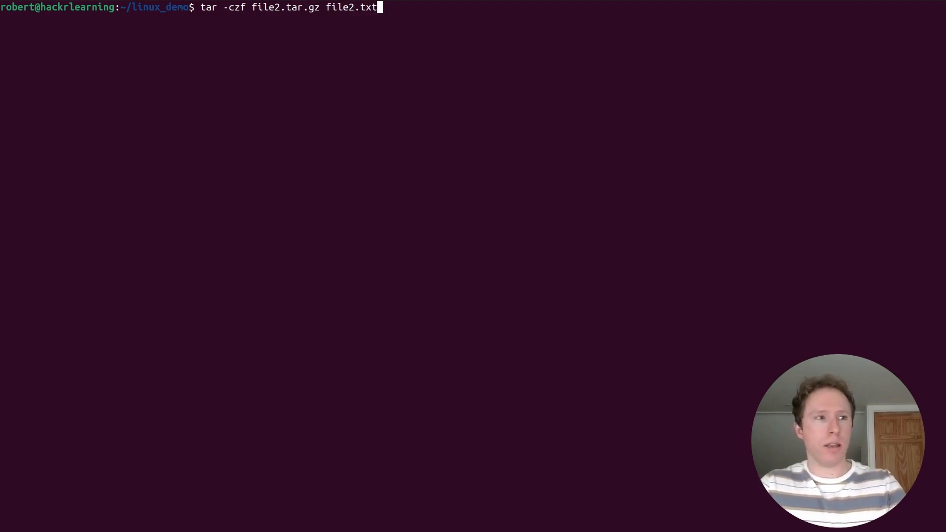
key("Return")
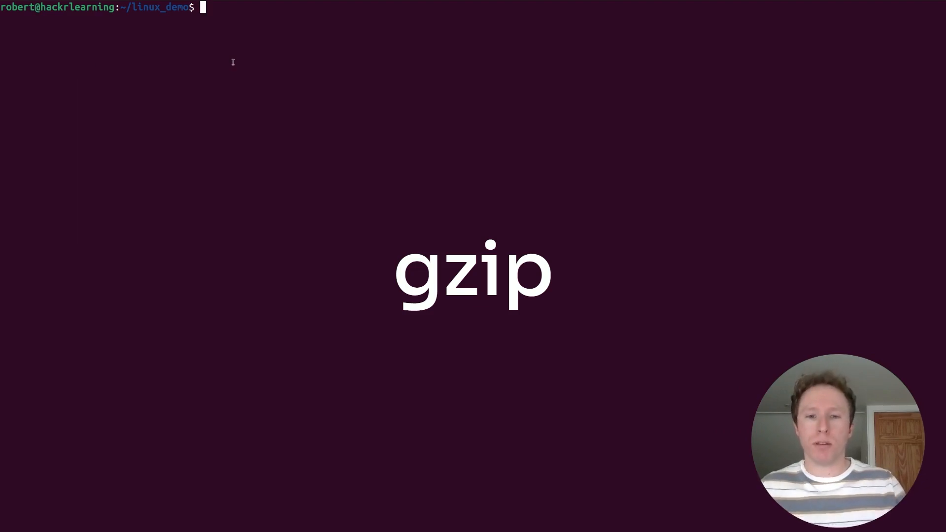
Step: Gzip file2a.txt into file2a.txt.gz, then gunzip it back to plain text
type("gzip")
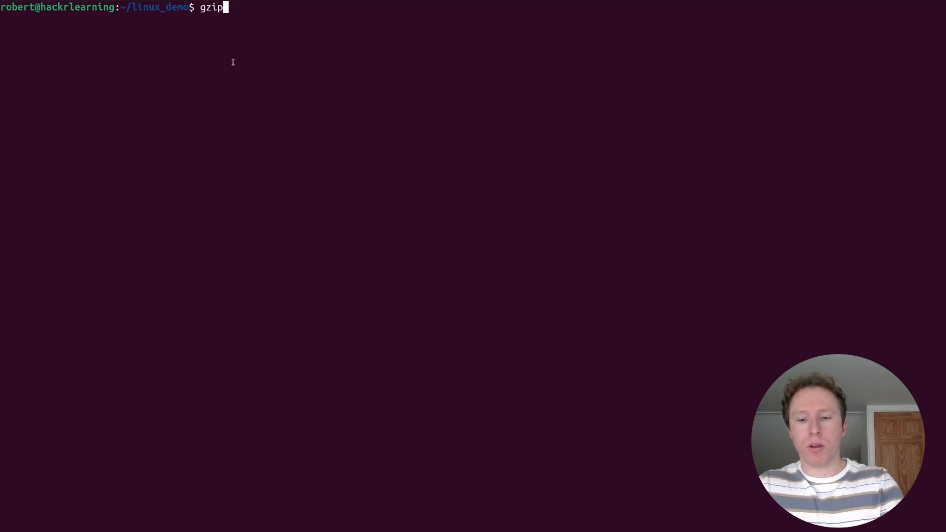
type("file2a.txt")
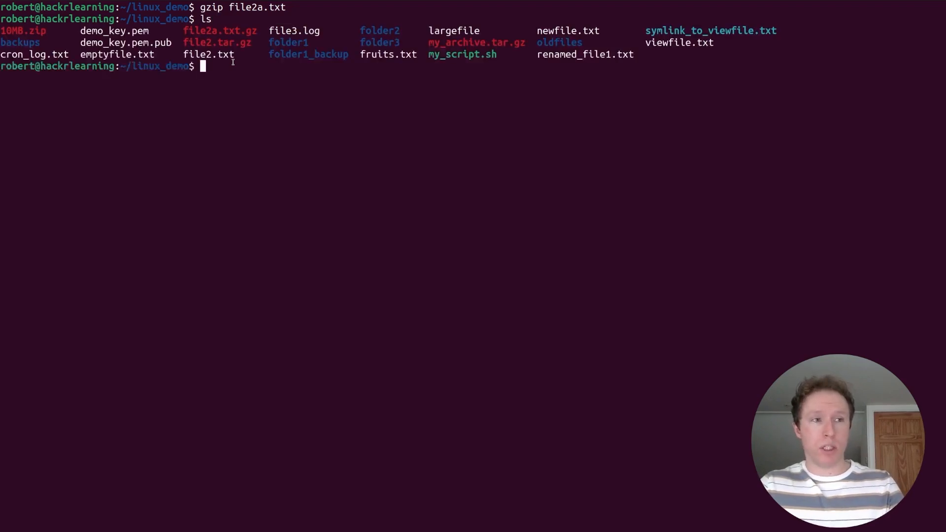
type("guz")
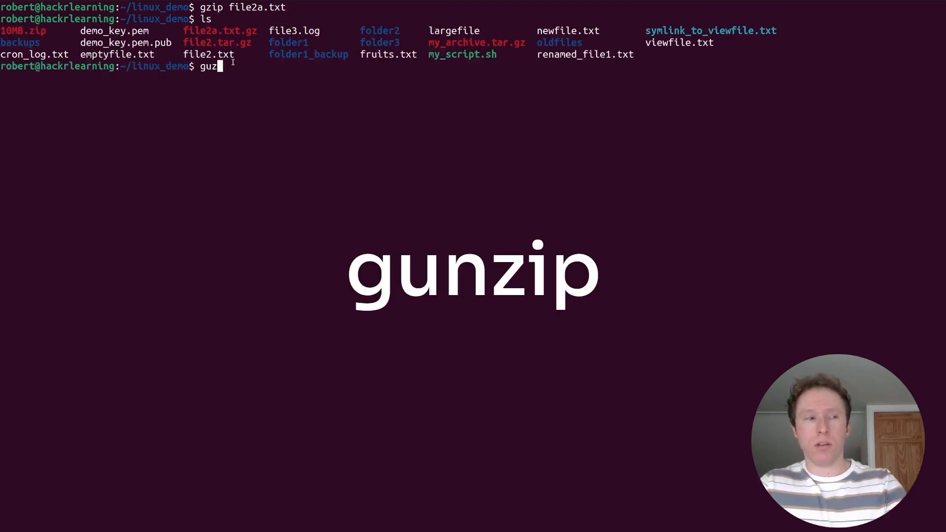
type("nzip file2a")
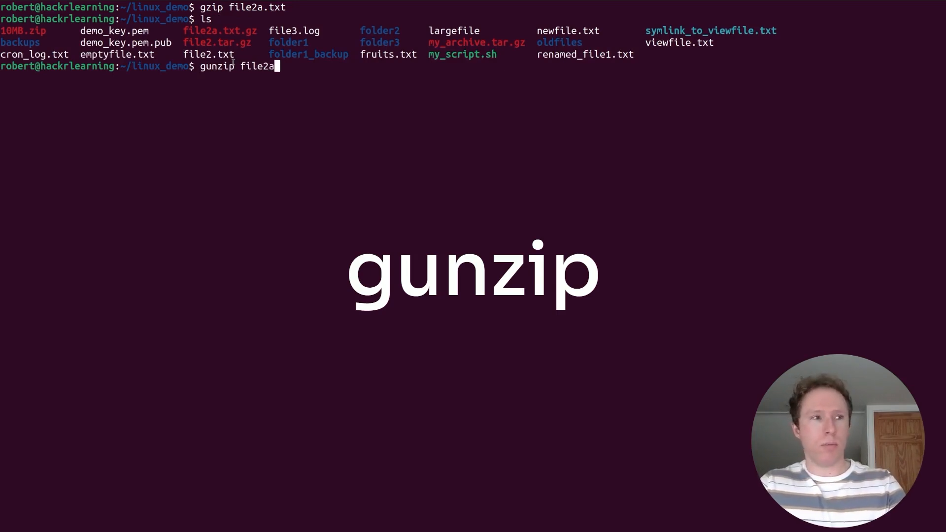
key("Return")
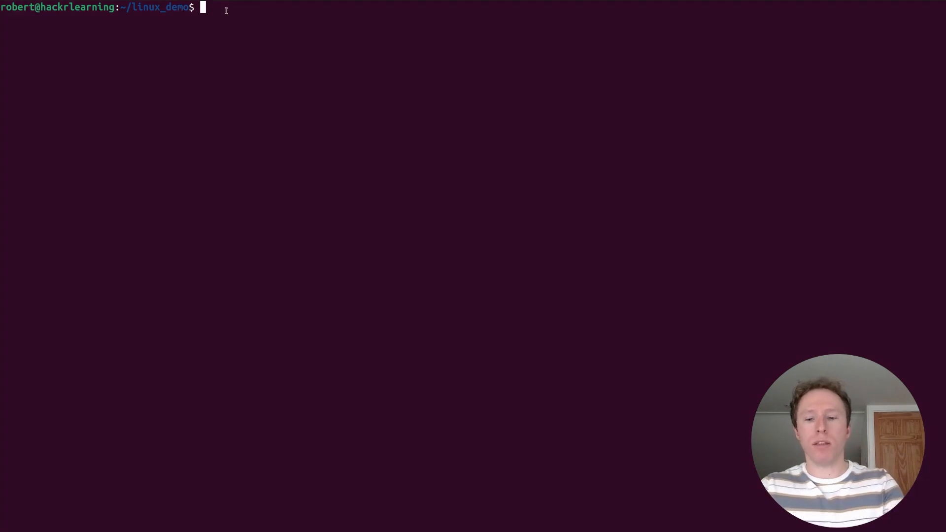
key("Return")
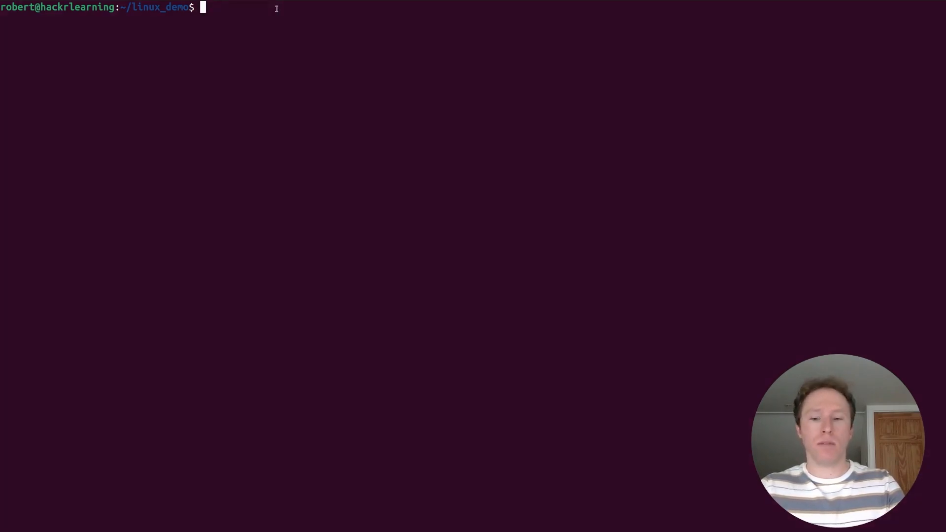
Step: Run awk '{print $1}' on fruits.txt, printing apple, banana, carrot, apple, banana
key("Return")
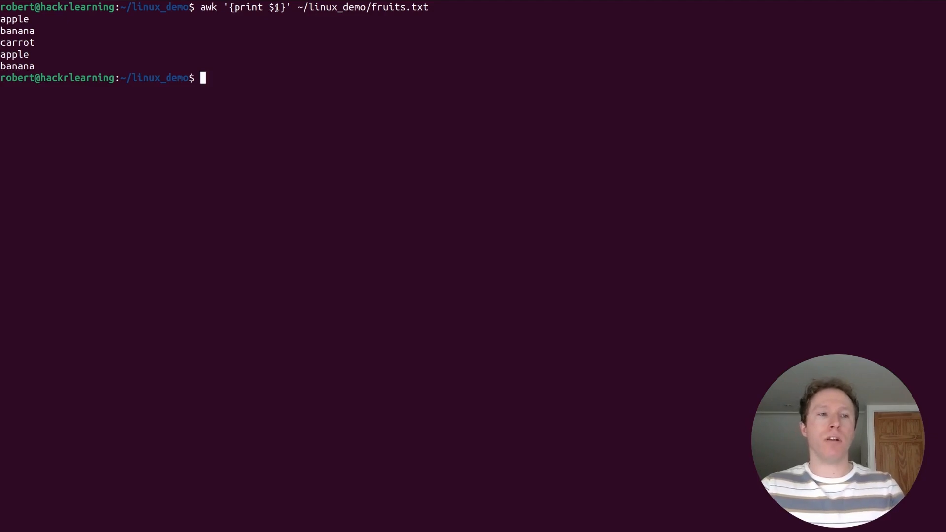
type("cat")
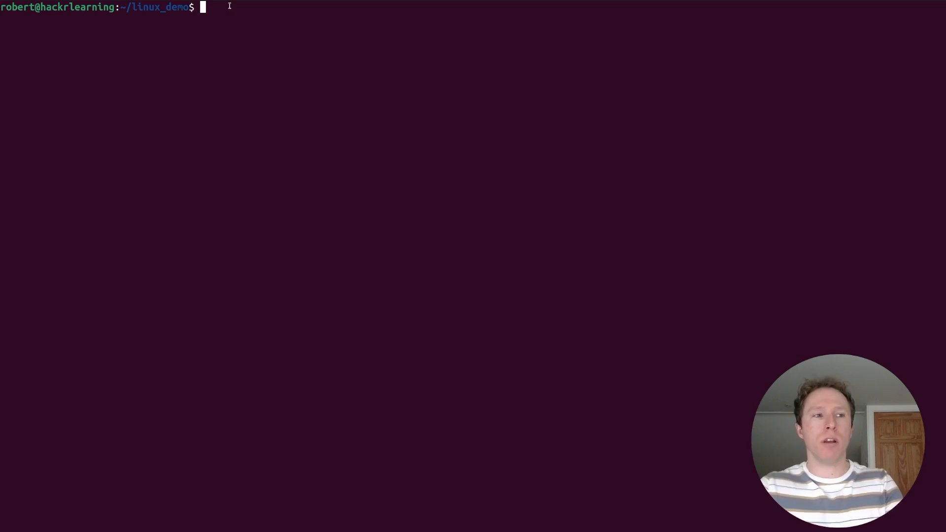
Step: Enter the * * * * * echo "Hello" >> cron_log.txt line, then cat cron_log.txt
key("Return")
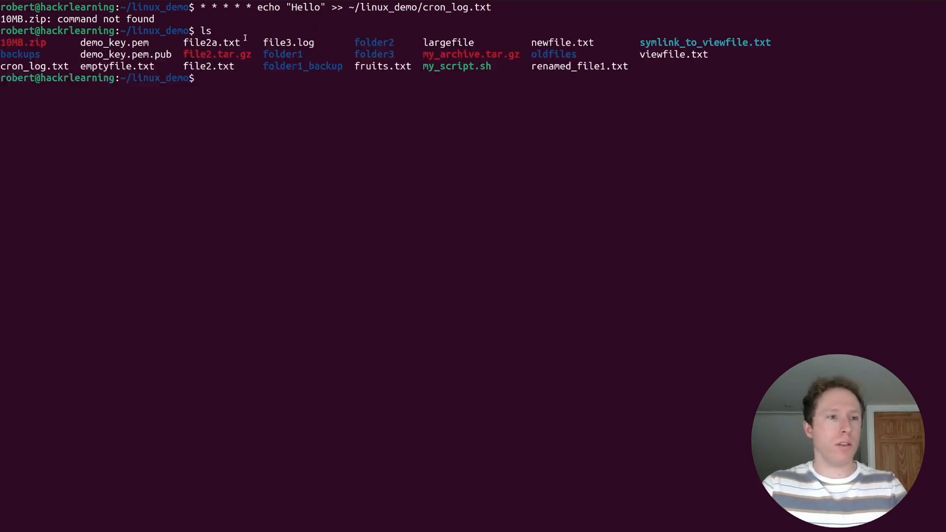
type("cat cron_log.txt")
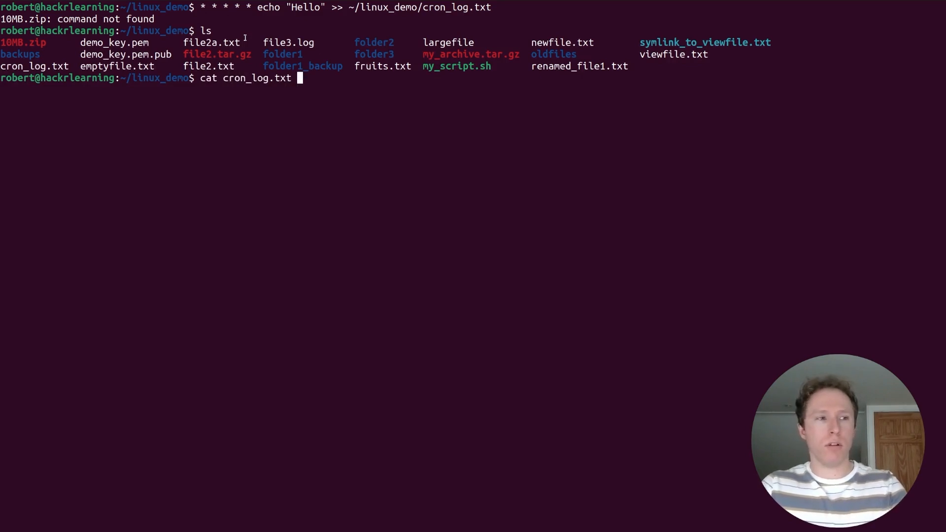
key("Return")
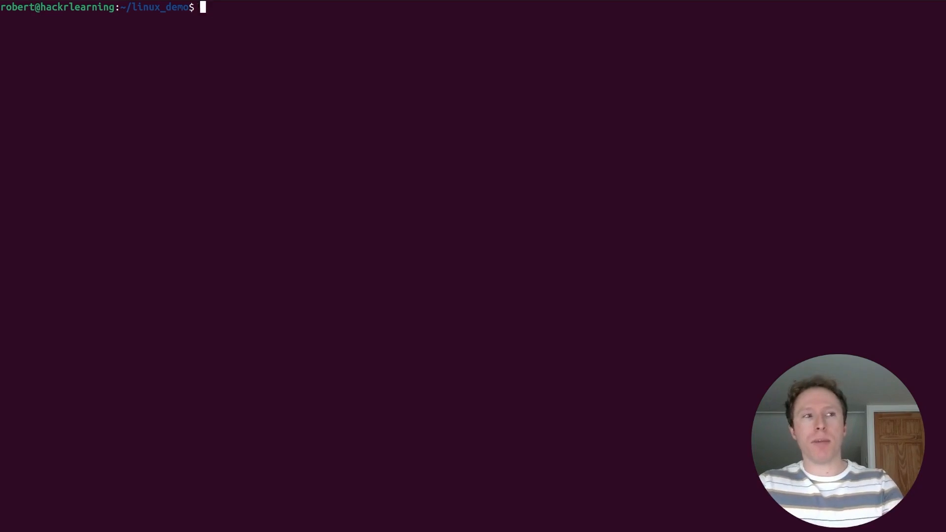
Step: Run sl for the steam train, ls -l for the long listing, then sl again
type("sl")
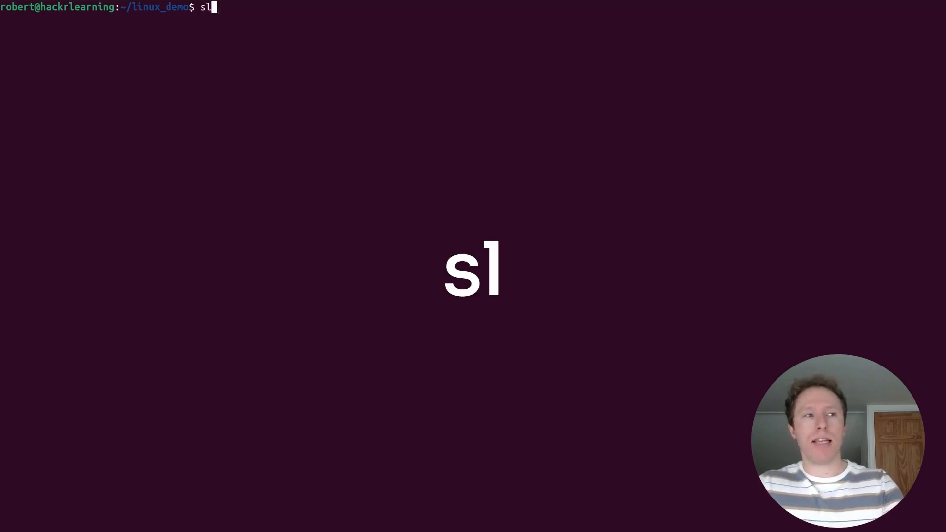
key("Return")
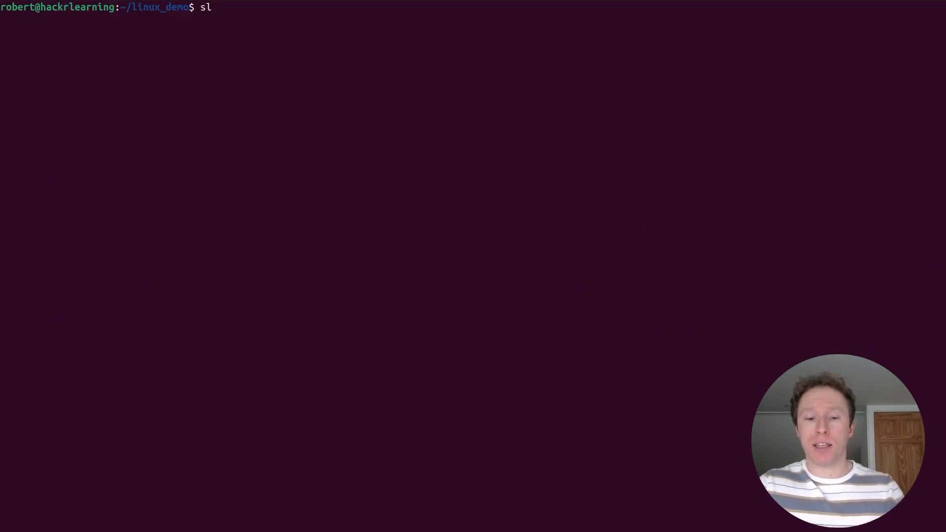
key("Return")
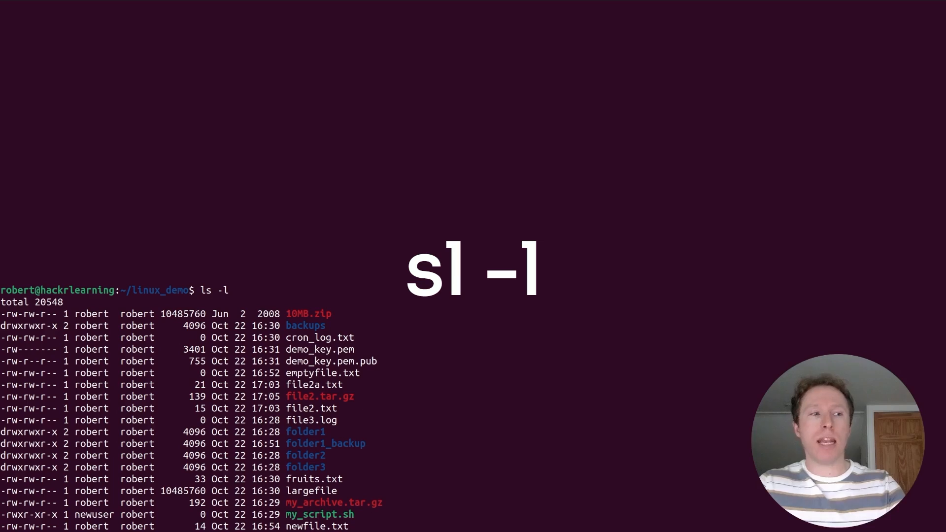
key("Return")
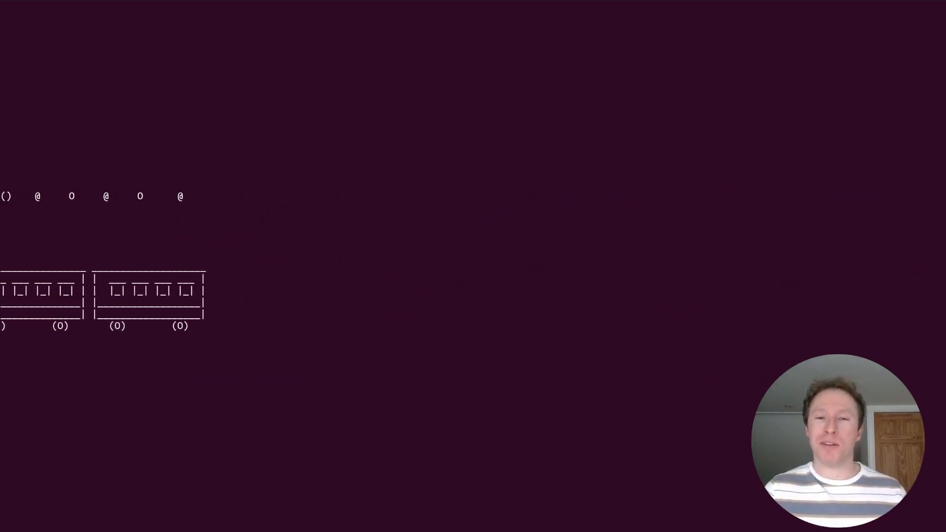
key("Return")
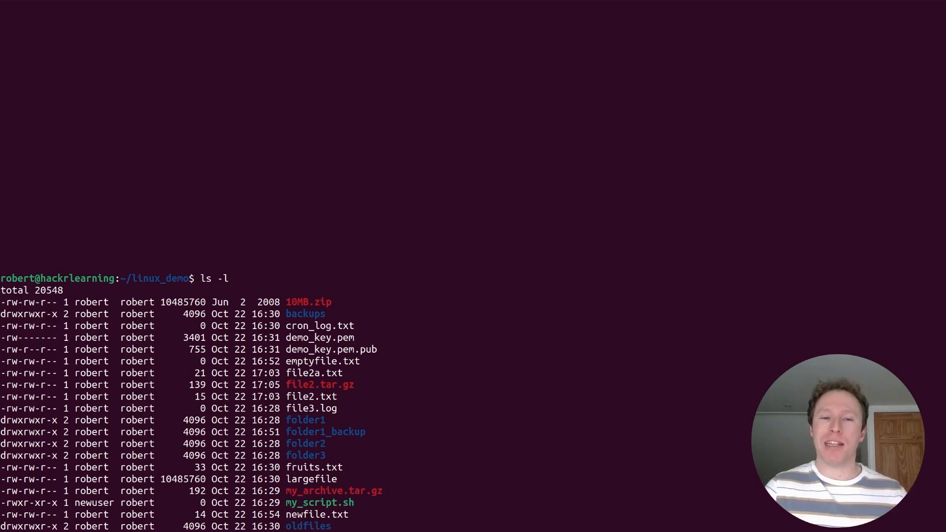